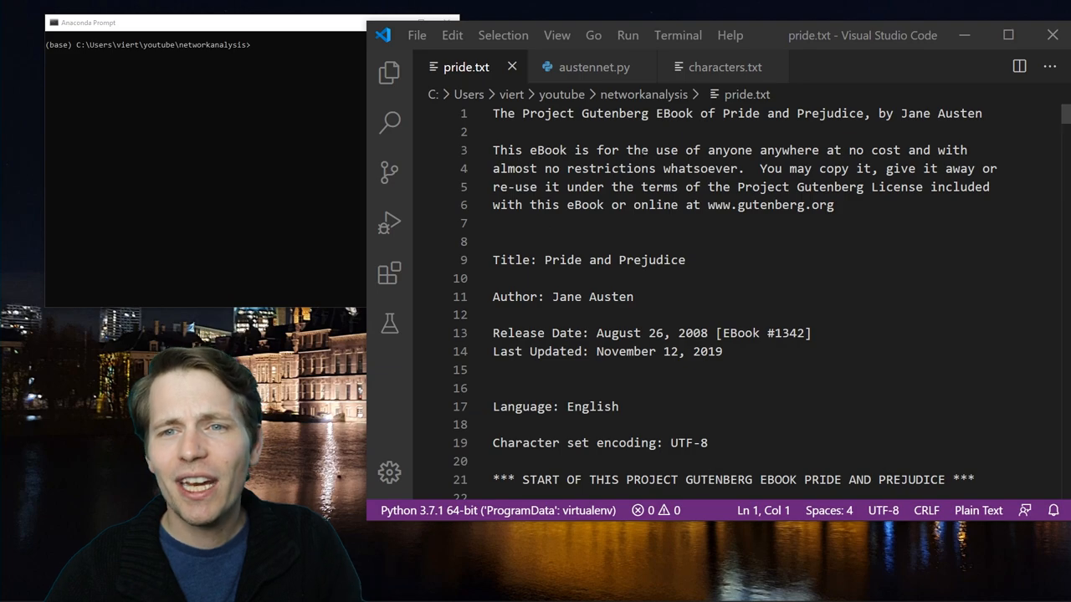
- Glance at the character names list, the novel text and the empty austennet.py in turn
{"action": "left_click", "coordinate": [724, 67]}
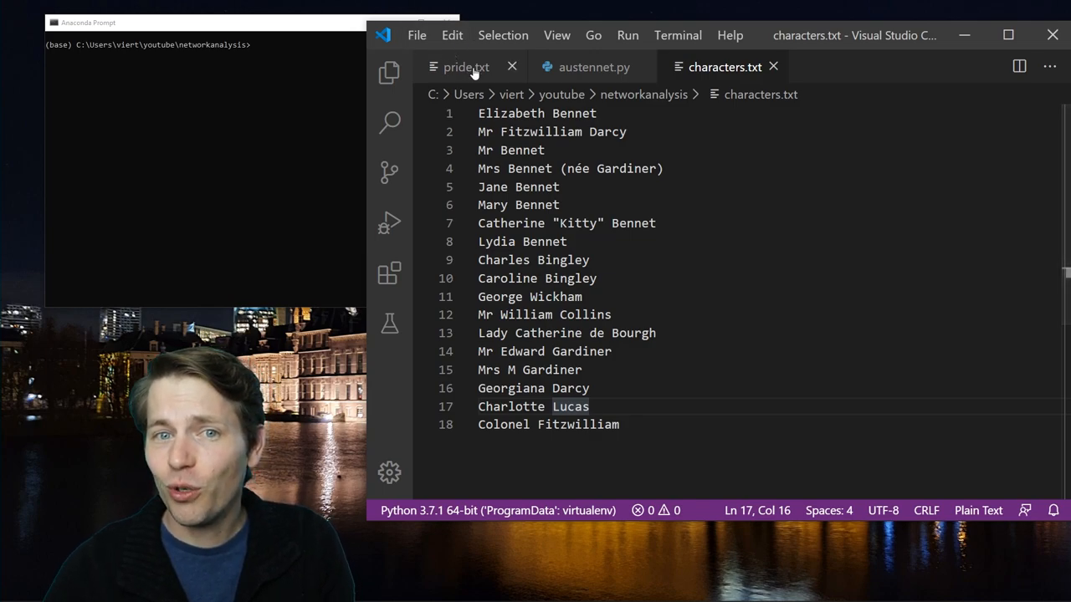
{"action": "left_click", "coordinate": [465, 67]}
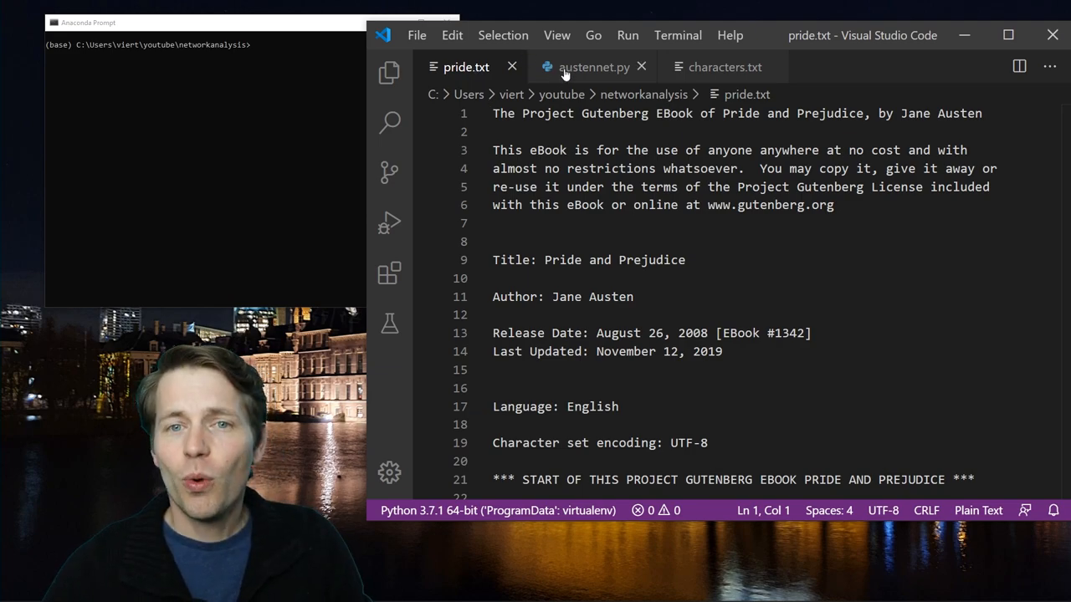
{"action": "left_click", "coordinate": [594, 67]}
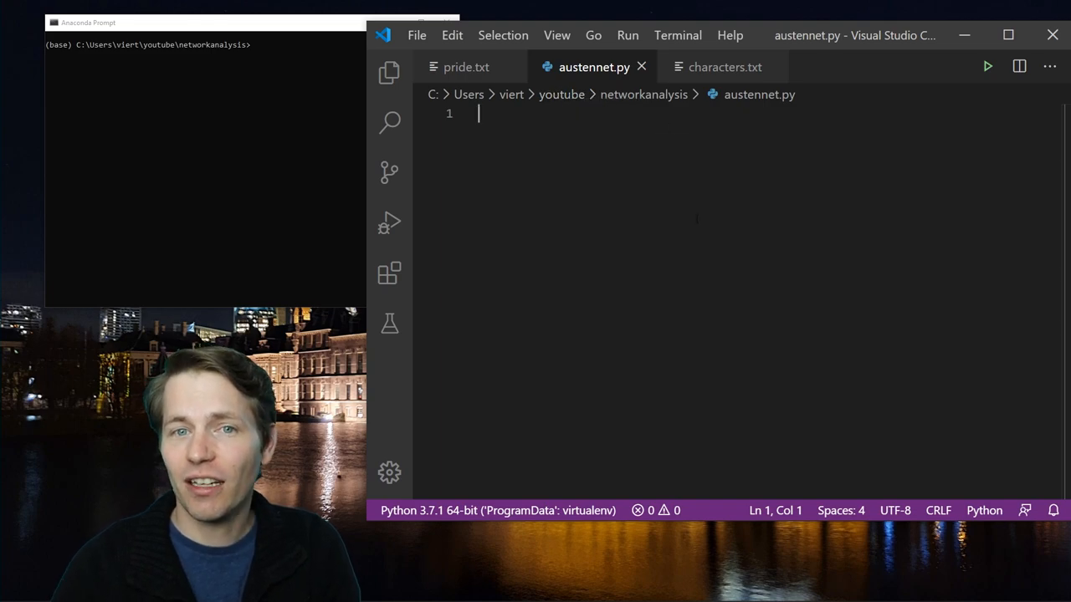
{"action": "left_click", "coordinate": [465, 67]}
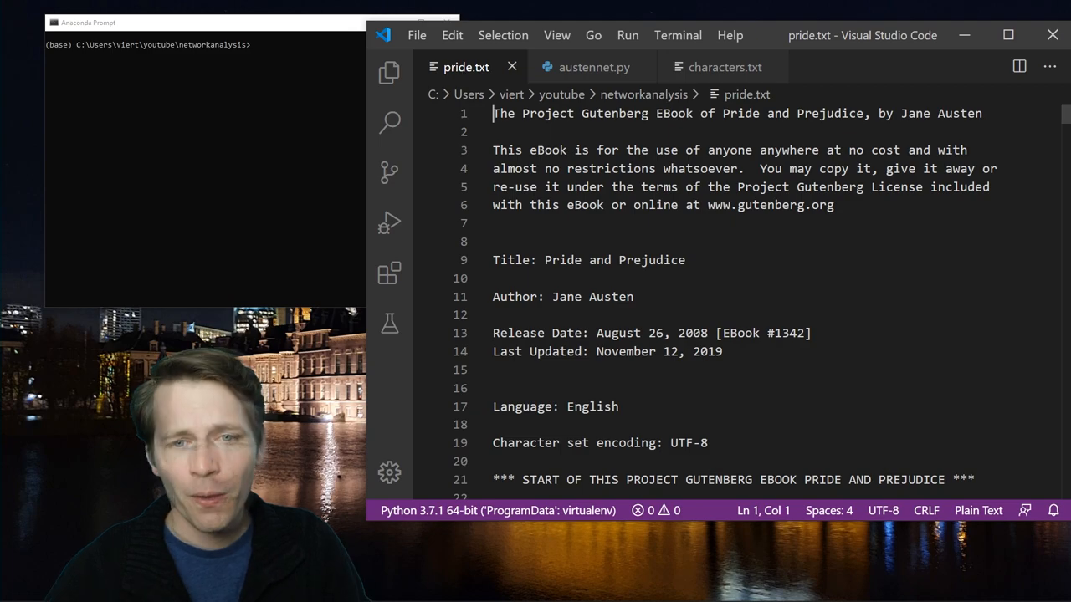
- Scroll pride.txt past the chapter list to Chapter 1's opening sentence, then return to austennet.py
{"action": "scroll", "scroll_direction": "down", "scroll_amount": 3}
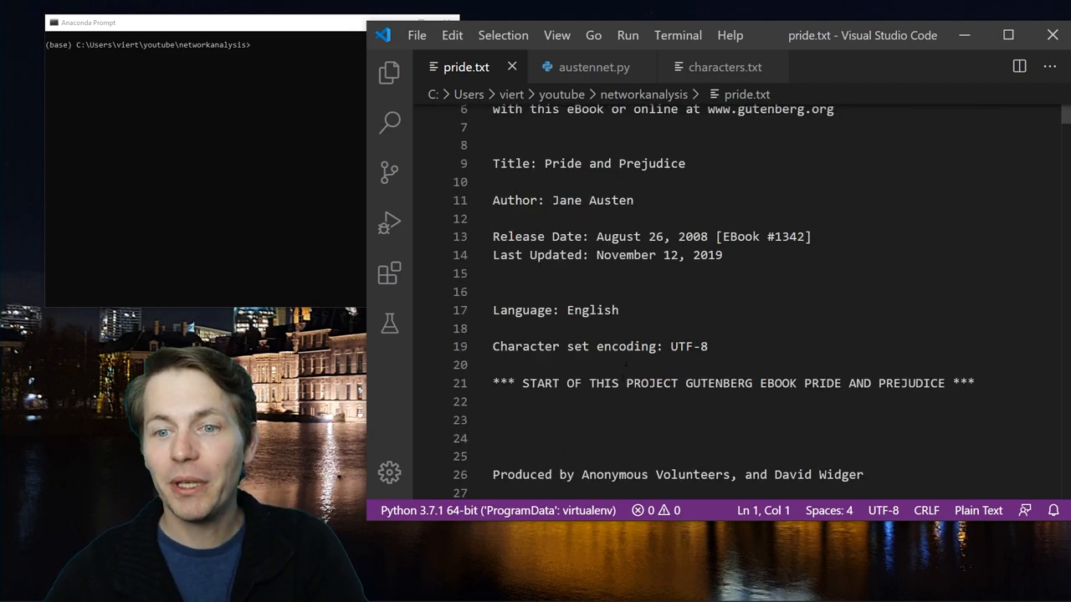
{"action": "scroll", "scroll_direction": "down", "scroll_amount": 3}
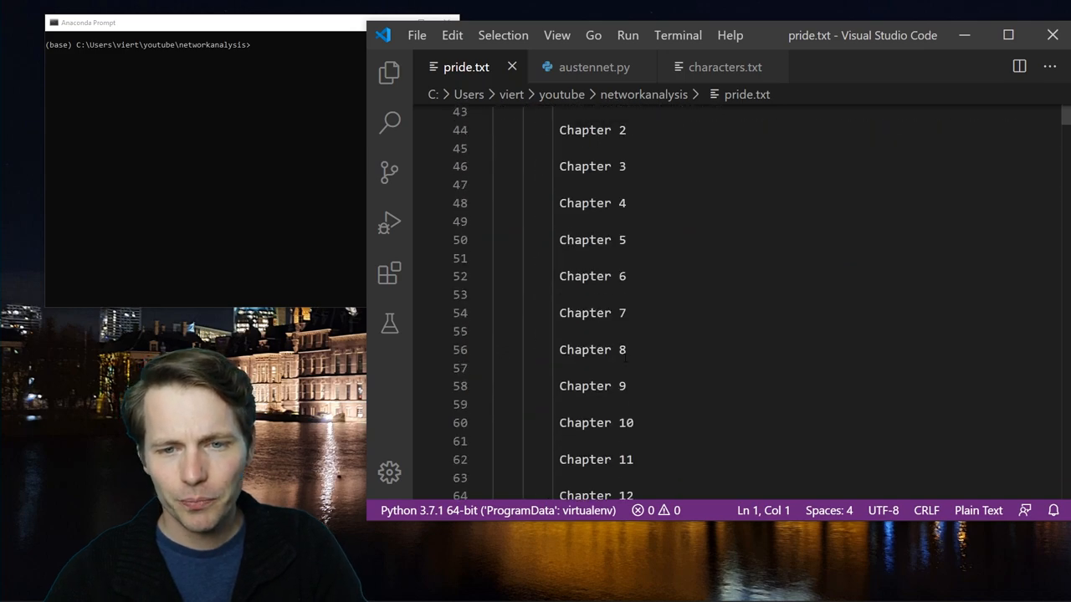
{"action": "scroll", "scroll_direction": "down", "scroll_amount": 3}
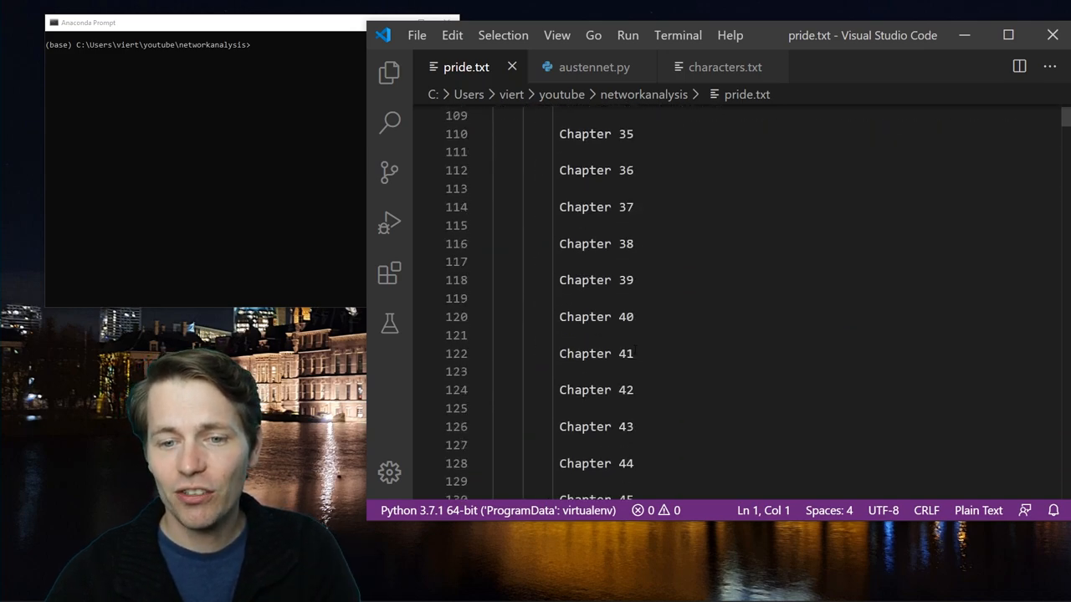
{"action": "scroll", "scroll_direction": "down", "scroll_amount": 3}
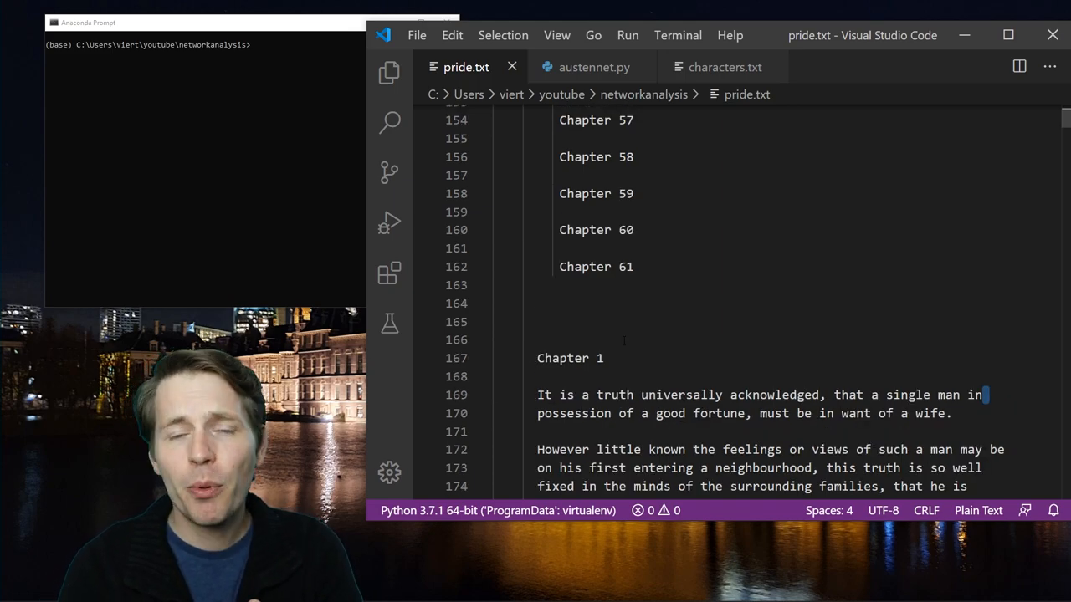
{"action": "left_click", "coordinate": [977, 395]}
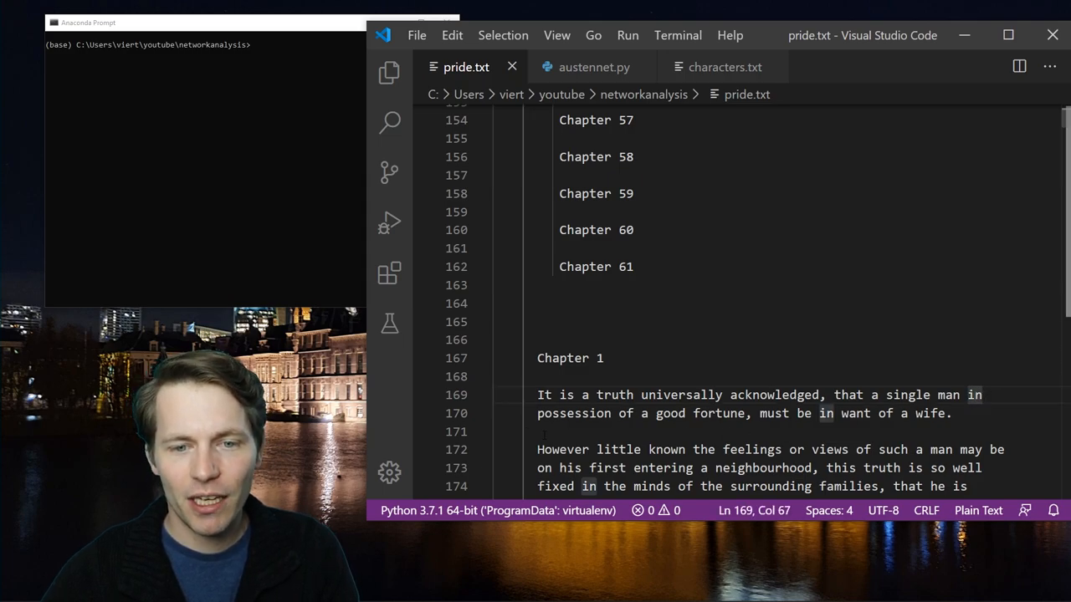
{"action": "left_click", "coordinate": [502, 413]}
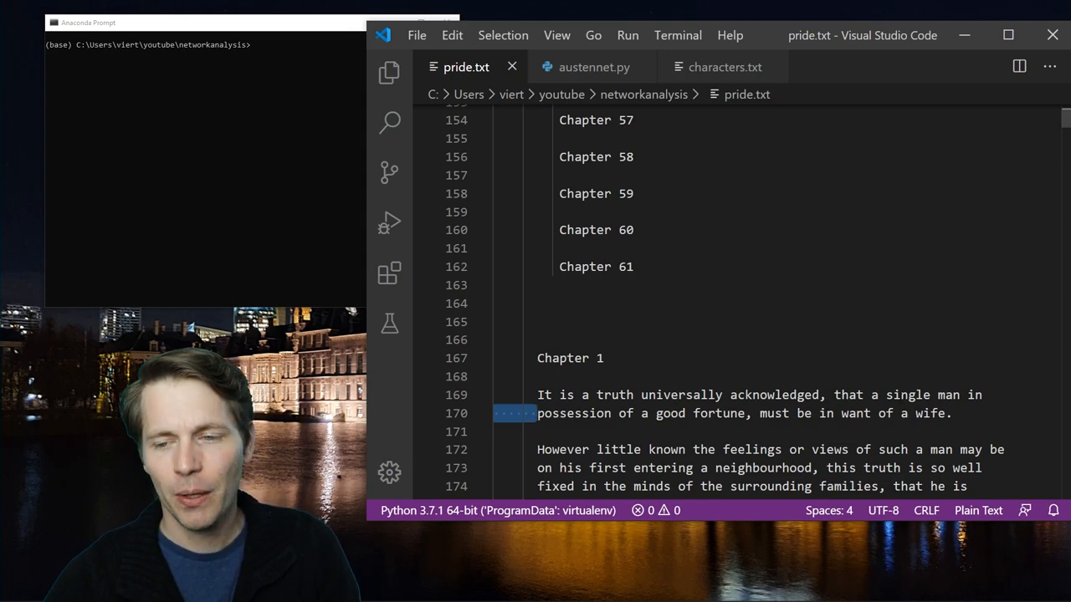
{"action": "left_click", "coordinate": [954, 413]}
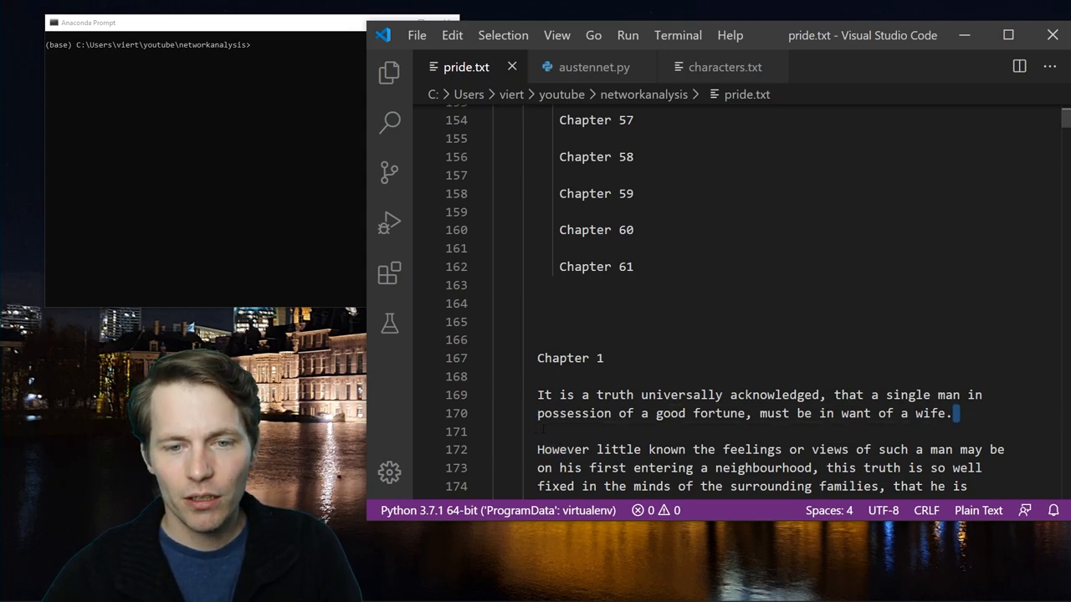
{"action": "left_click", "coordinate": [950, 413]}
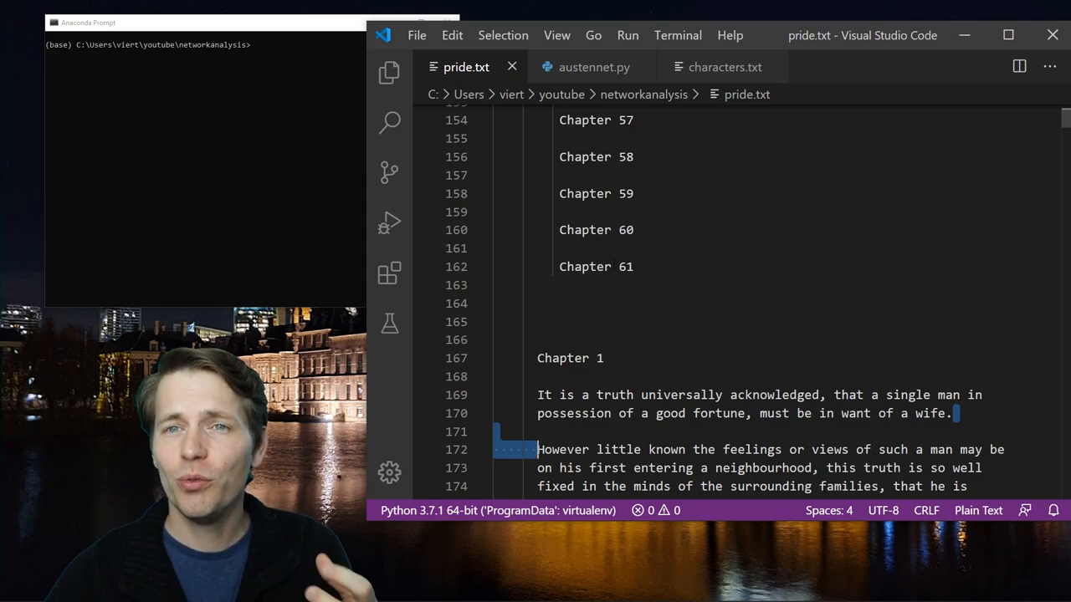
{"action": "left_click", "coordinate": [594, 67]}
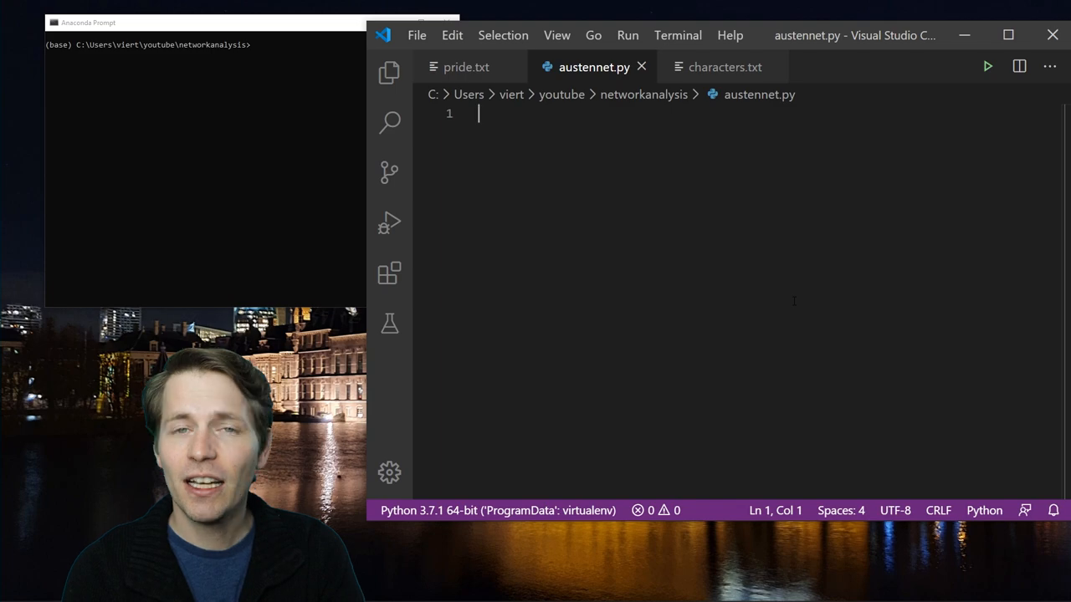
- Import re and networkx as nx at the top of austennet.py
{"action": "type", "text": "impo"}
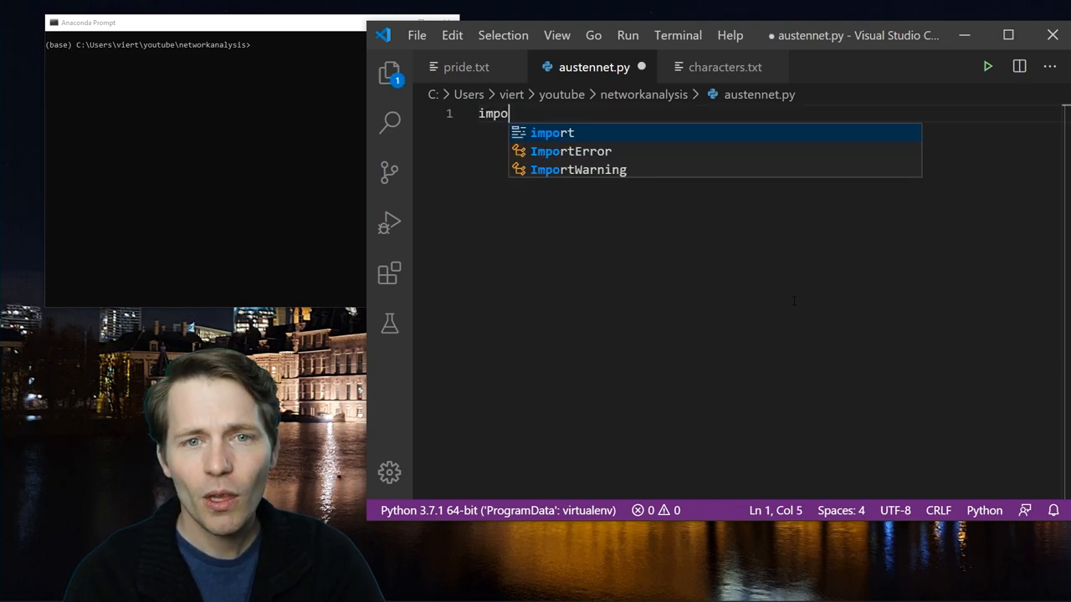
{"action": "type", "text": "rt re"}
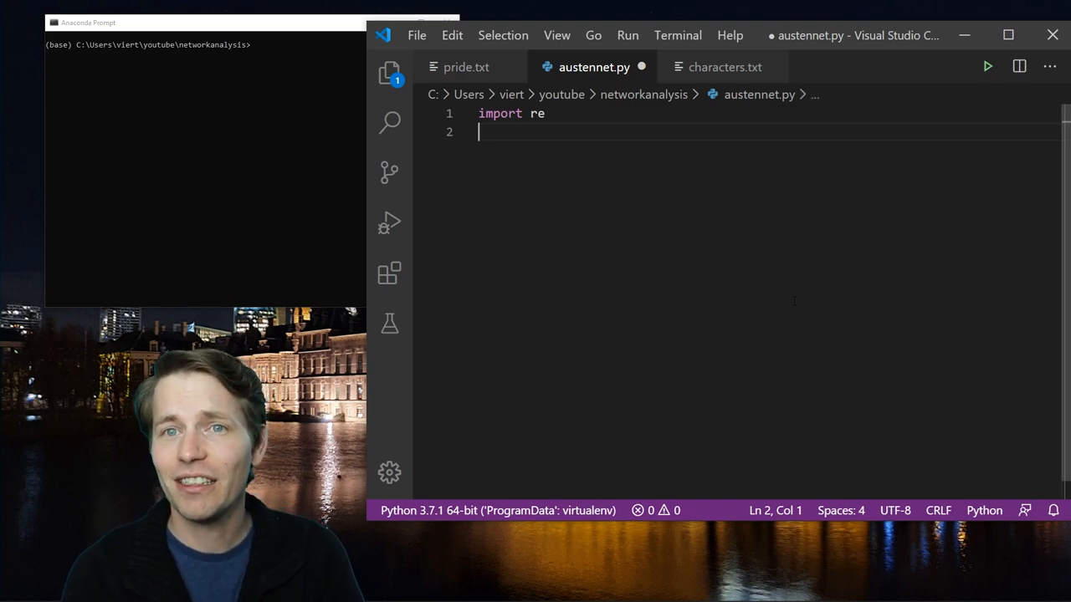
{"action": "type", "text": "import networkx a"}
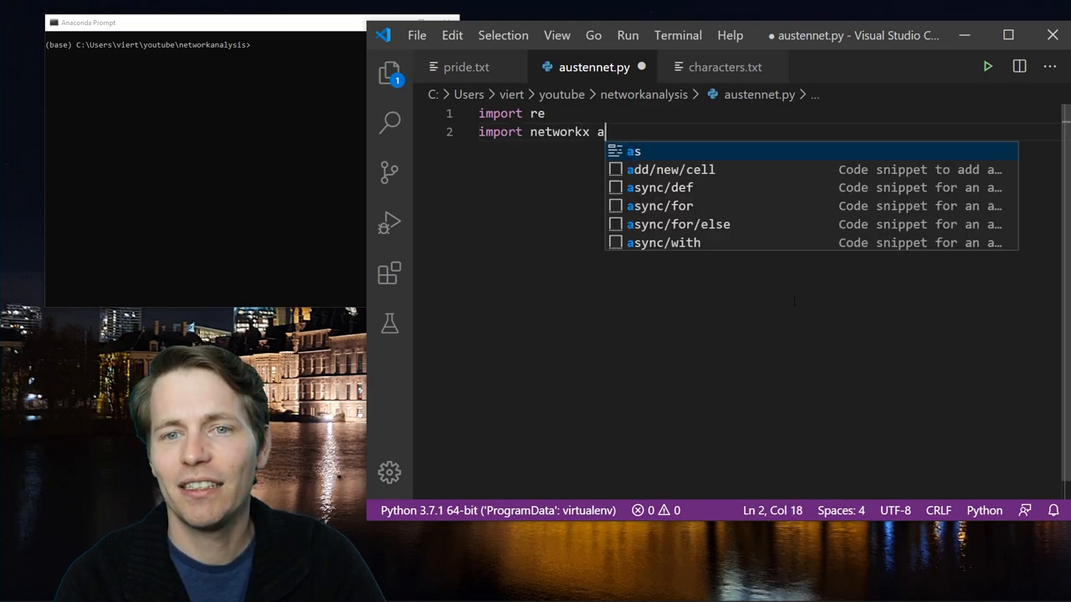
{"action": "type", "text": "s nx"}
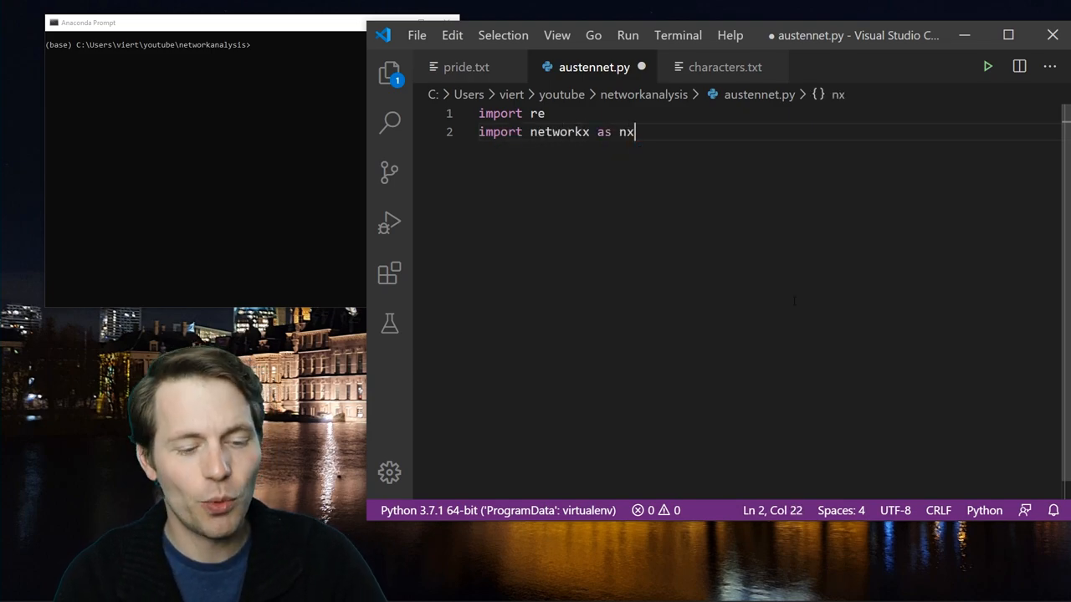
{"action": "key", "text": "Enter"}
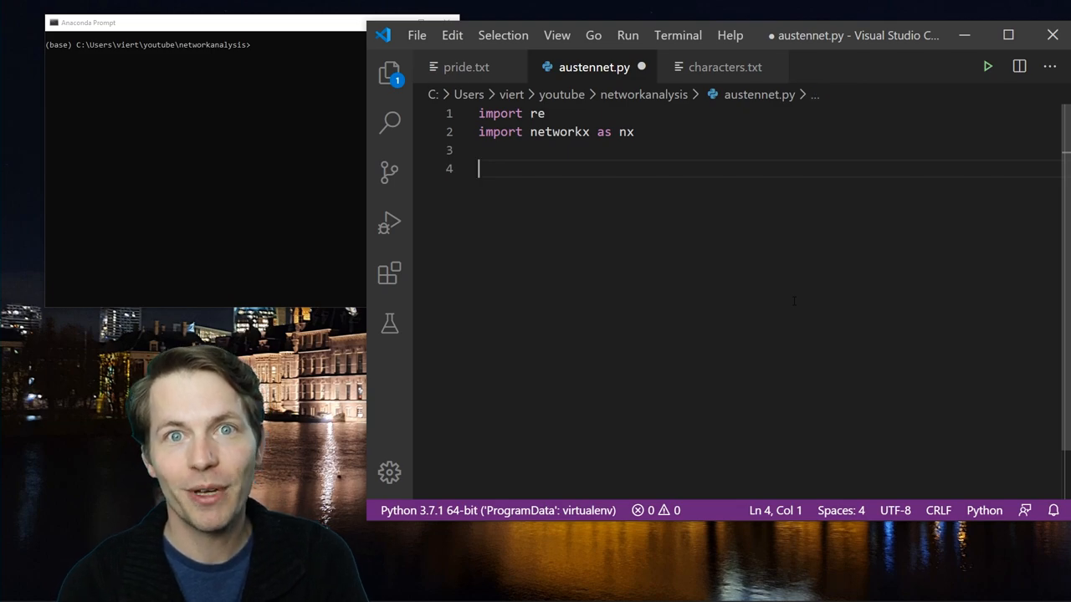
- Add a comment and read pride.txt with encoding utf8 into a text variable via rf.read()
{"action": "type", "text": "# let"}
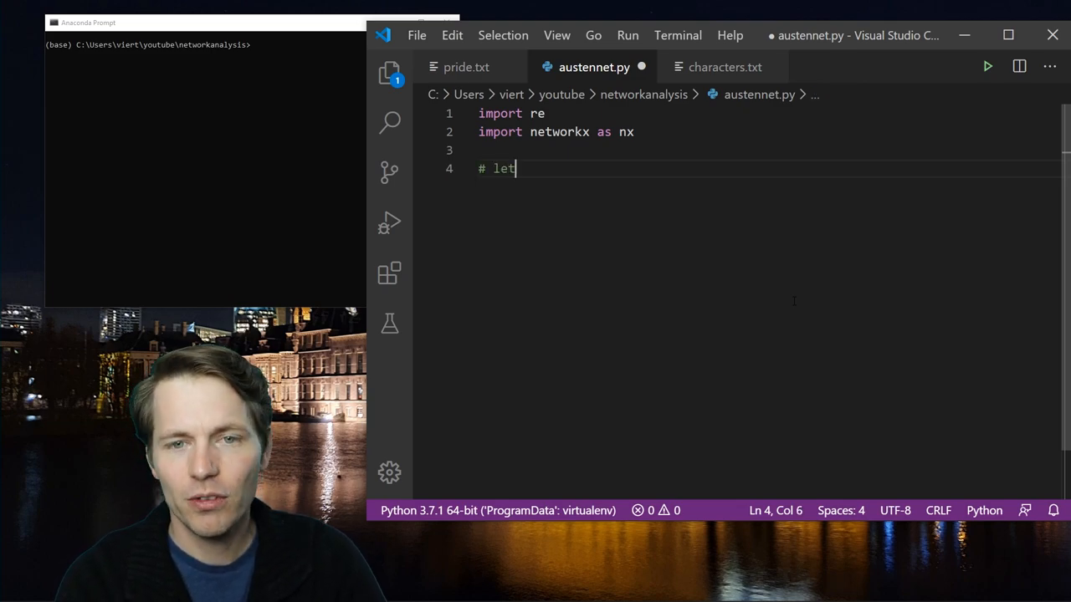
{"action": "type", "text": "t's load the text in from file"}
{"action": "type", "text": "with open('"}
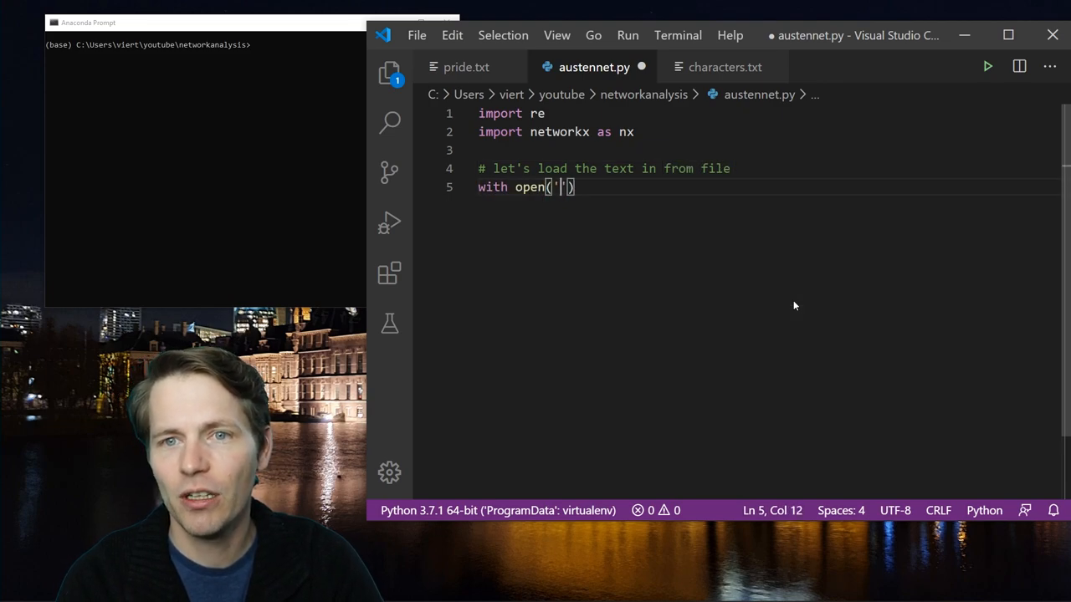
{"action": "type", "text": "pride.txt"}
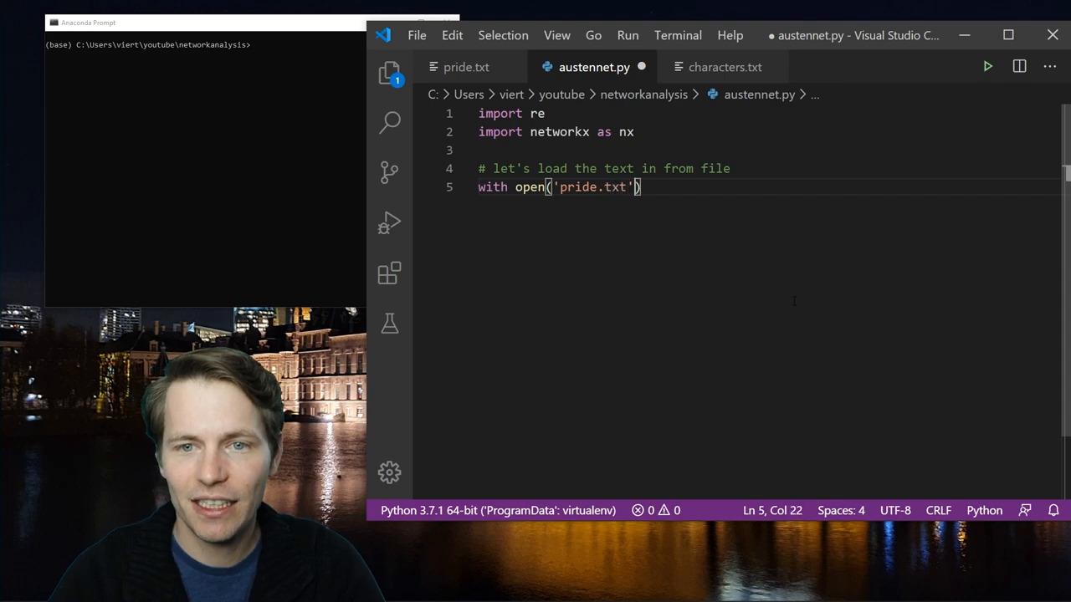
{"action": "type", "text": ", 'r'"}
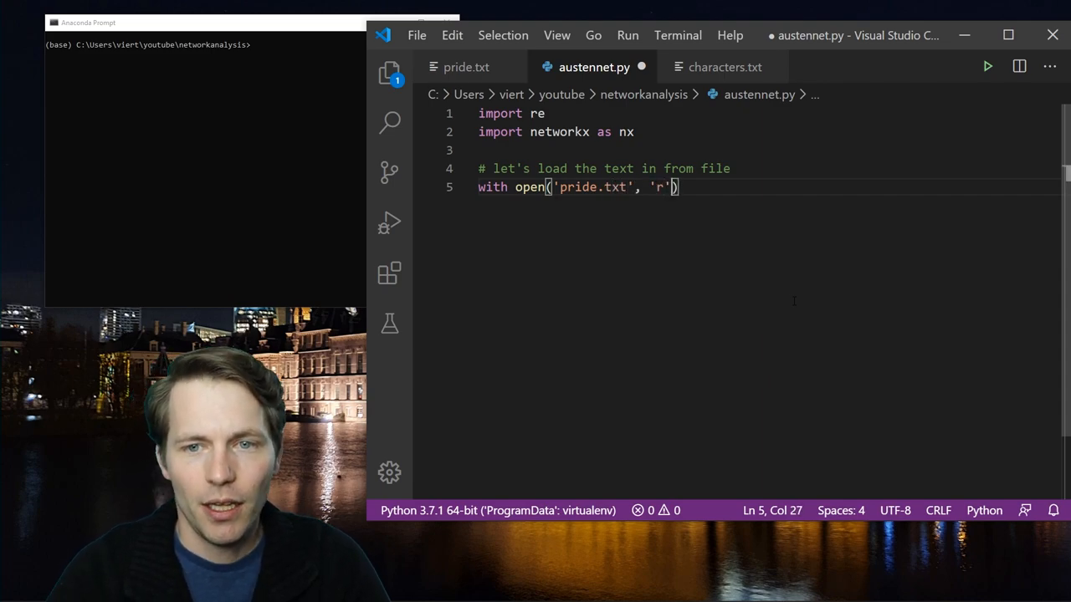
{"action": "type", "text": ", encoding="}
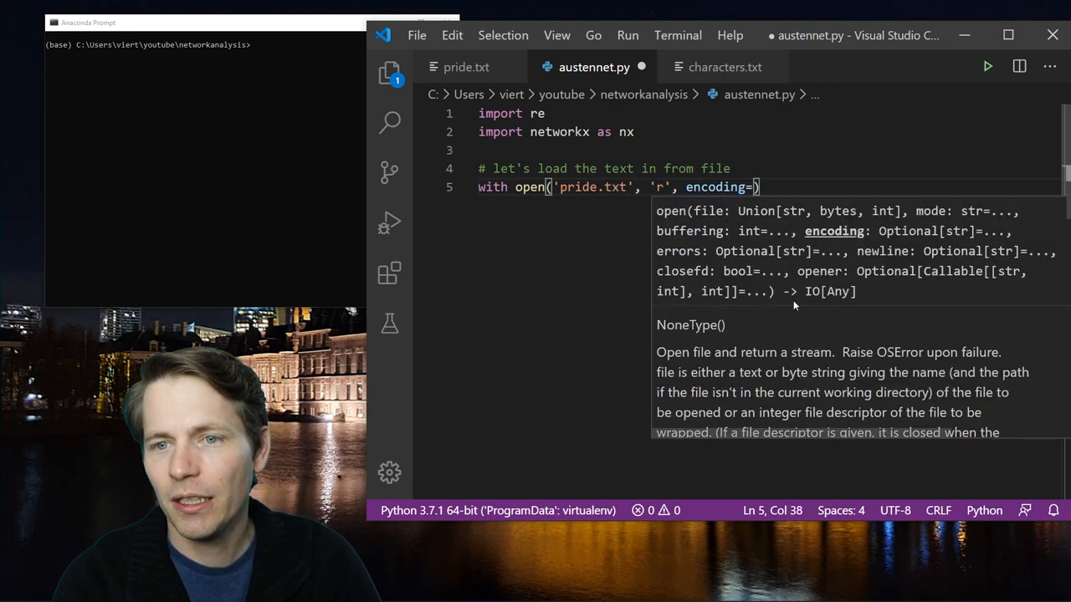
{"action": "type", "text": "utf8'"}
{"action": "type", "text": "text = rf."}
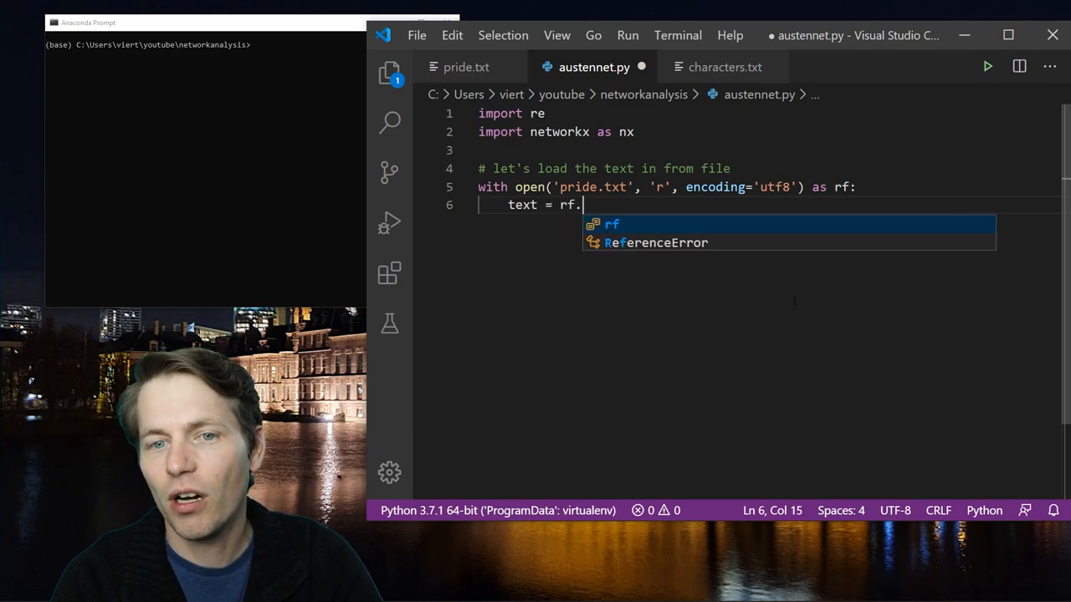
{"action": "type", "text": "read()"}
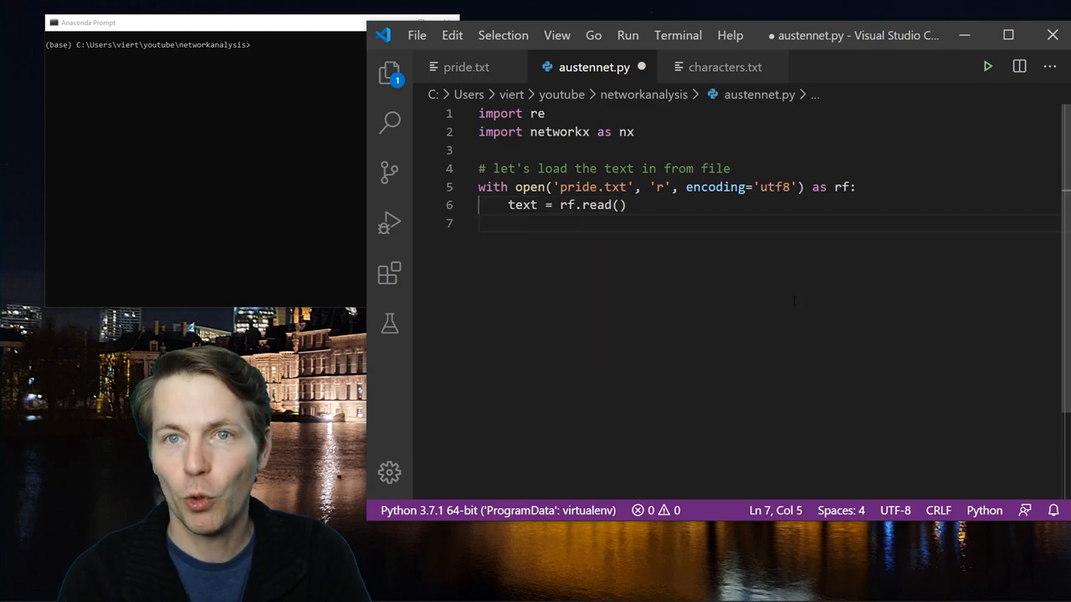
{"action": "key", "text": "enter"}
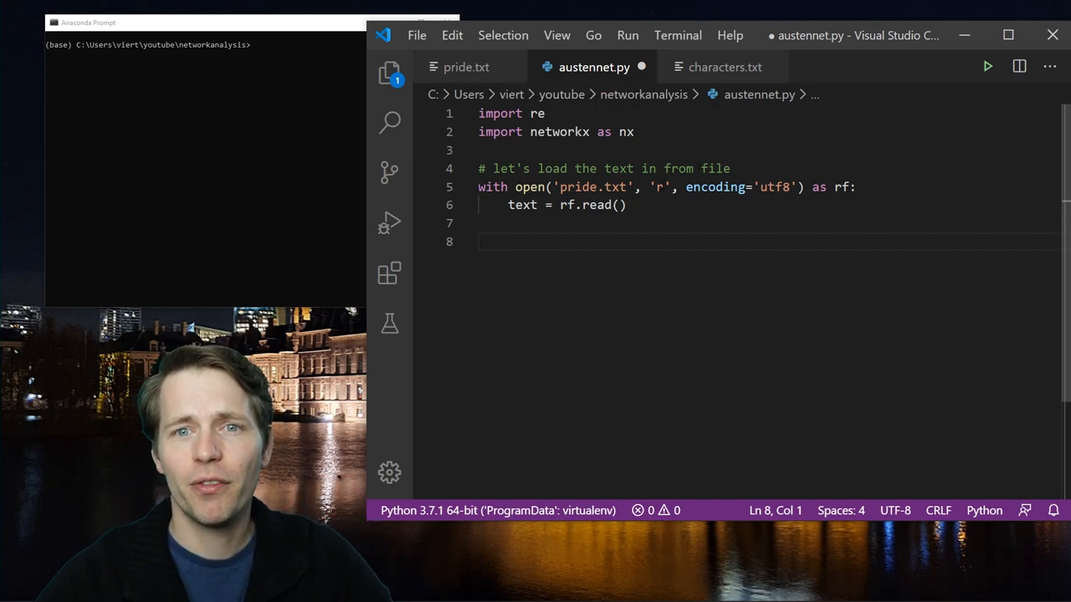
- Slice text to start after text.find("Chapter 61") + len("Chapter 61"), copying the heading from pride.txt
{"action": "left_click", "coordinate": [465, 67]}
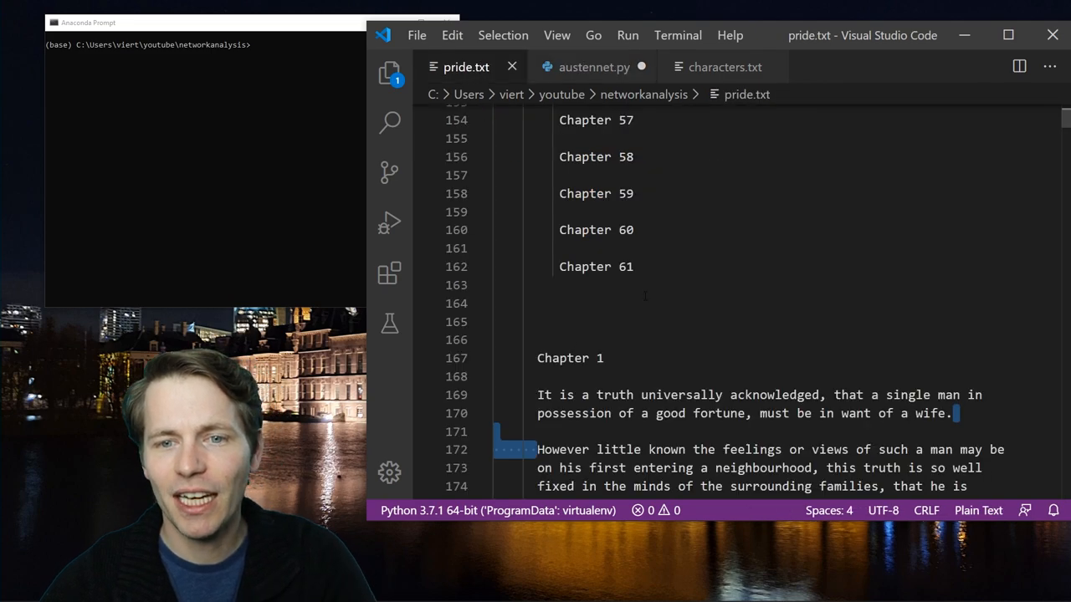
{"action": "double_click", "coordinate": [596, 266]}
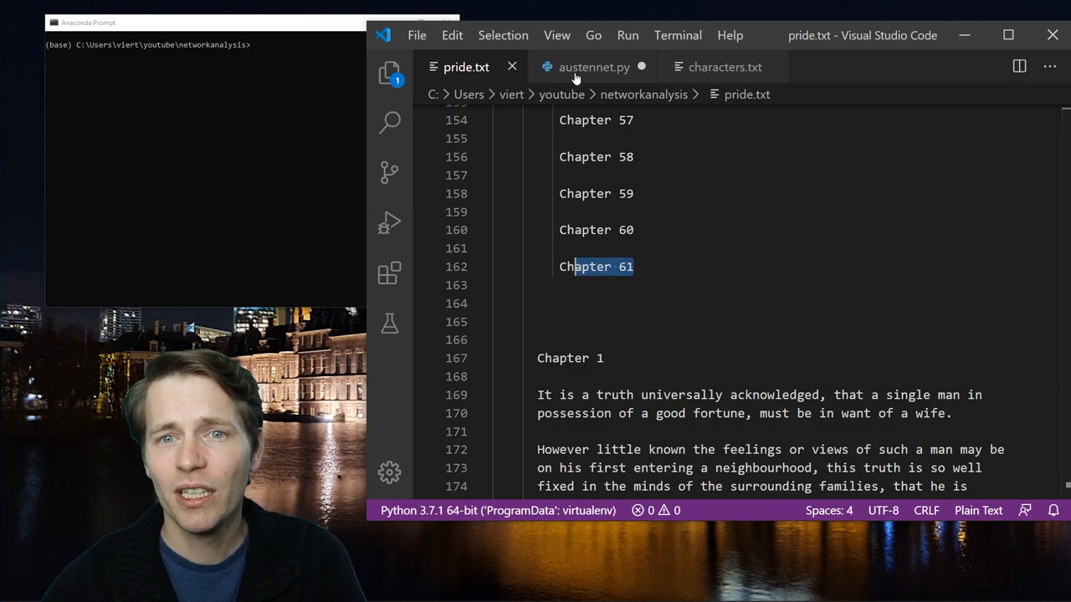
{"action": "left_click", "coordinate": [594, 67]}
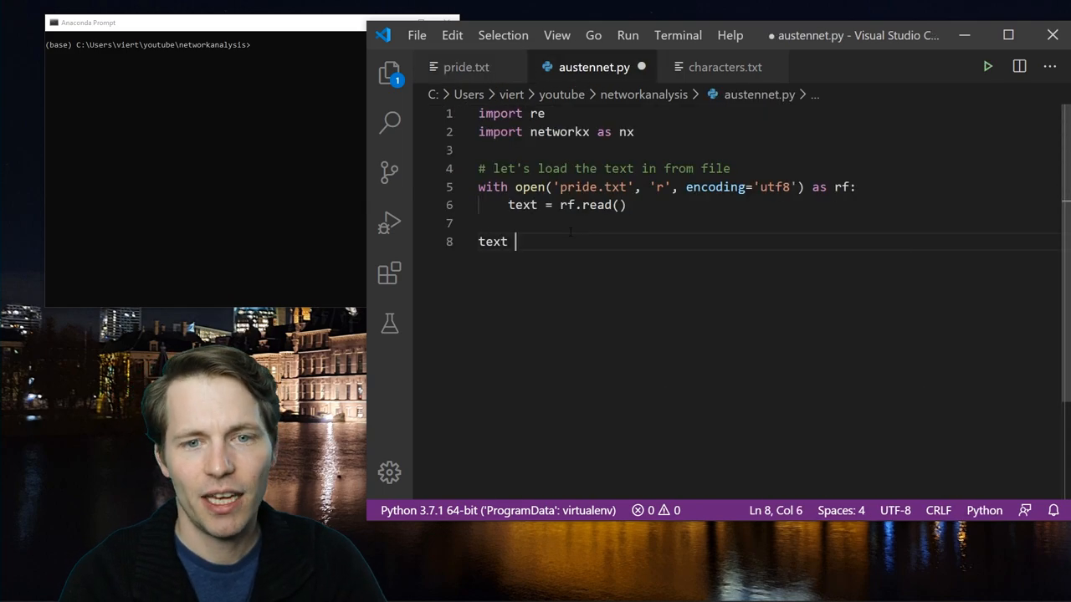
{"action": "type", "text": "= text[text.find(\"Chapter 61"}
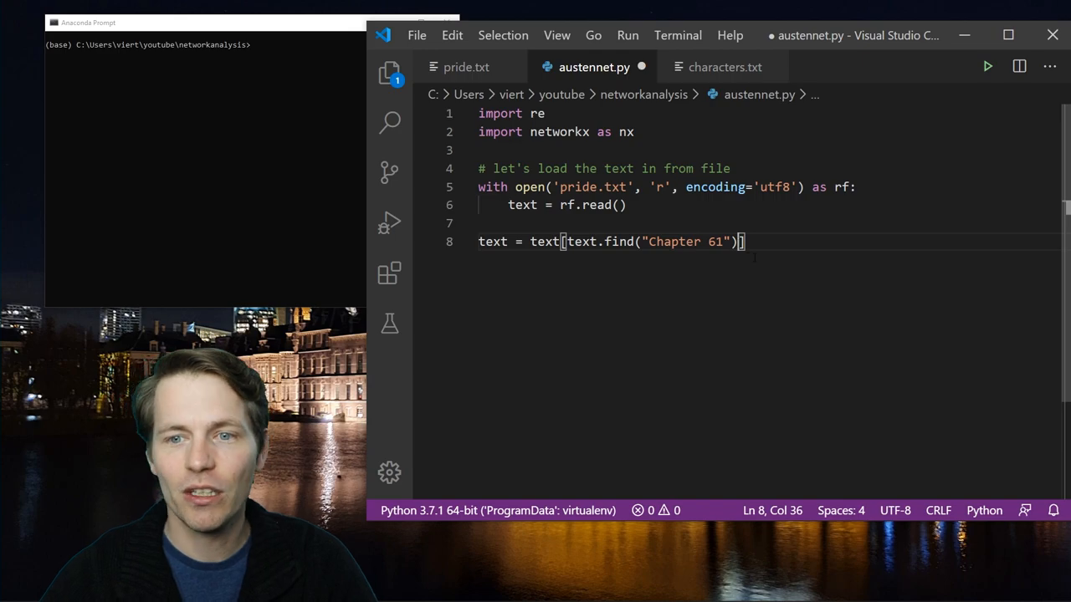
{"action": "type", "text": "+"}
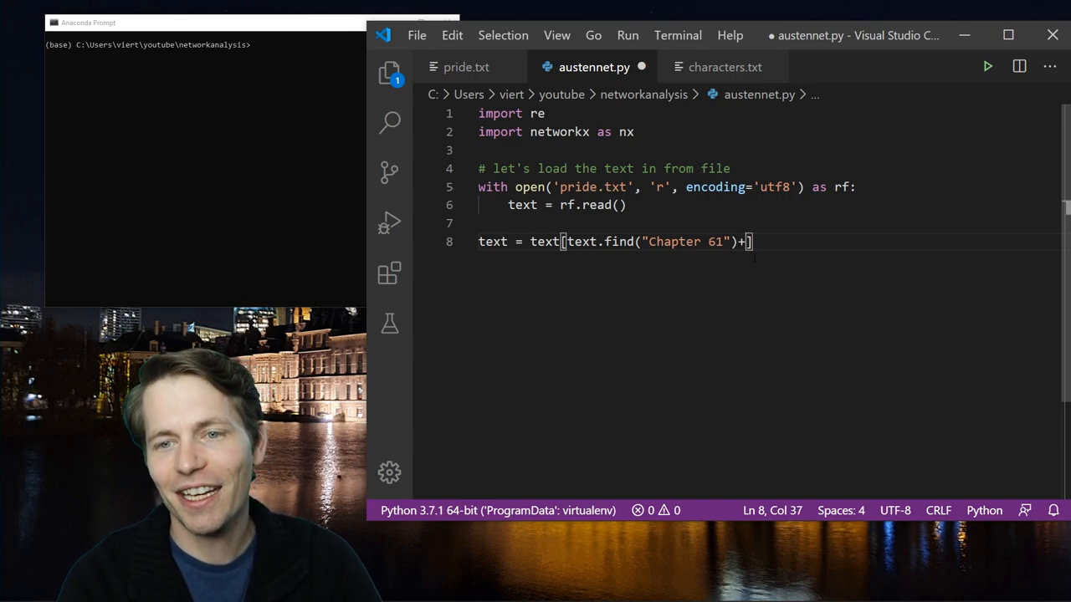
{"action": "type", "text": "len"}
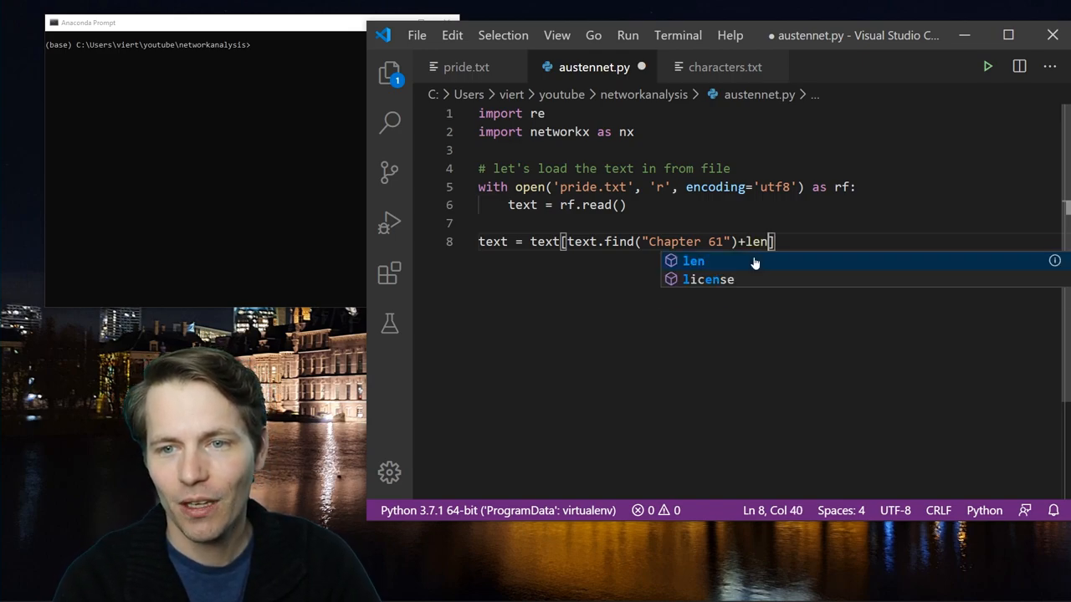
{"action": "type", "text": "(\"Chapter 61"}
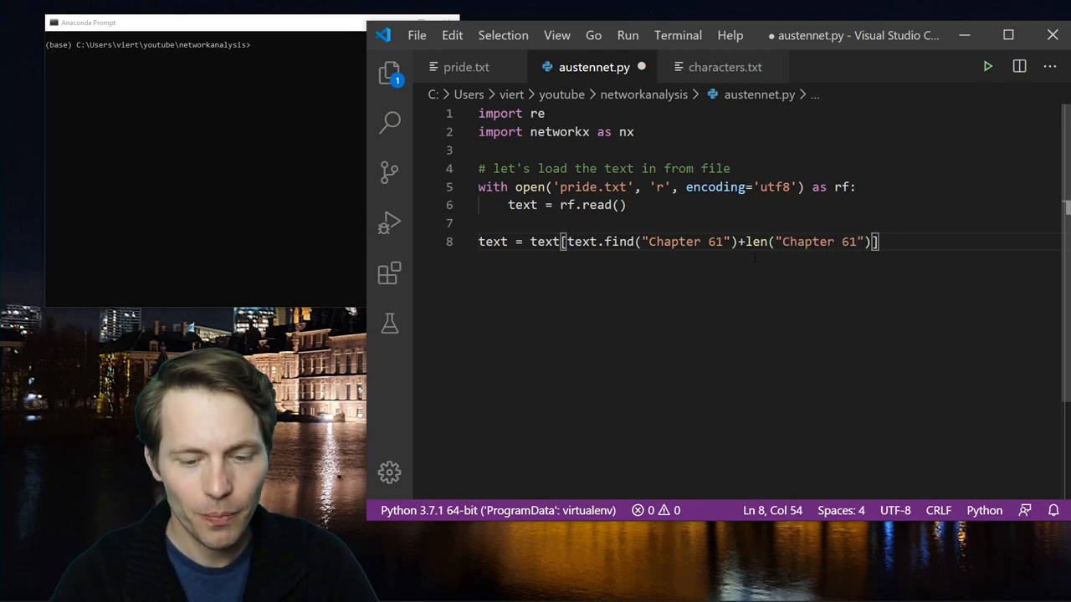
- End the slice at text.find("End of the Project Gutenberg EBook") and add .strip(), copying the marker from pride.txt
{"action": "type", "text": ":"}
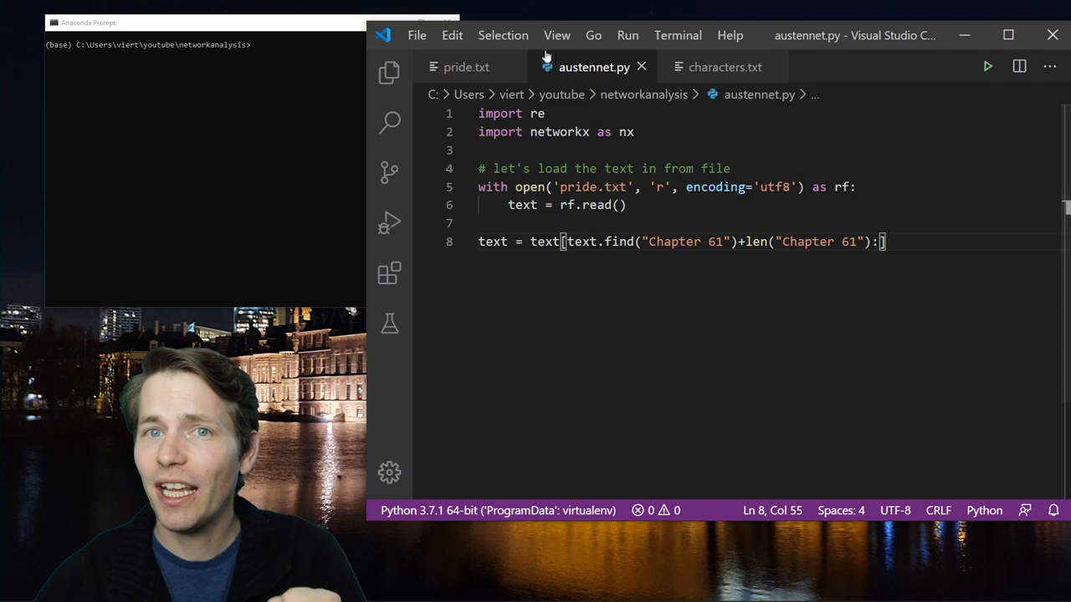
{"action": "left_click", "coordinate": [465, 66]}
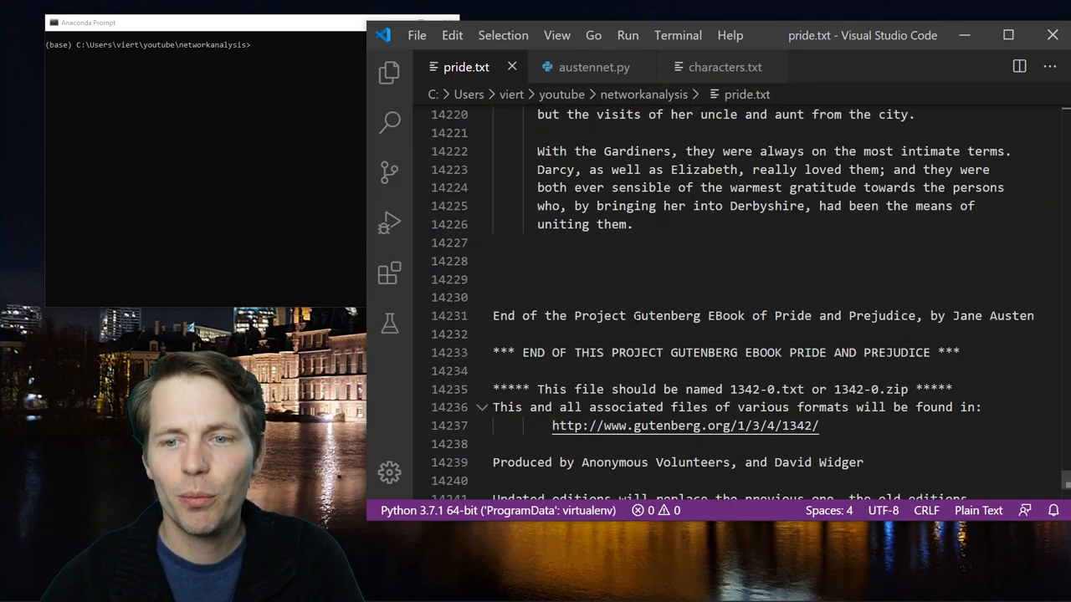
{"action": "double_click", "coordinate": [791, 314]}
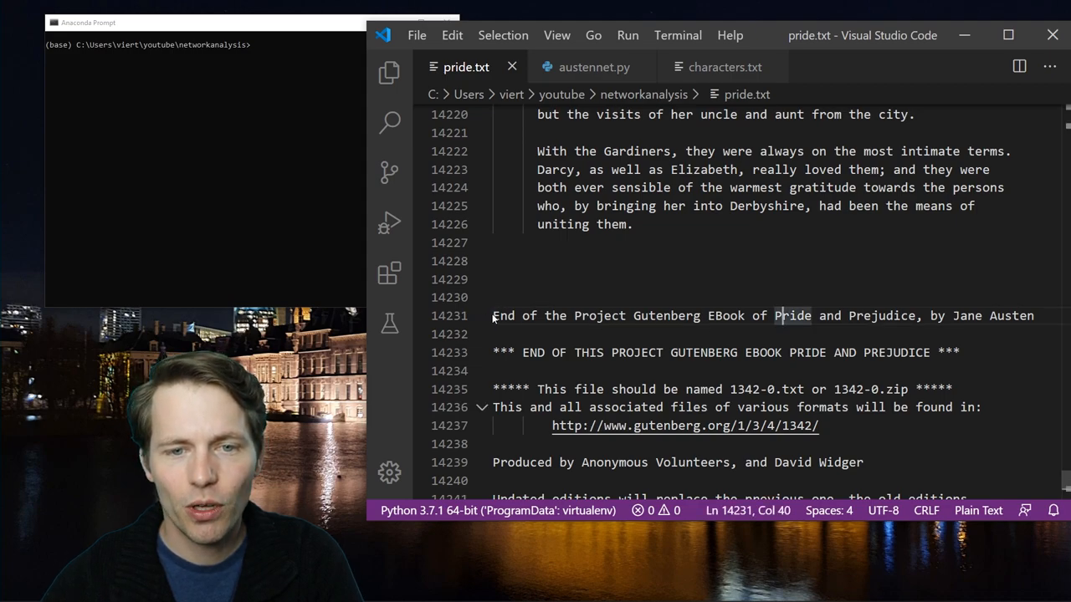
{"action": "left_click_drag", "start_coordinate": [492, 315], "coordinate": [736, 314]}
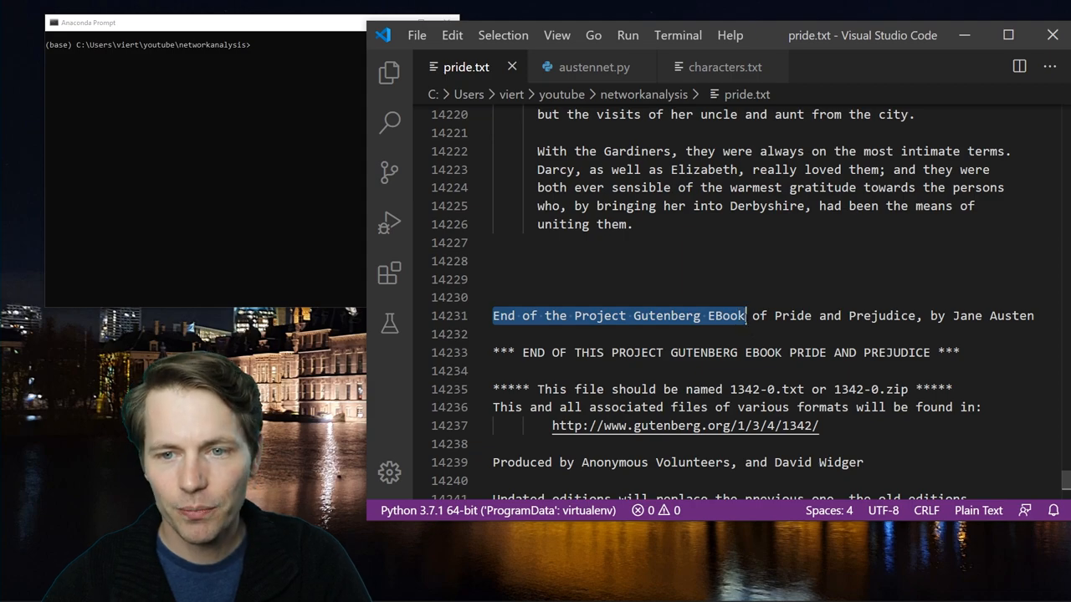
{"action": "left_click", "coordinate": [594, 67]}
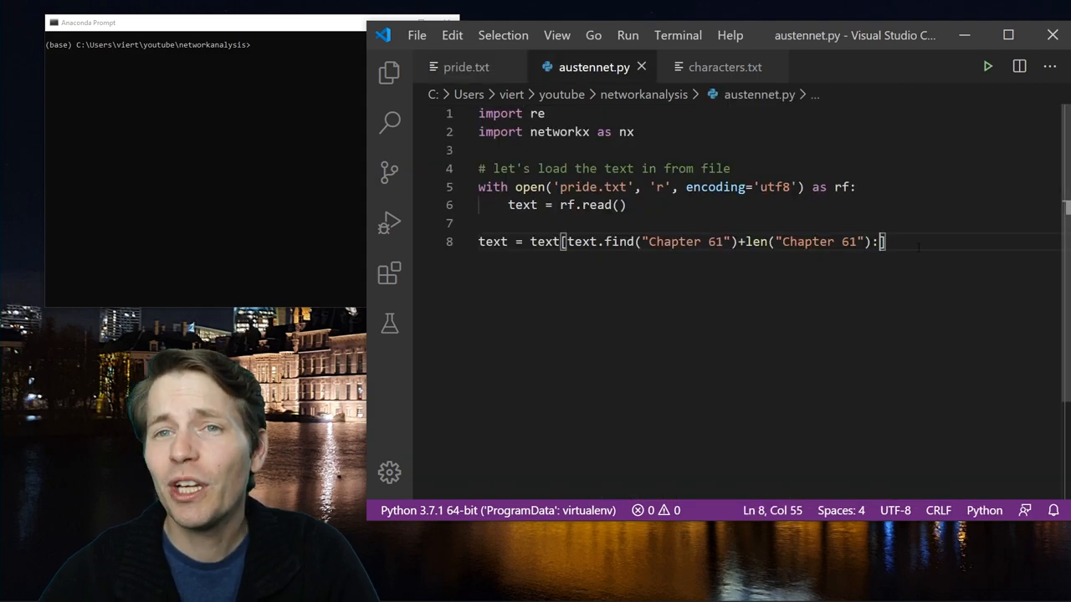
{"action": "type", "text": "te"}
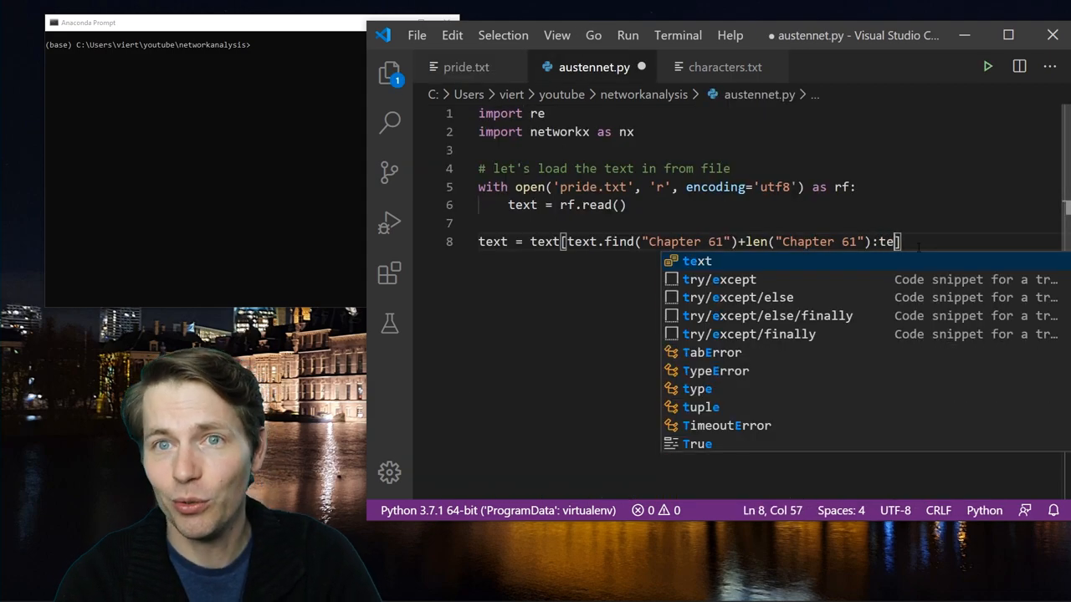
{"action": "type", "text": "xt.find(\"End of the Project Gutenberg EBook"}
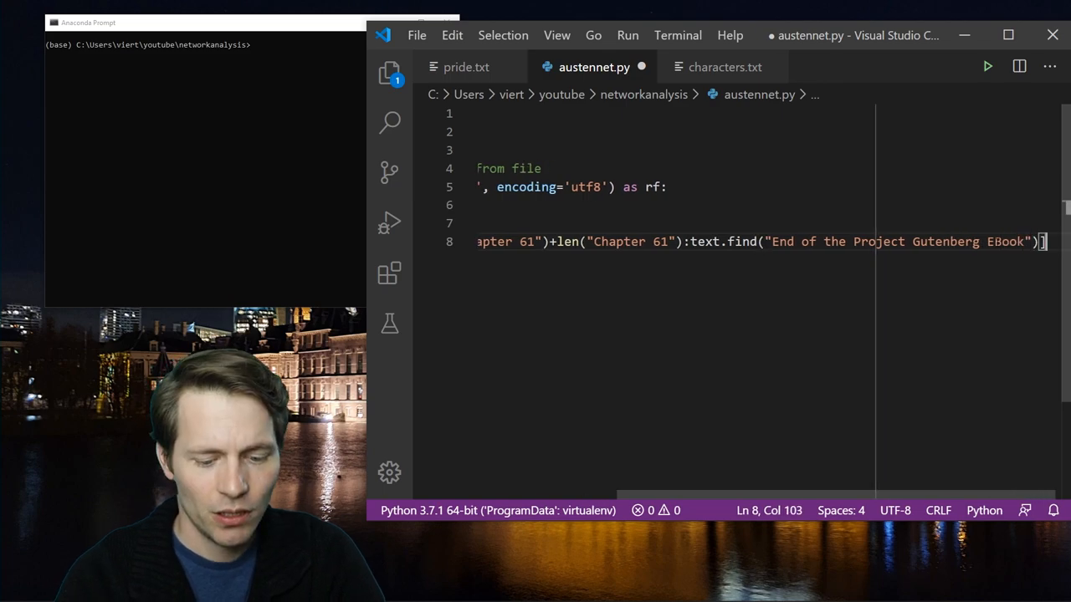
{"action": "type", "text": ".strip()"}
{"action": "type", "text": "print("}
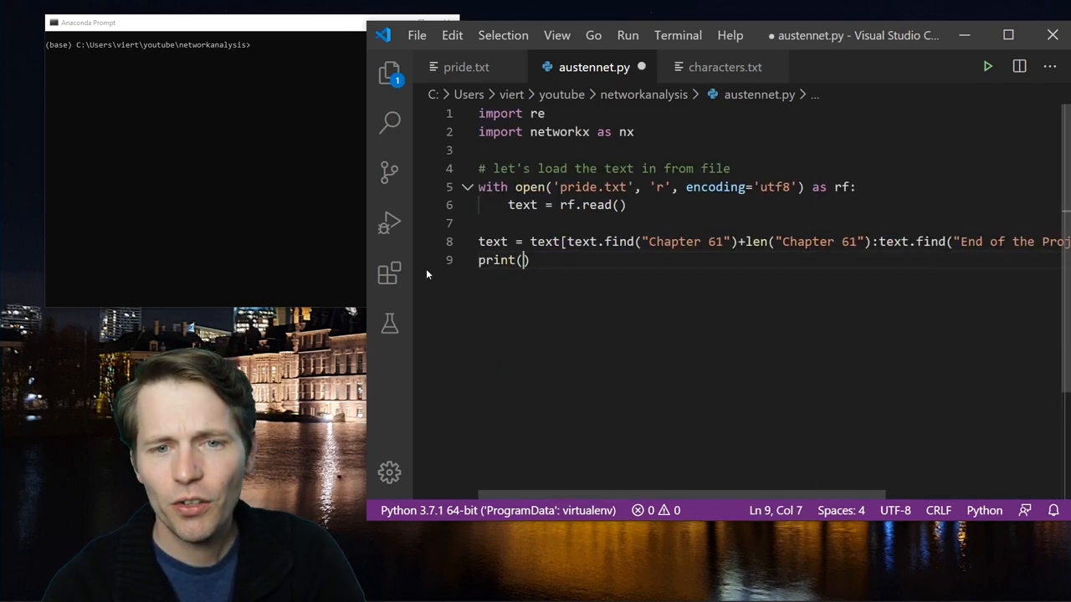
- Print text[:1000], run python austennet.py in Anaconda Prompt, then return to pride.txt
{"action": "type", "text": "text[:1000"}
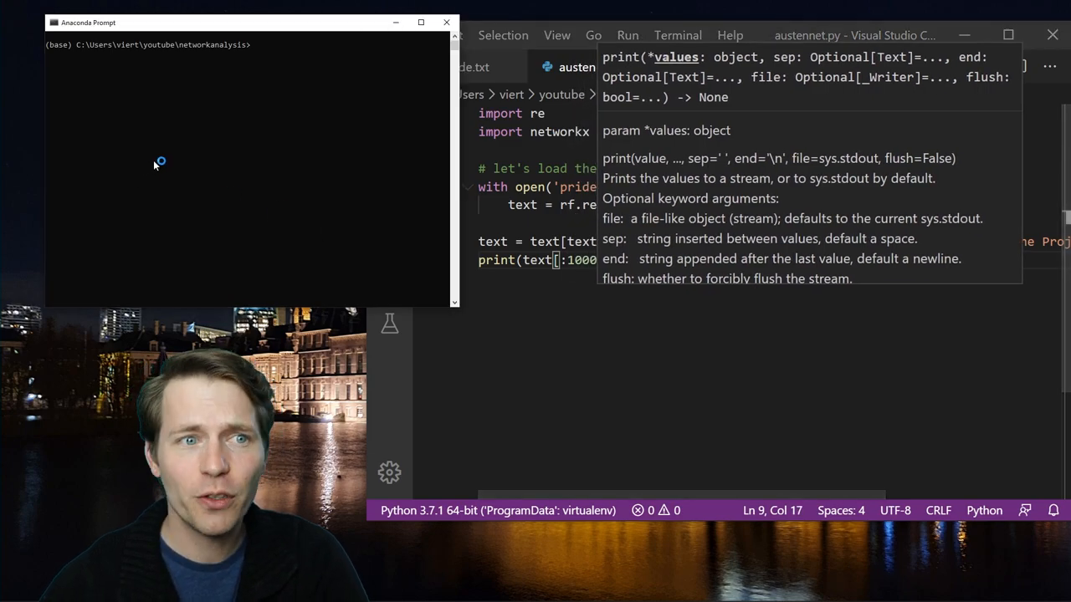
{"action": "type", "text": "python austennet.py"}
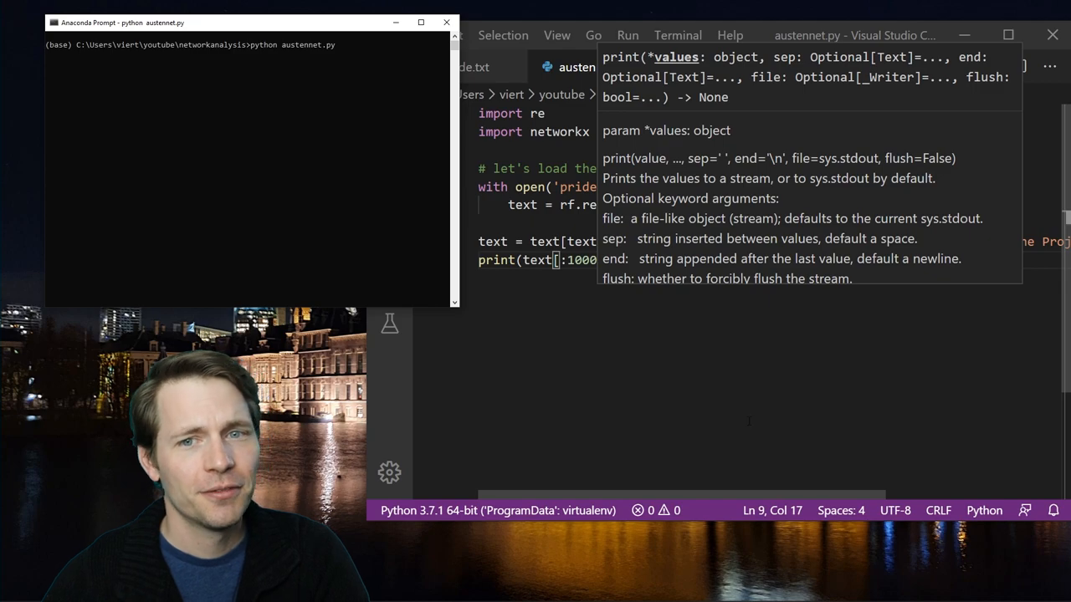
{"action": "key", "text": "enter"}
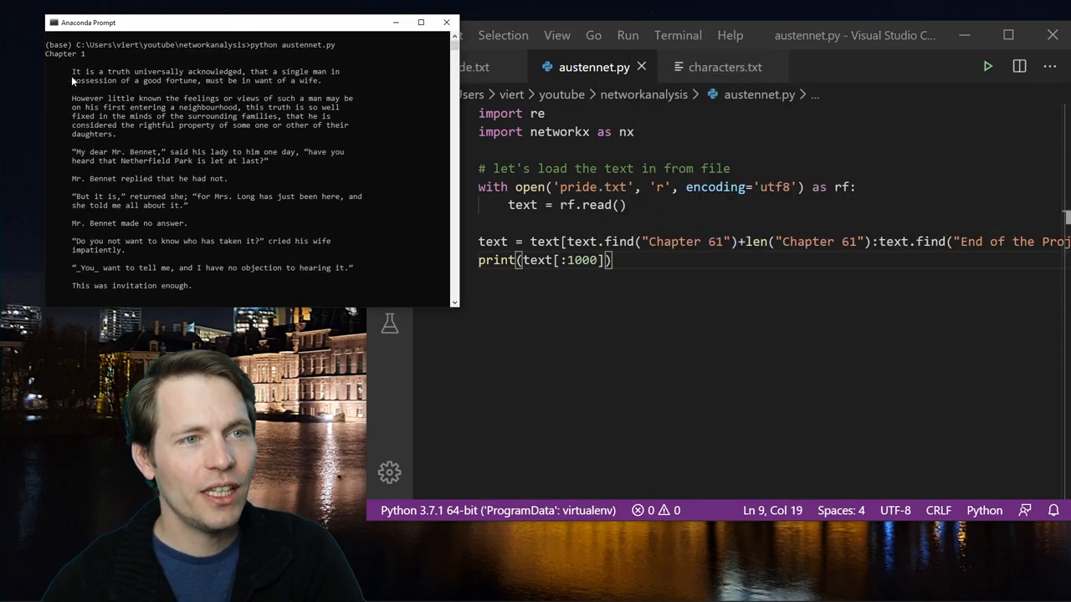
{"action": "left_click", "coordinate": [209, 97]}
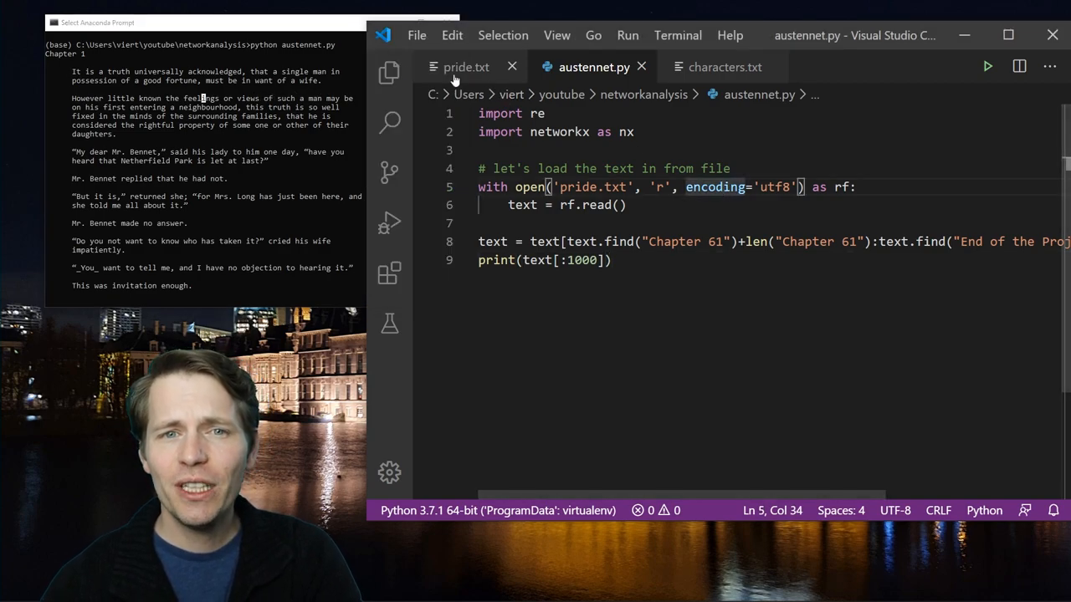
{"action": "left_click", "coordinate": [465, 67]}
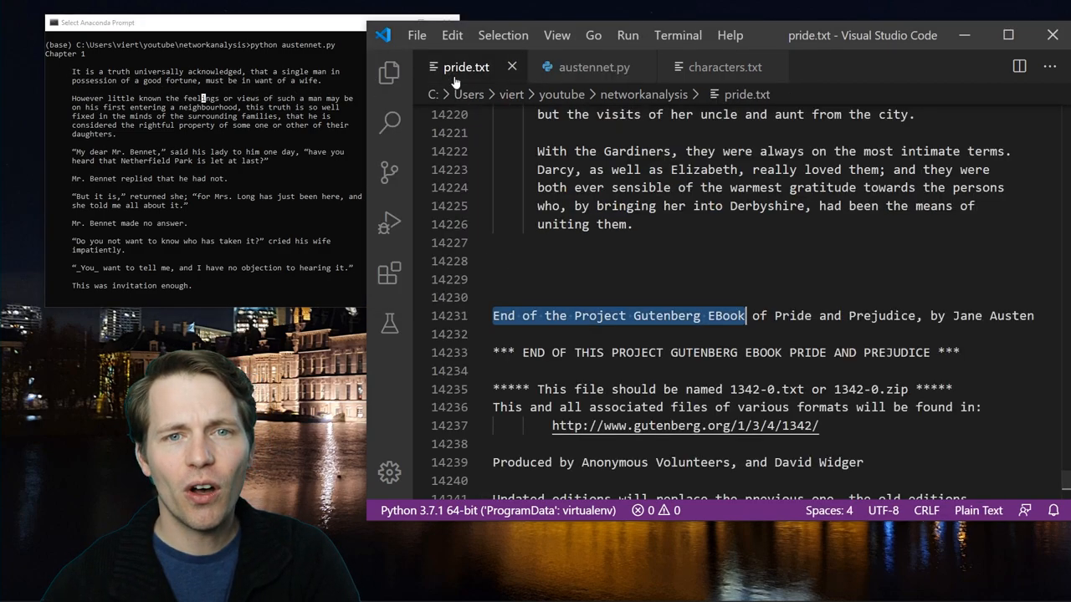
- Scroll pride.txt to the Chapter 61 heading and Chapter 1's opening to compare with the output
{"action": "scroll", "scroll_direction": "down", "scroll_amount": 3}
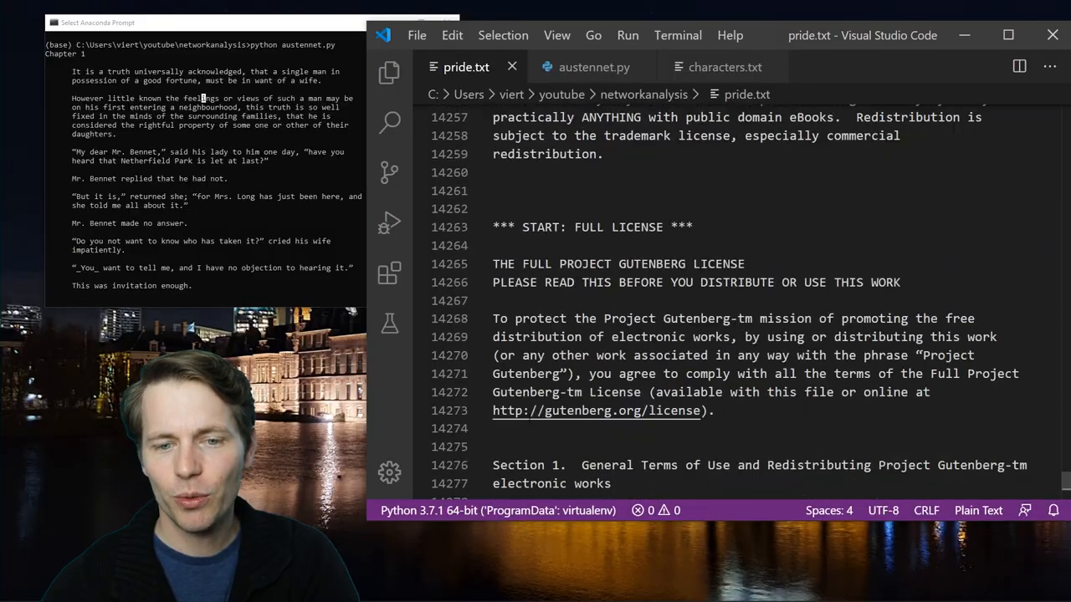
{"action": "scroll", "scroll_direction": "down", "scroll_amount": 3}
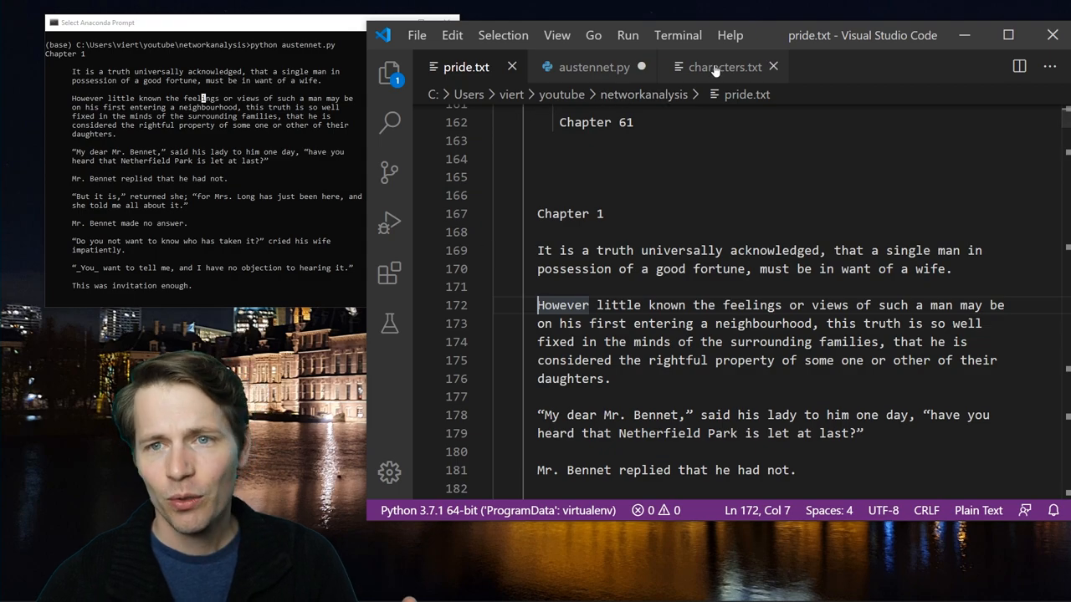
- Add text = re.sub(r'\n {6}', ' ', text) and print(text[:1000]) in austennet.py
{"action": "left_click", "coordinate": [594, 67]}
{"action": "type", "text": "text = re.sub("}
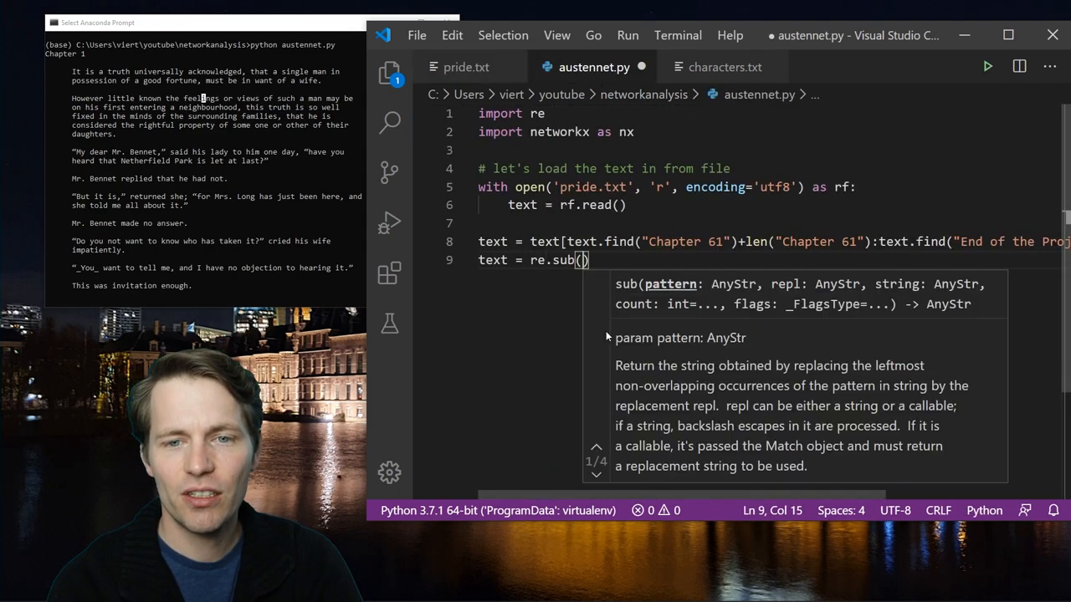
{"action": "type", "text": "r''"}
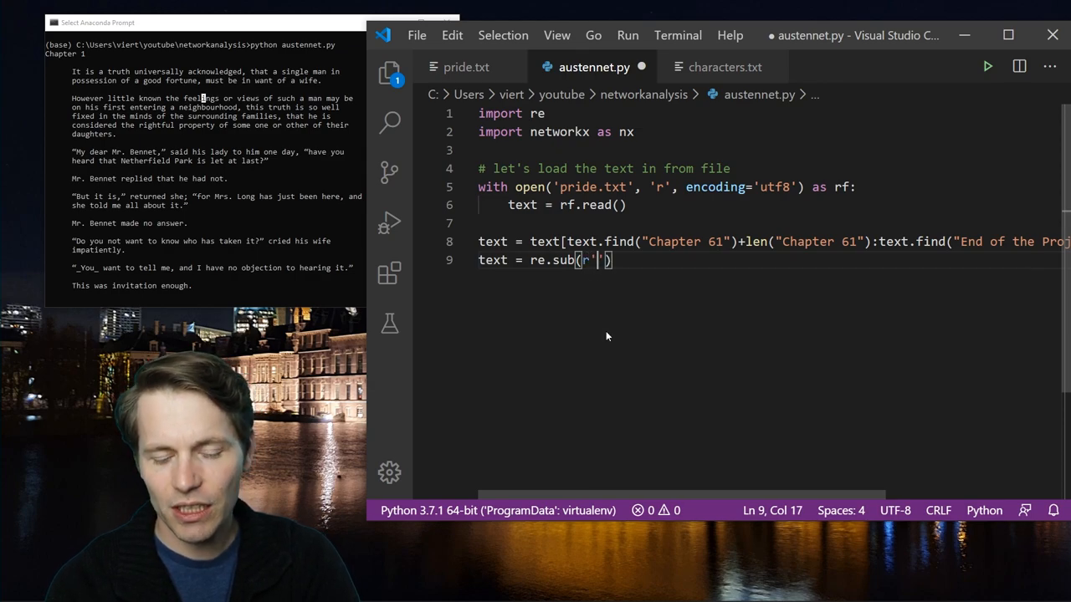
{"action": "type", "text": "\\n"}
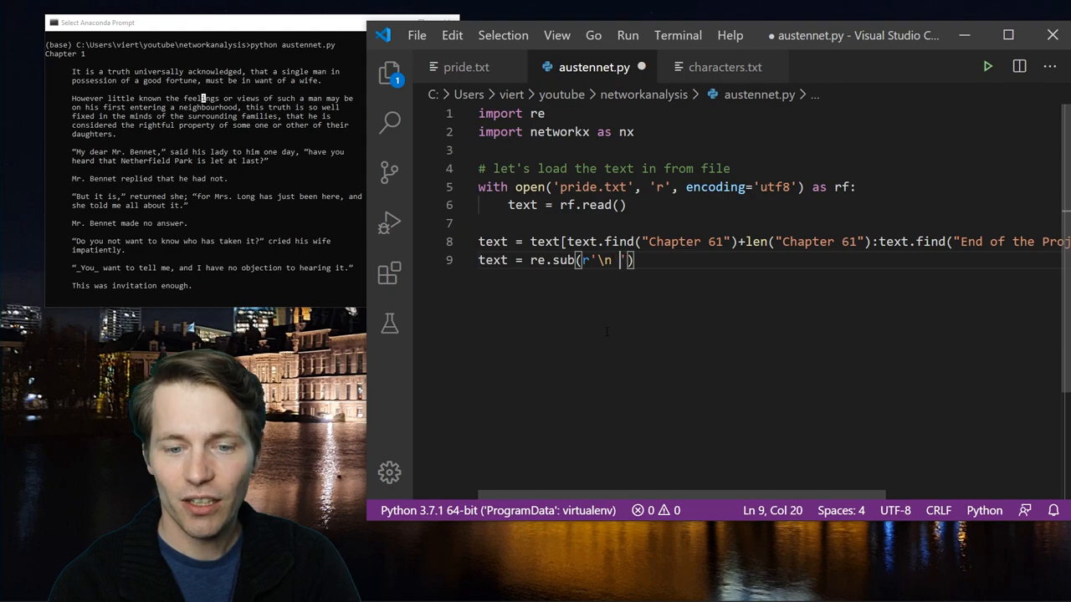
{"action": "type", "text": "{6}"}
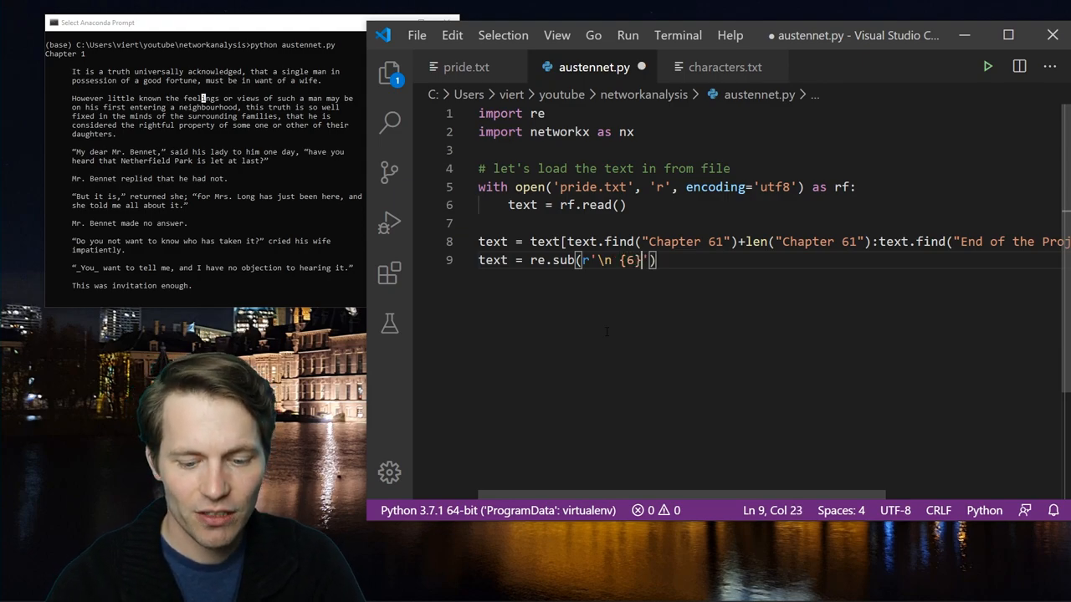
{"action": "type", "text": ", ' ',"}
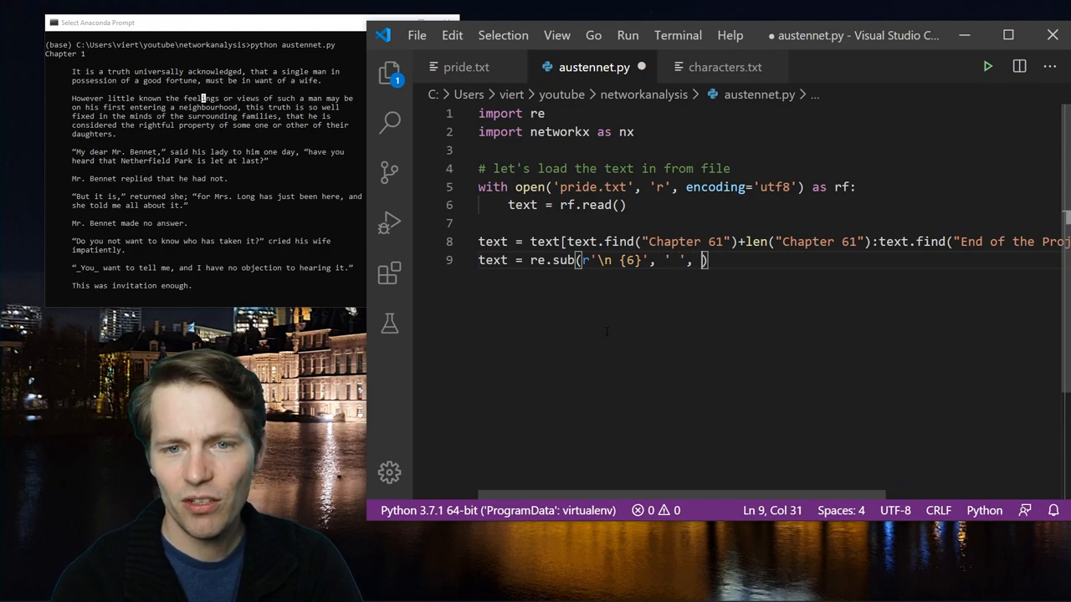
{"action": "type", "text": "text"}
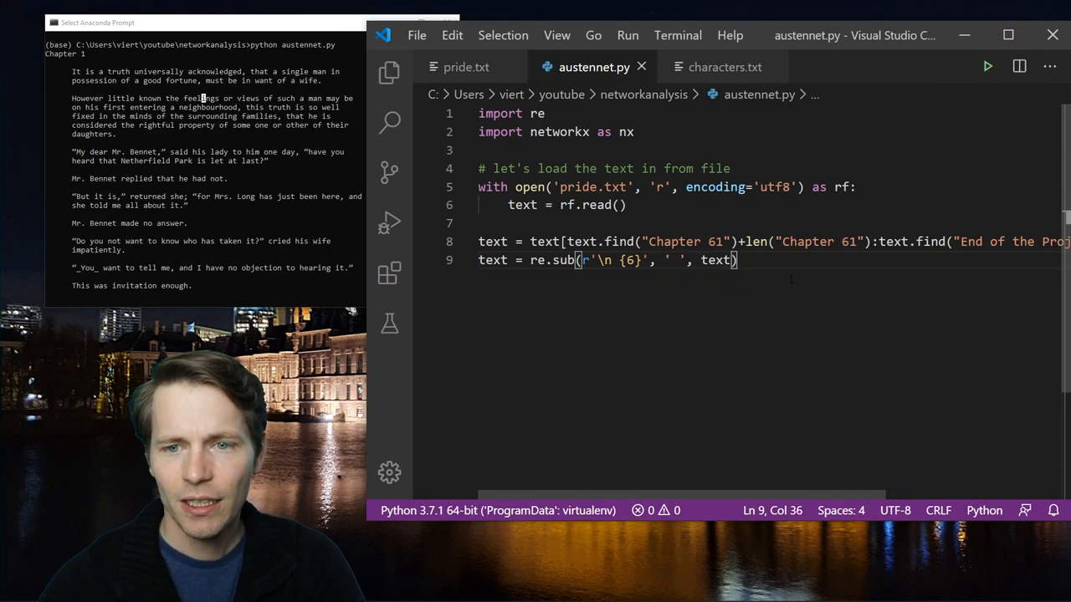
{"action": "type", "text": "print(text[:1000"}
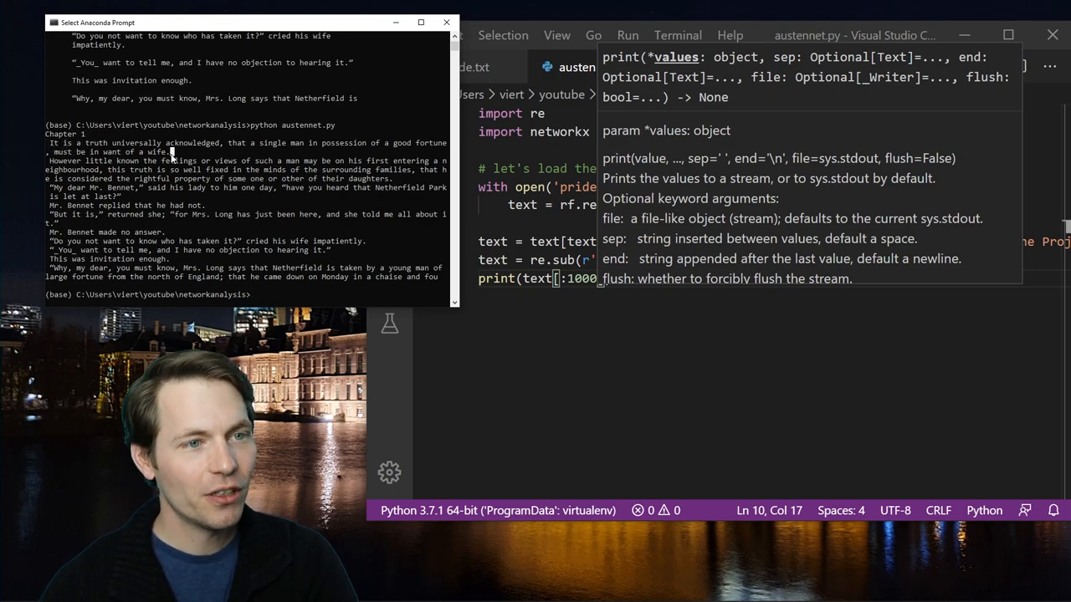
{"action": "mouse_move", "coordinate": [441, 250]}
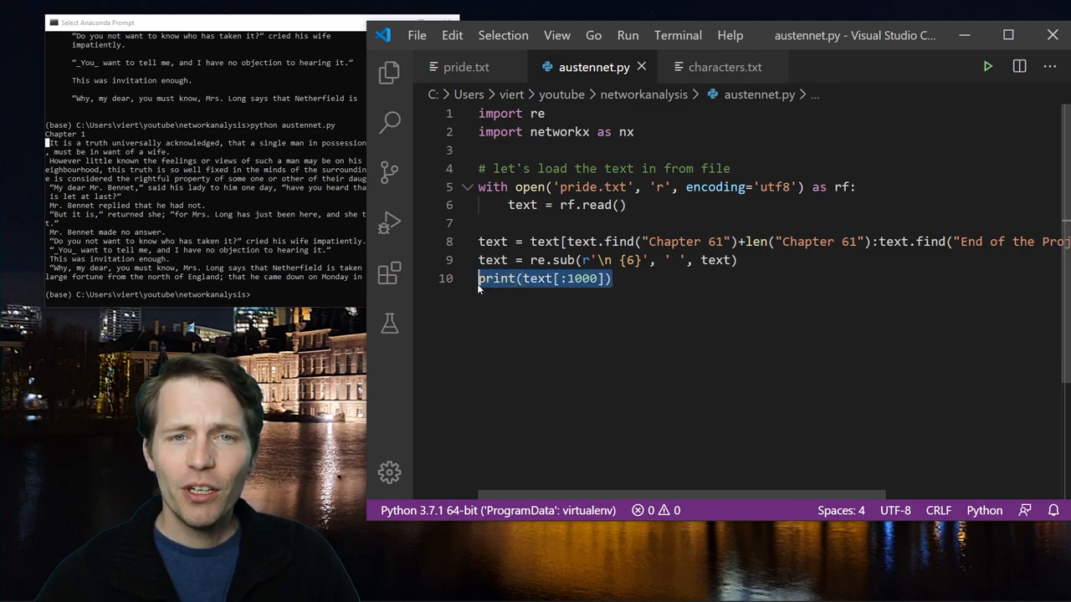
- Remove the print line and add chapters = re.split(r"Chapter \d{1,2}", text) with a comment
{"action": "key", "text": "Delete"}
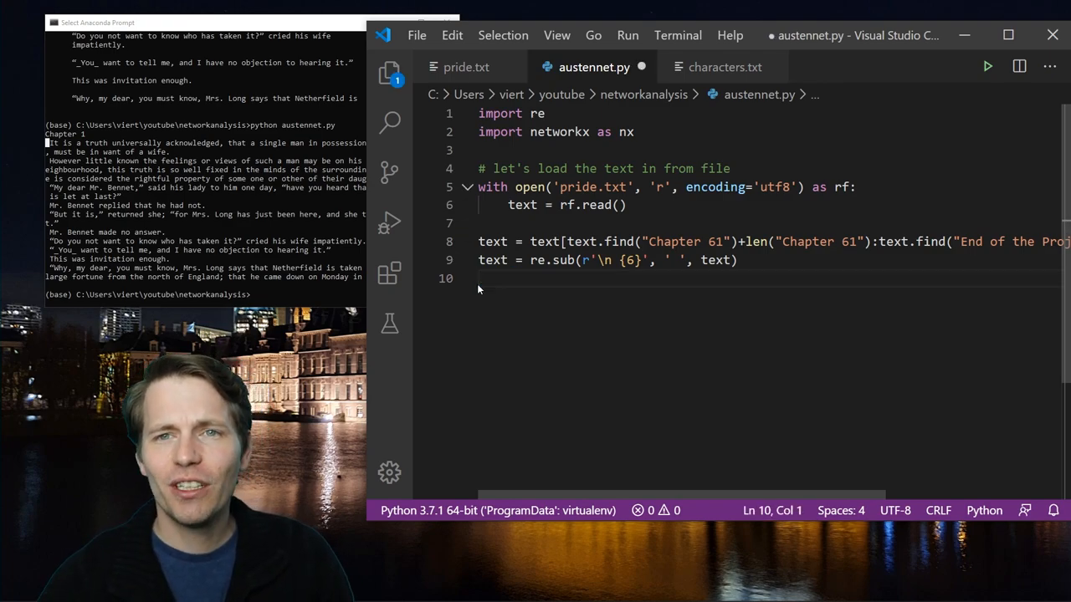
{"action": "type", "text": "# How do we divide this text:"}
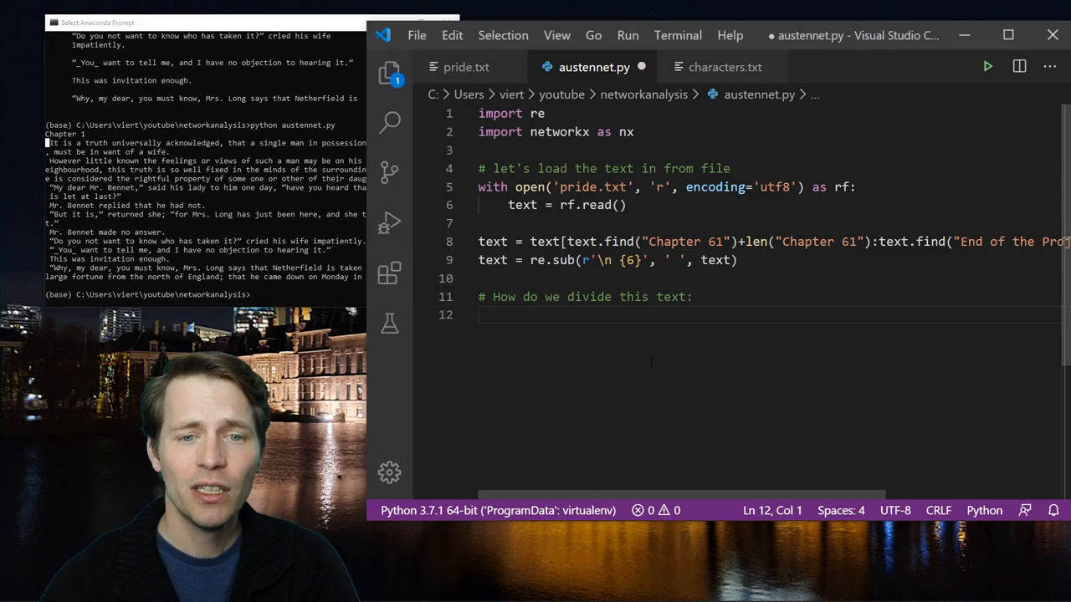
{"action": "type", "text": "chapters ="}
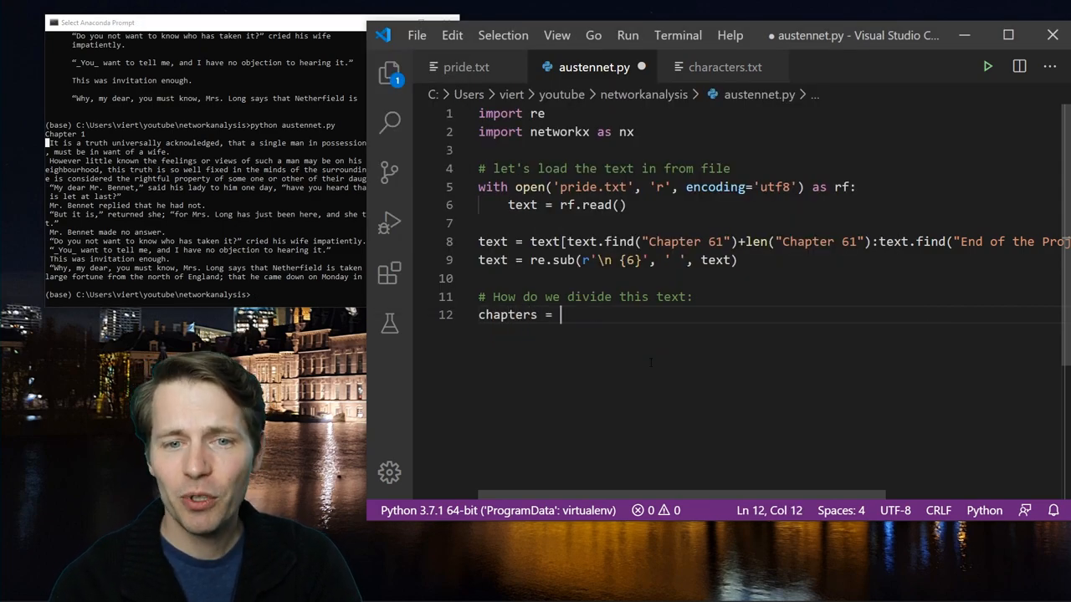
{"action": "type", "text": "re.split("}
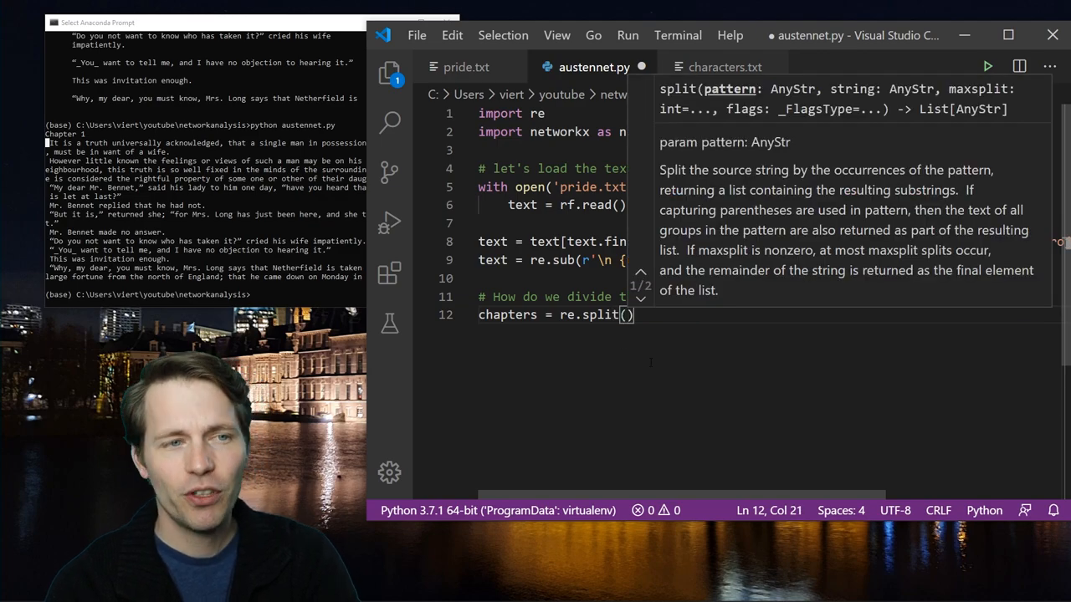
{"action": "type", "text": "\""}
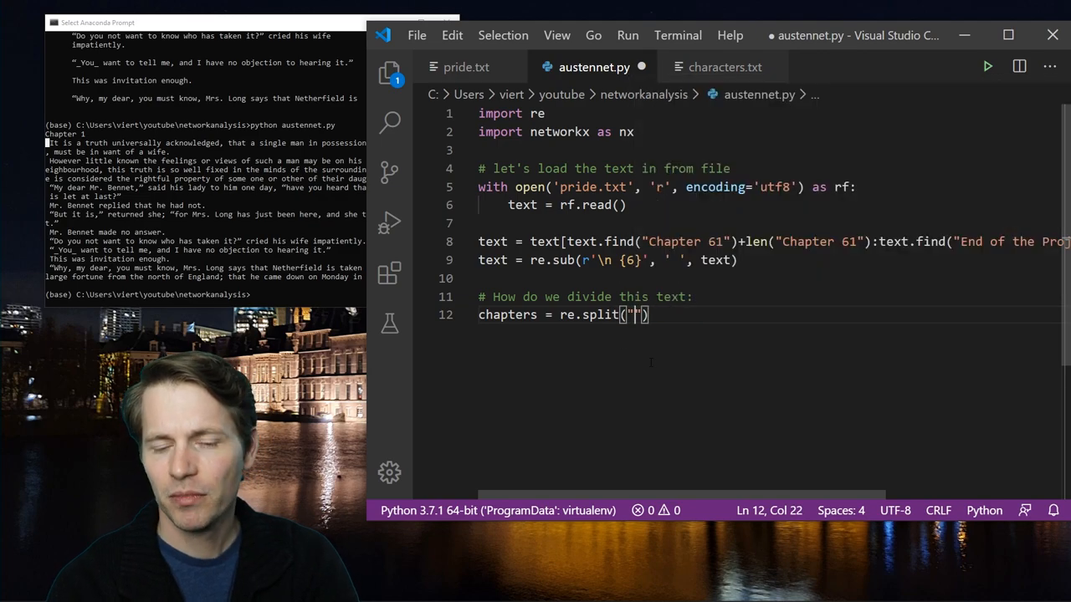
{"action": "type", "text": "r"}
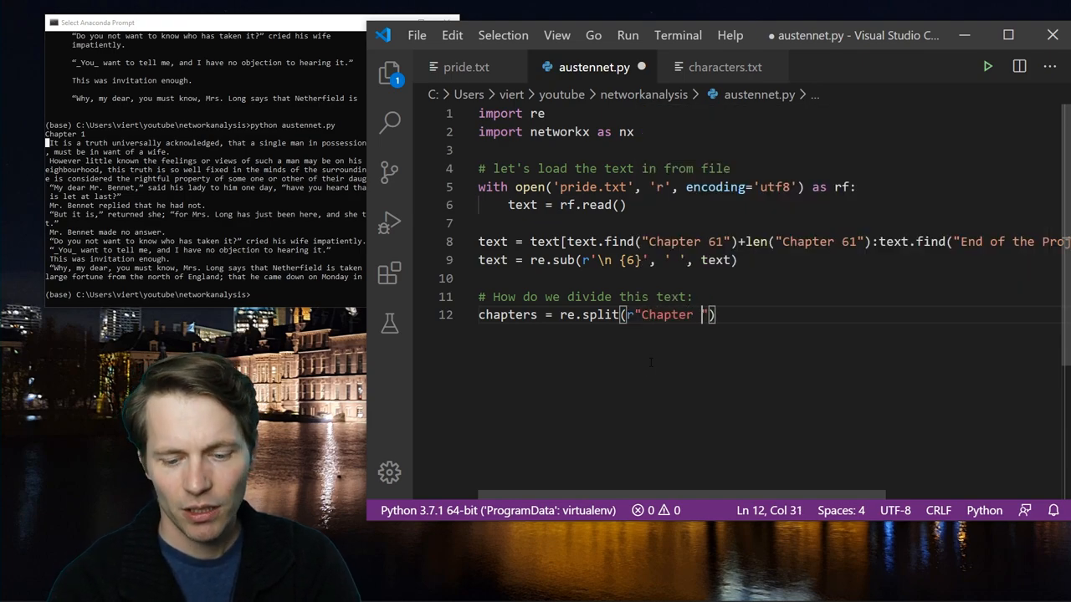
{"action": "type", "text": "\\d{1,2"}
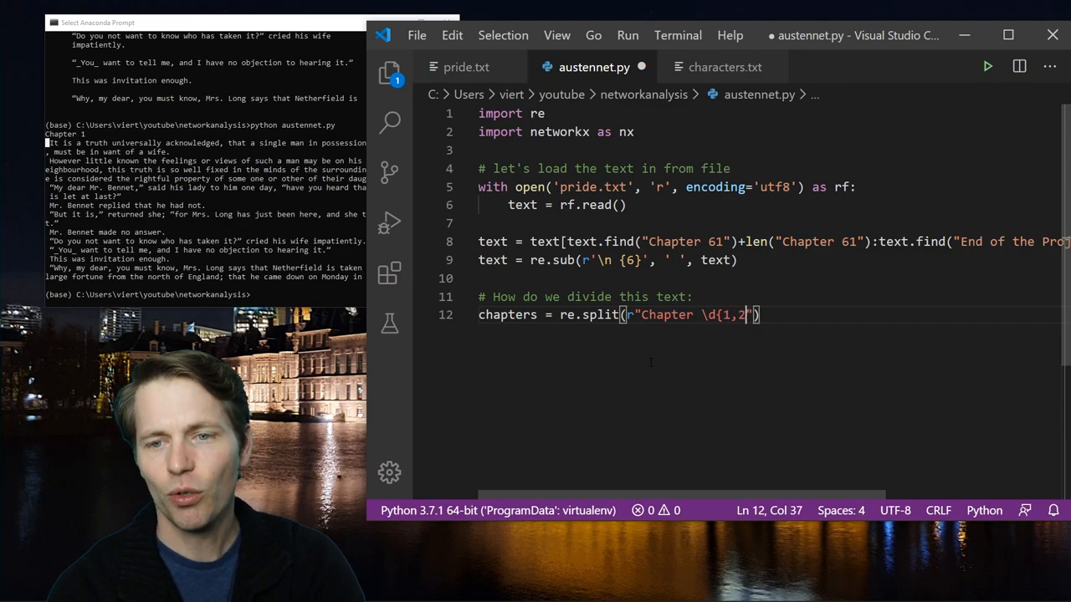
{"action": "type", "text": "}"}
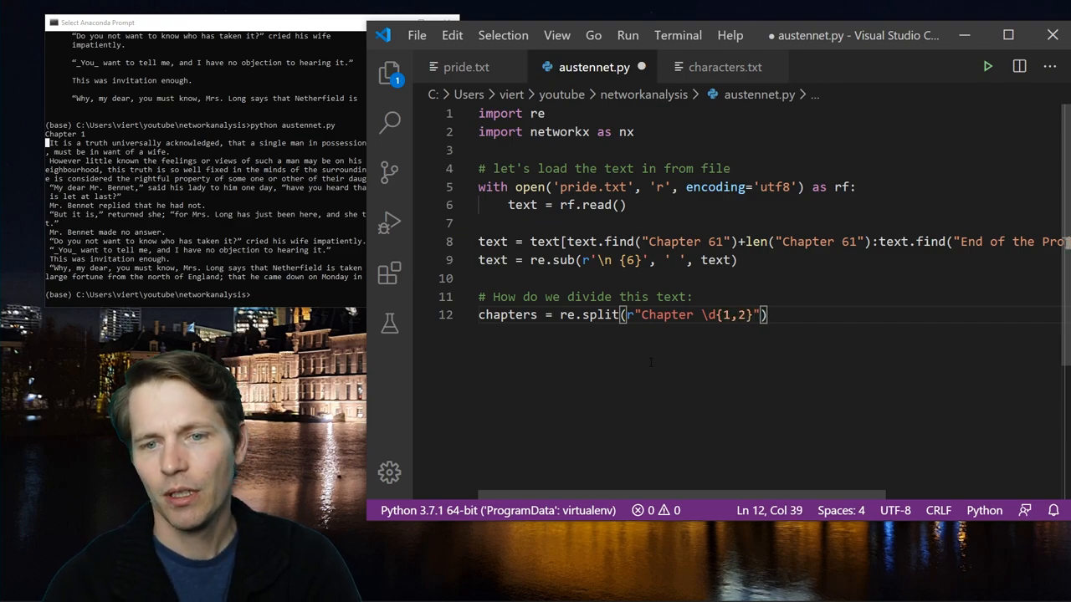
{"action": "type", "text": ","}
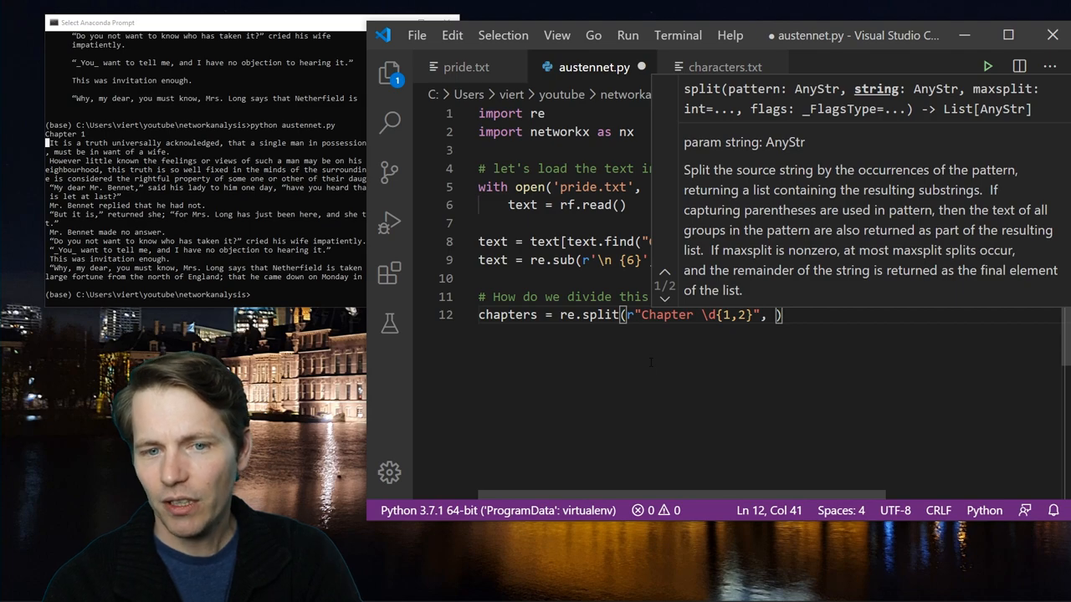
{"action": "type", "text": "text"}
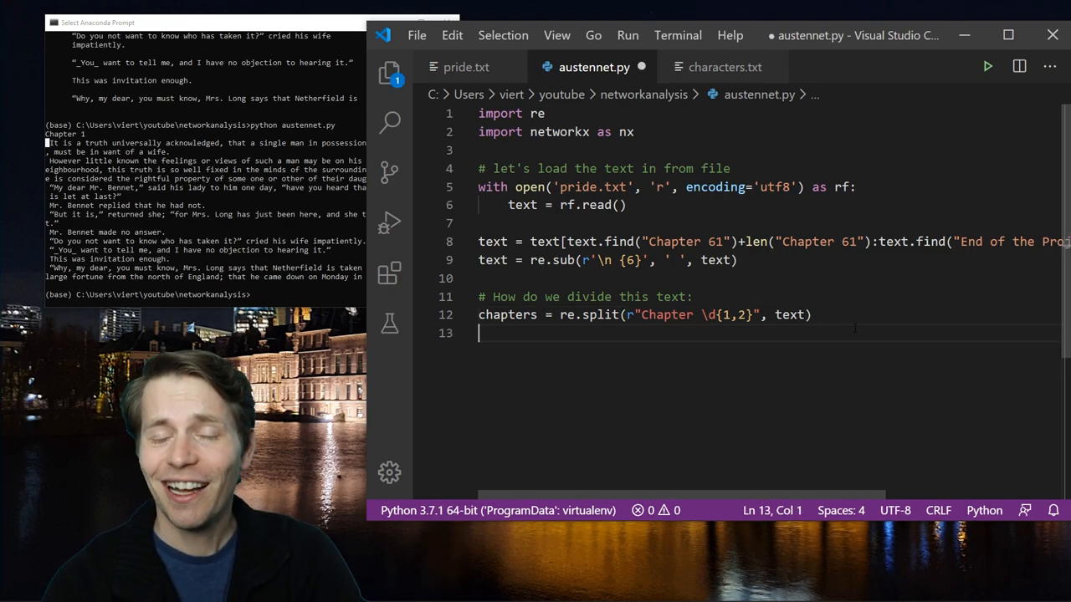
- Add print(len(chapters)) to check the chapter count of 62
{"action": "type", "text": "print"}
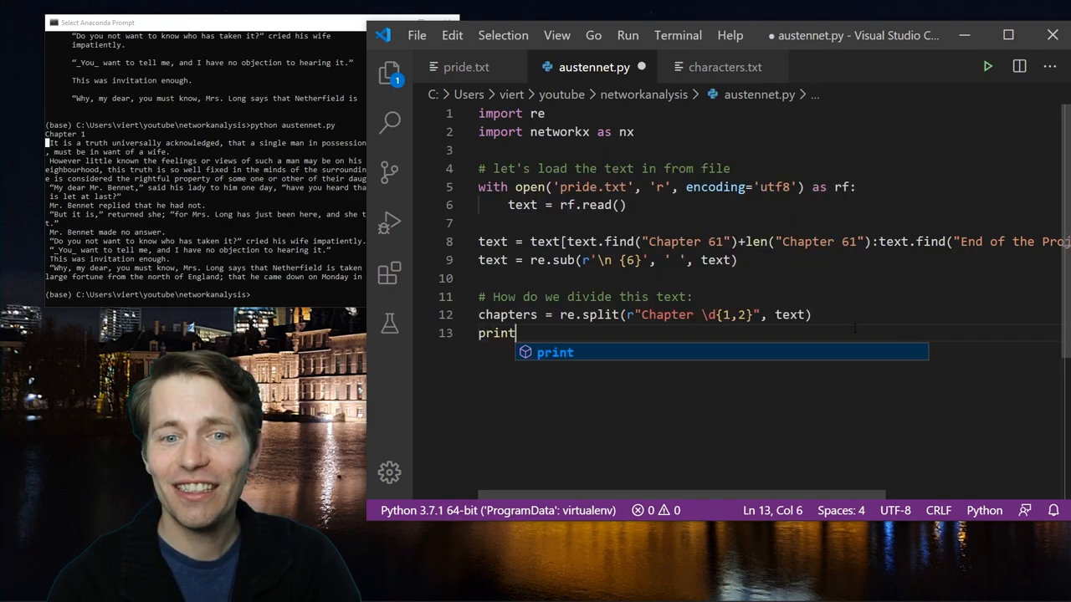
{"action": "type", "text": "(lin"}
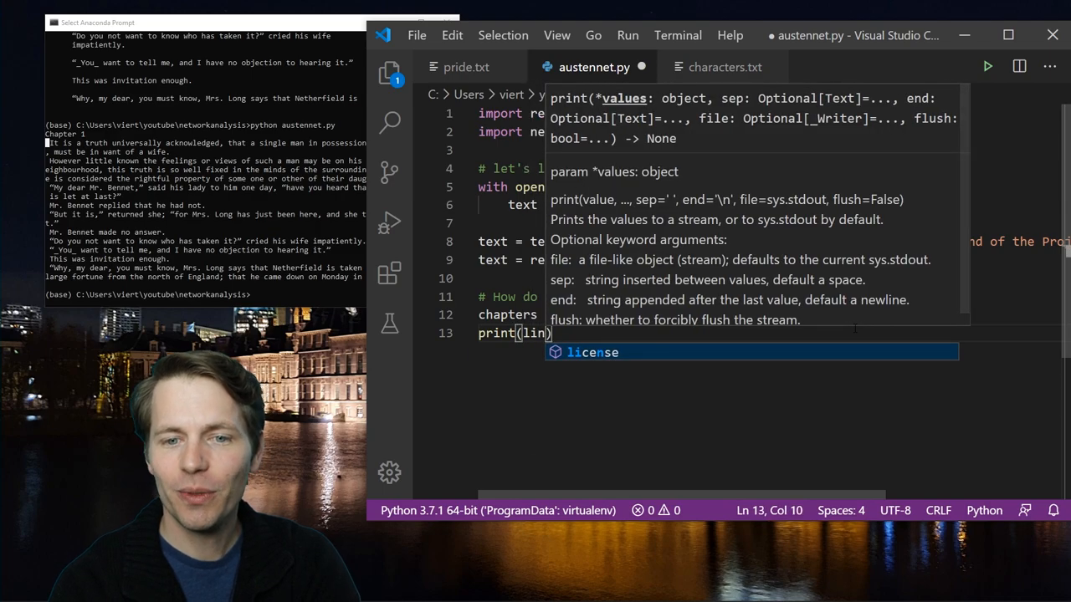
{"action": "type", "text": "en(chapters"}
{"action": "type", "text": "#"}
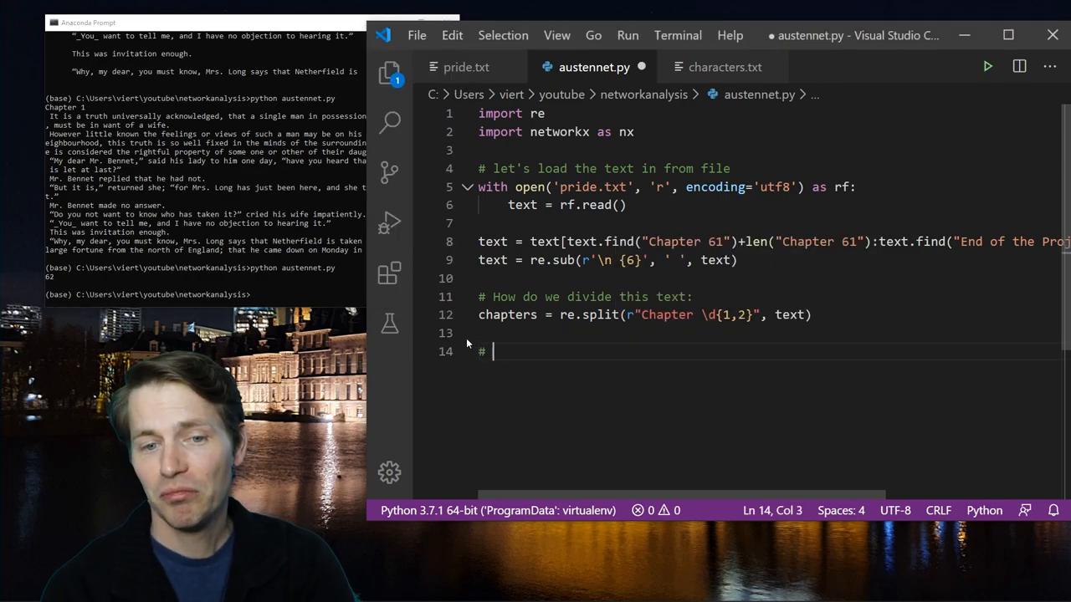
- Add paragraphs = text.split("\n"), print paragraphs[:3], then select that print line to remove it
{"action": "type", "text": "divide into paragraphs"}
{"action": "type", "text": "paragraphs = text.split("}
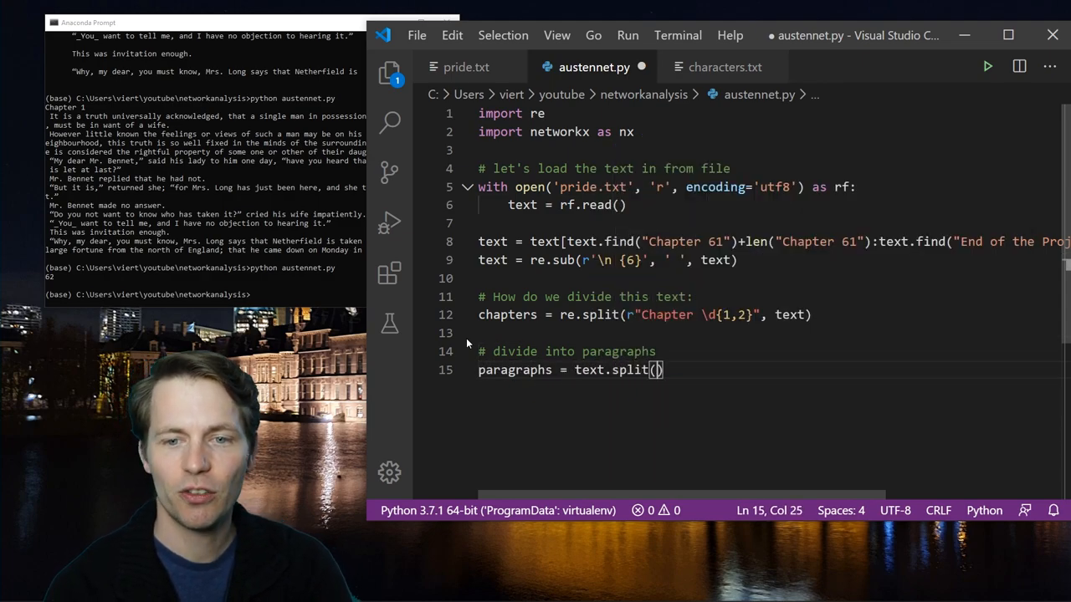
{"action": "type", "text": "\"\\n\""}
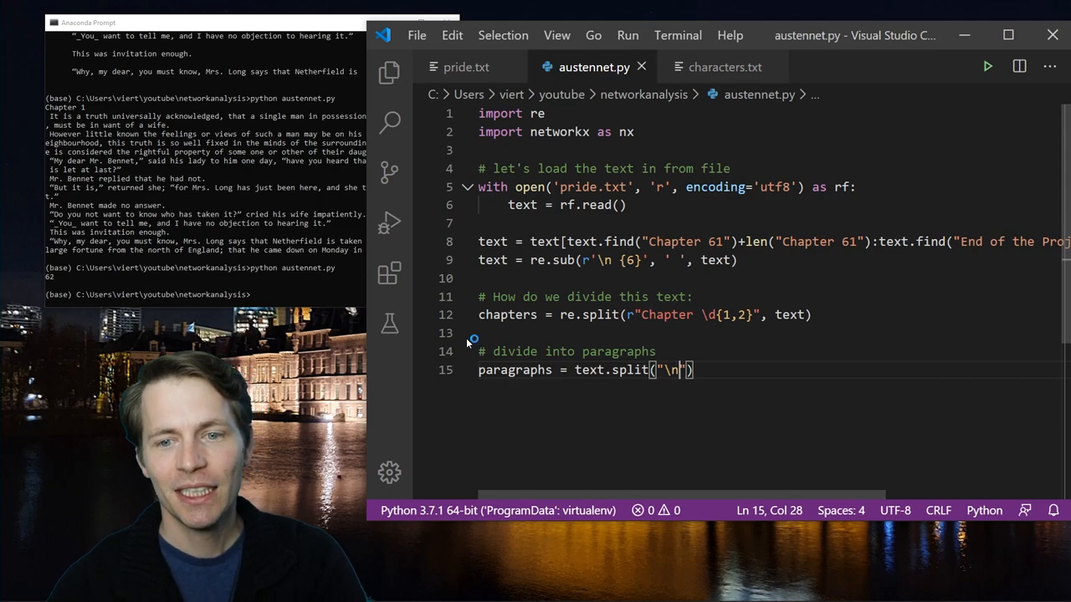
{"action": "type", "text": "p"}
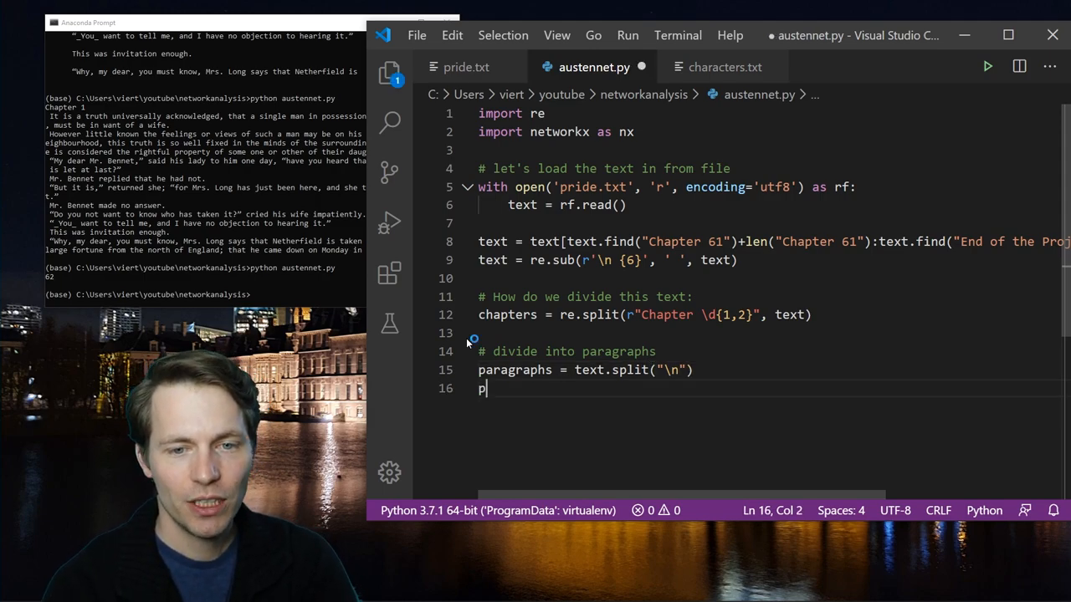
{"action": "type", "text": "rint"}
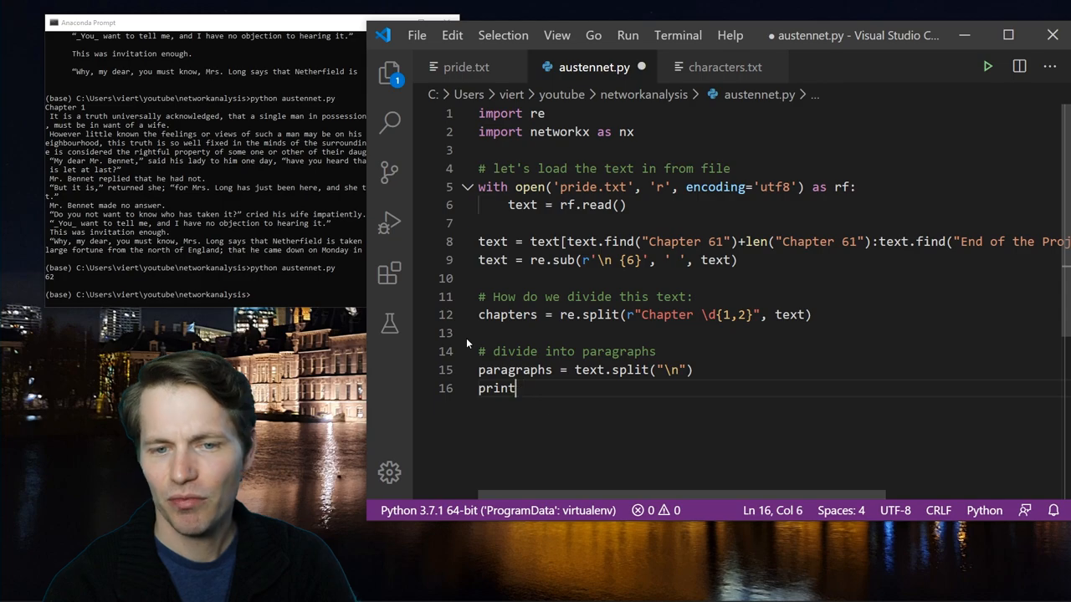
{"action": "type", "text": "(paragraphs[:3"}
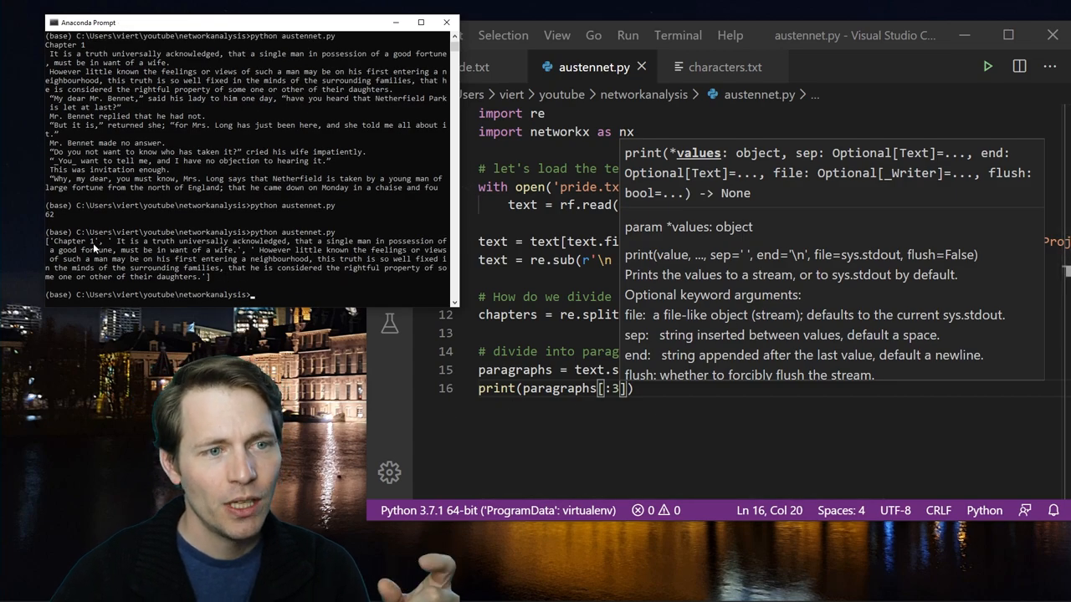
{"action": "left_click_drag", "start_coordinate": [117, 241], "coordinate": [272, 241]}
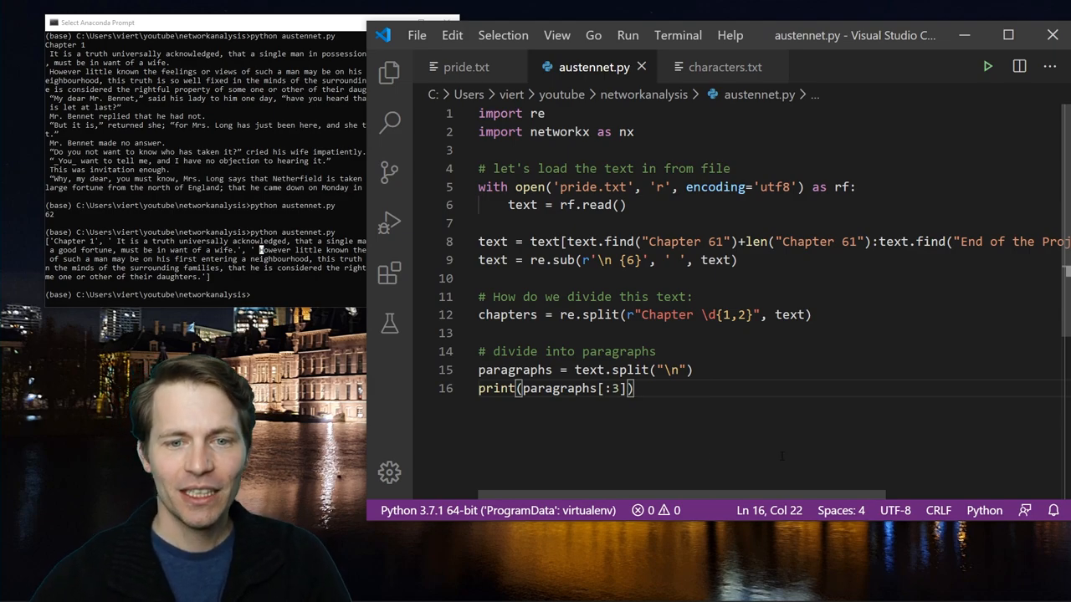
{"action": "triple_click", "coordinate": [556, 388]}
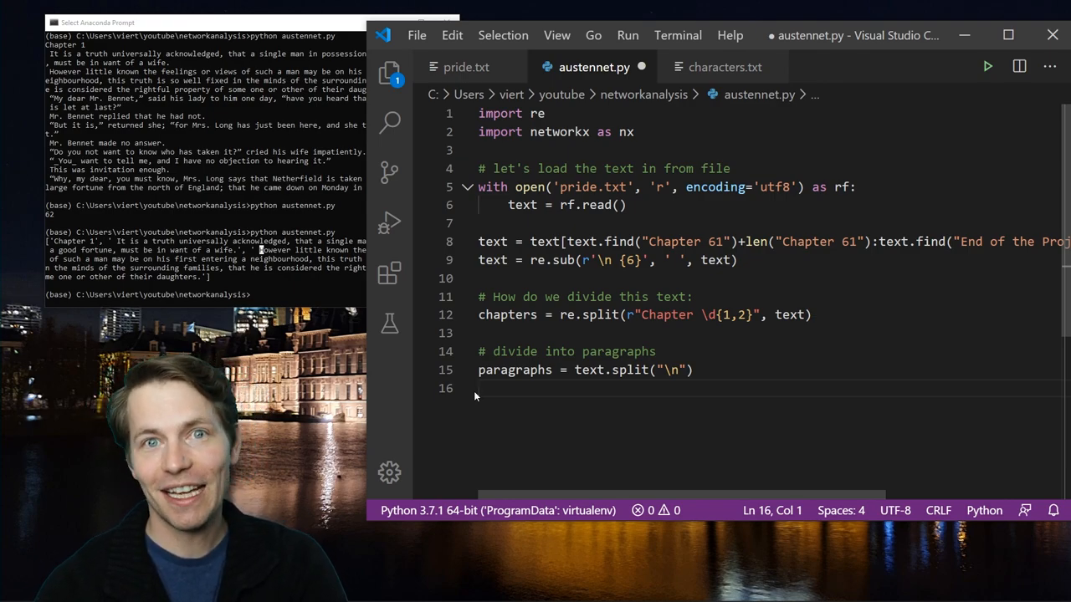
- Read characters.txt with encoding utf8 into a characters list split at "\n"
{"action": "key", "text": "enter"}
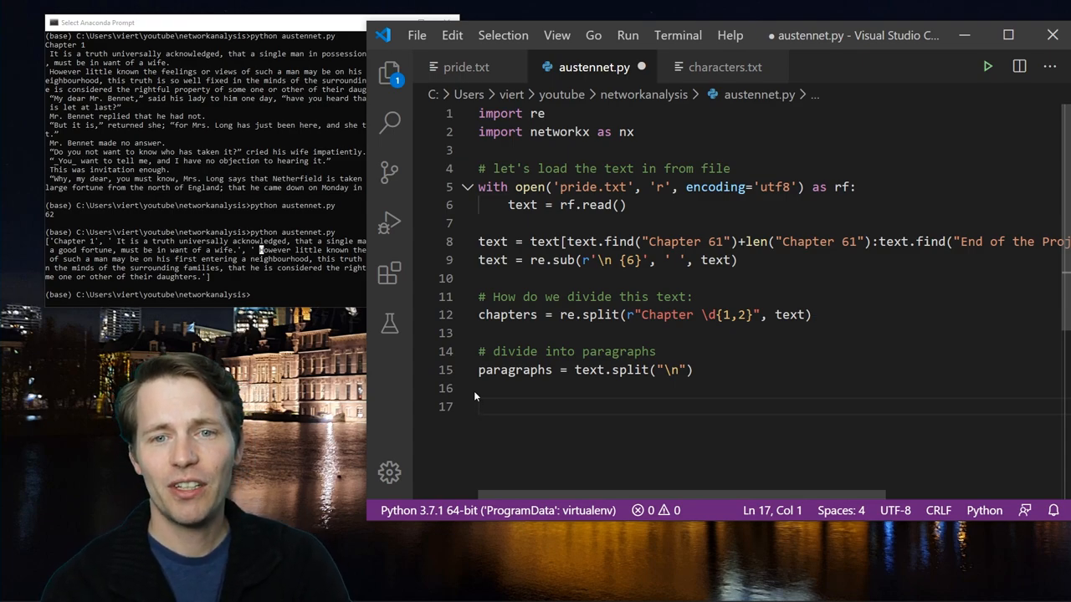
{"action": "type", "text": "with open('charact"}
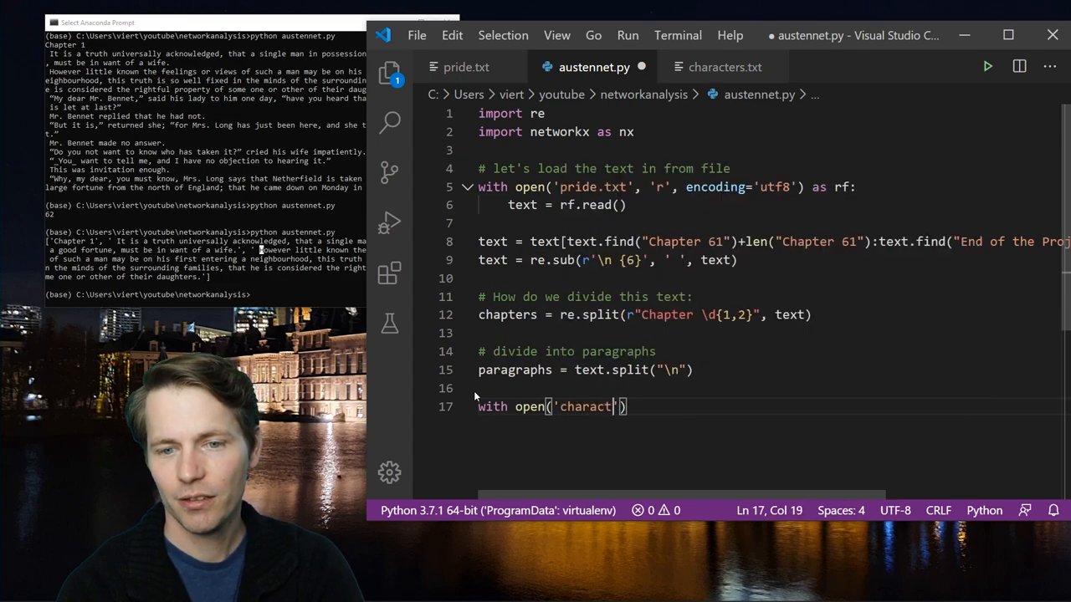
{"action": "type", "text": "ers.txt"}
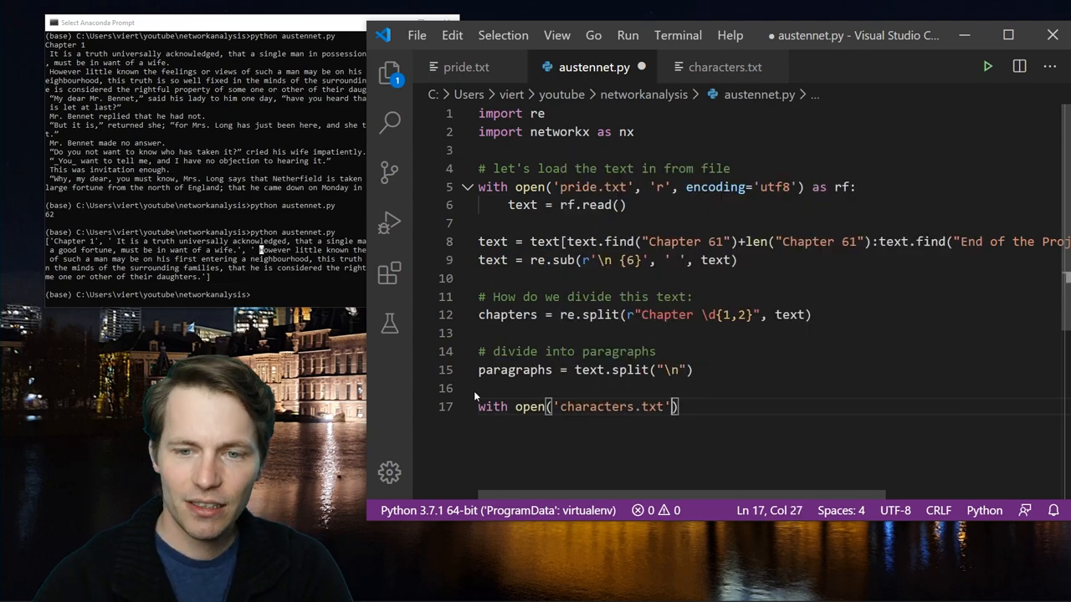
{"action": "type", "text": ", r,"}
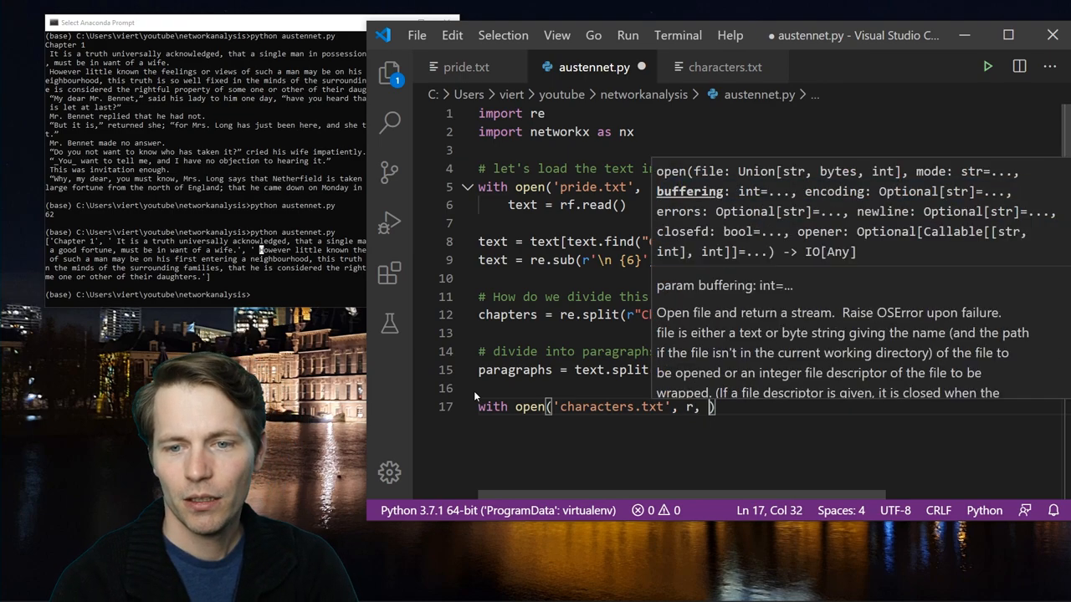
{"action": "type", "text": "'r', encoding='utf8"}
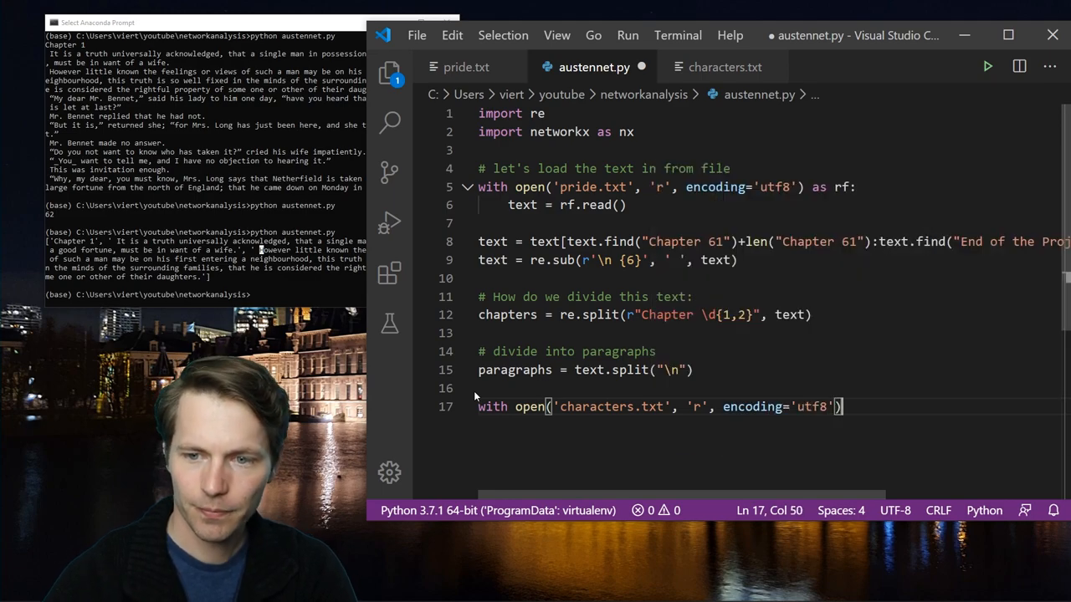
{"action": "type", "text": "chapt"}
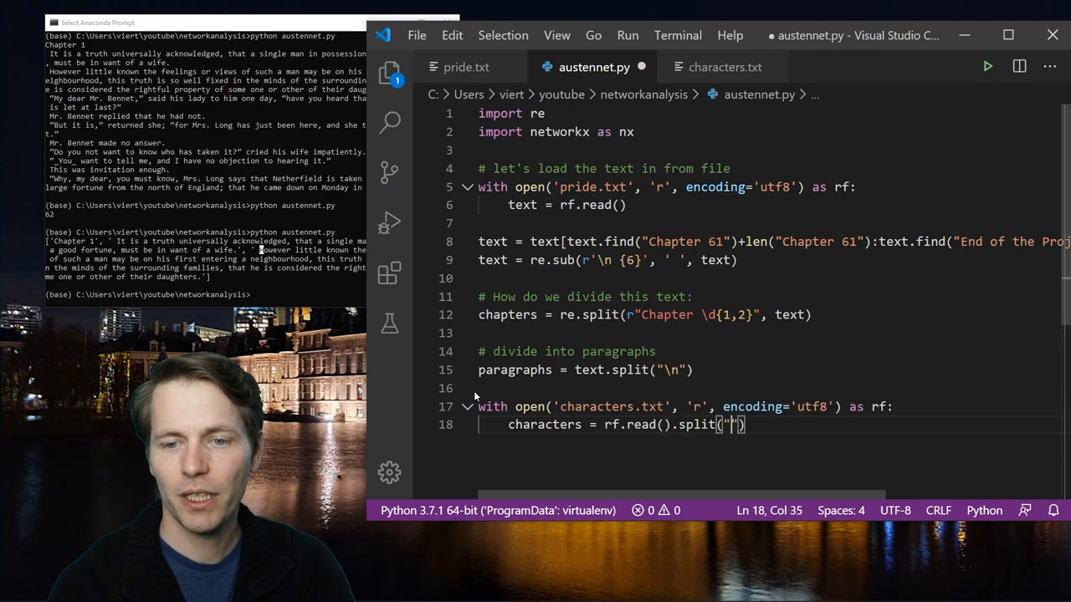
{"action": "type", "text": "\\n"}
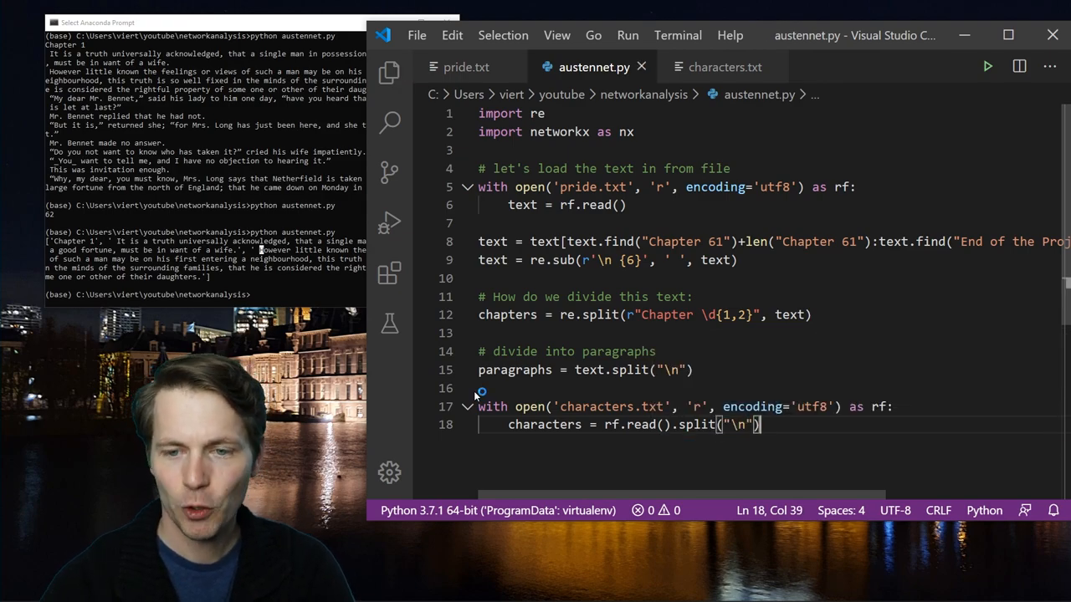
{"action": "key", "text": "enter"}
{"action": "type", "text": "print(characters)"}
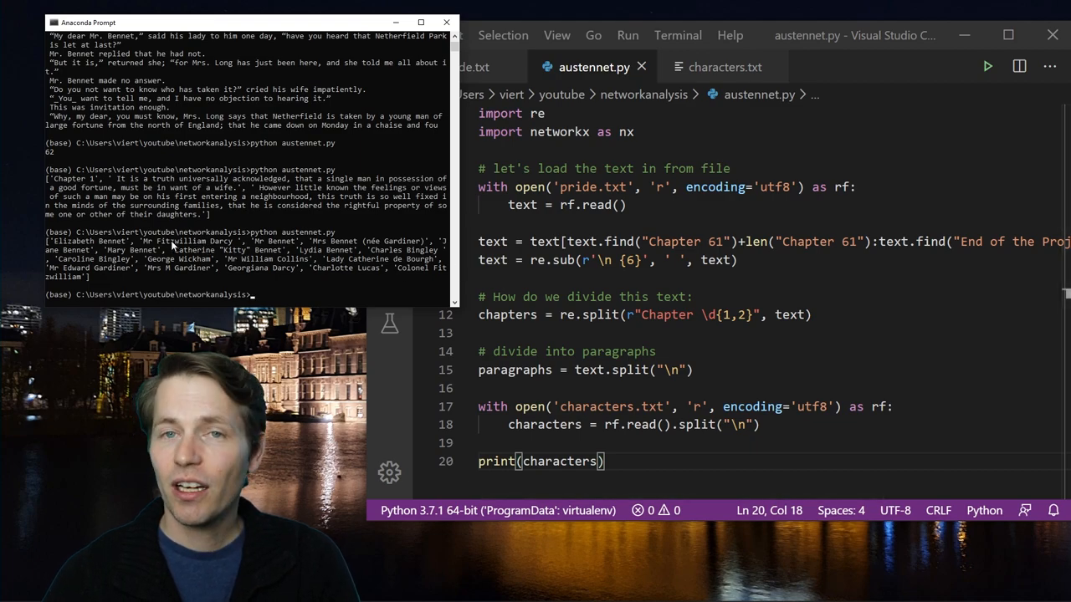
{"action": "left_click", "coordinate": [720, 67]}
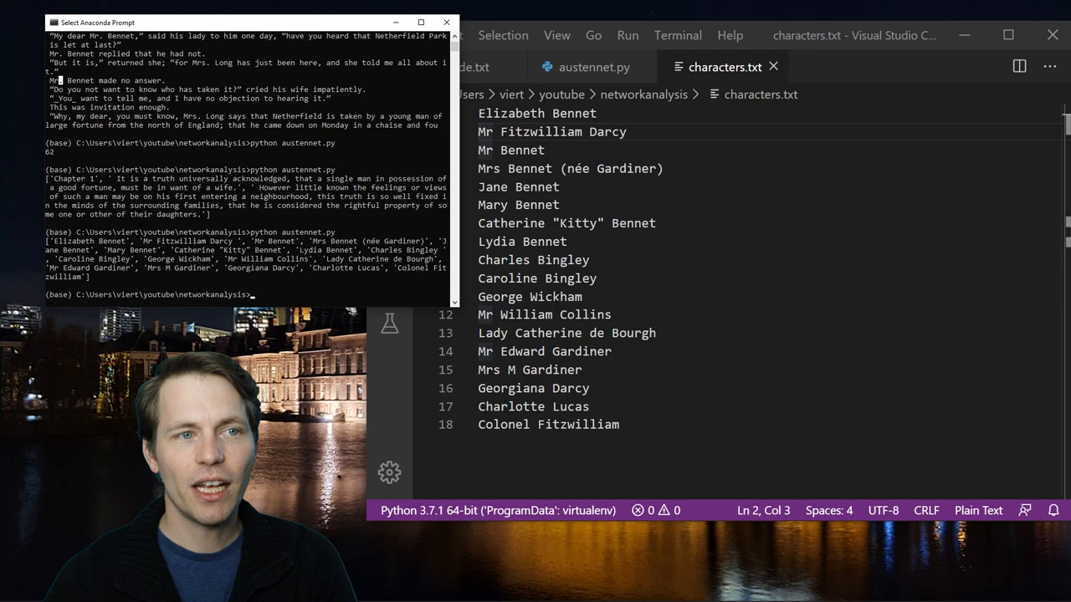
{"action": "mouse_move", "coordinate": [476, 314]}
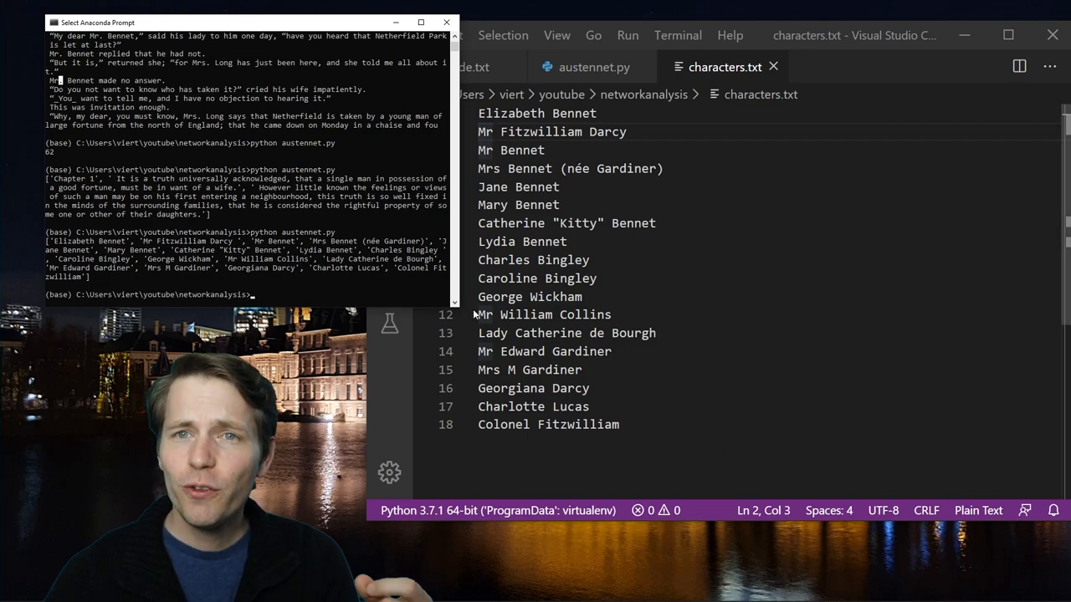
{"action": "left_click", "coordinate": [594, 67]}
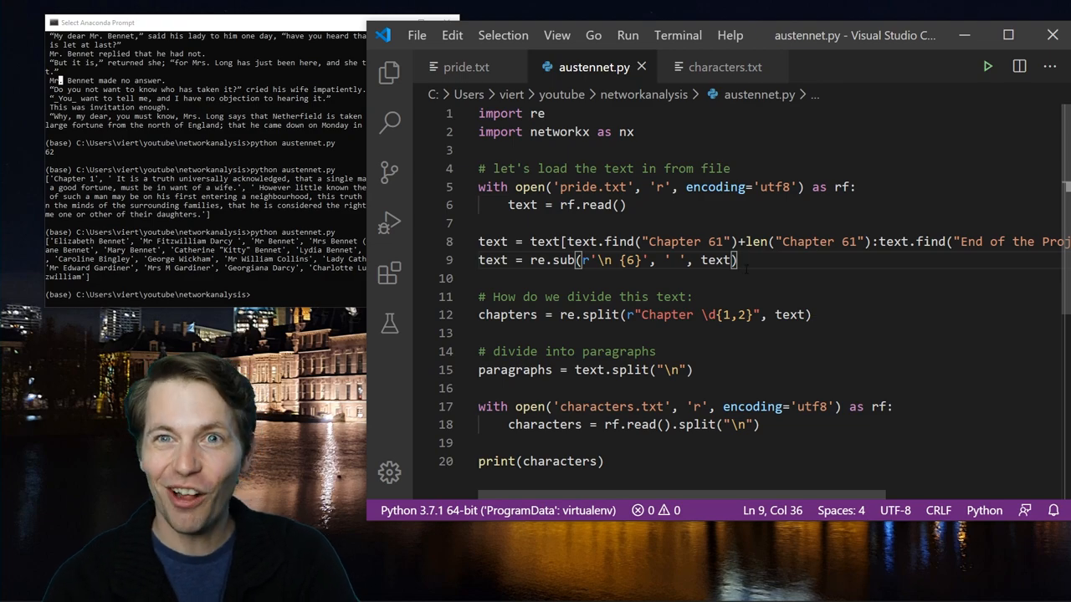
- Add text = text.replace(".", …) below the re.sub whitespace cleanup and save austennet.py
{"action": "type", "text": "text ="}
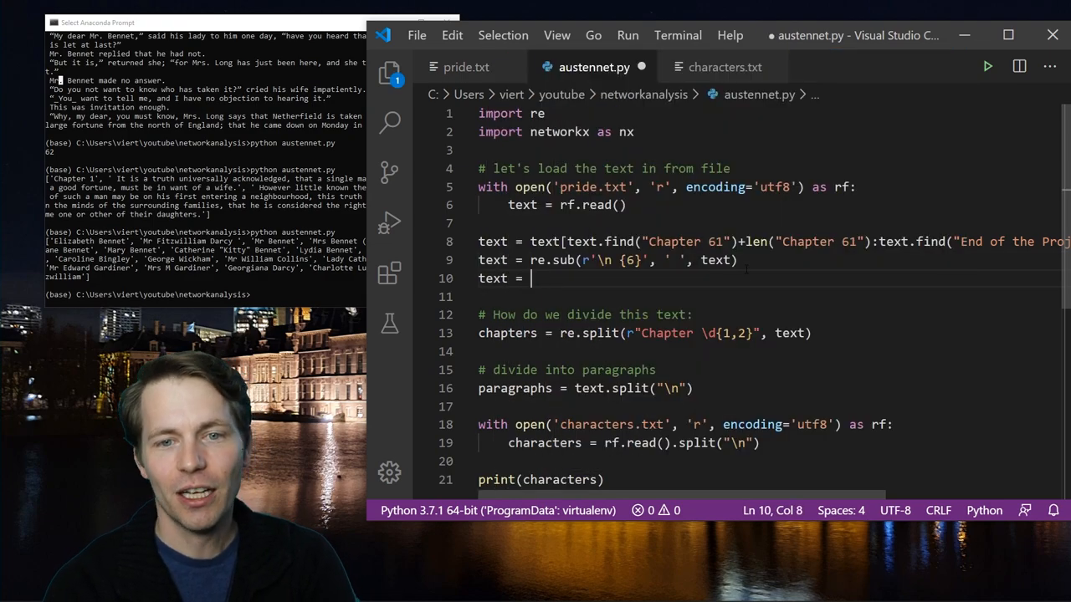
{"action": "type", "text": "text.replacie"}
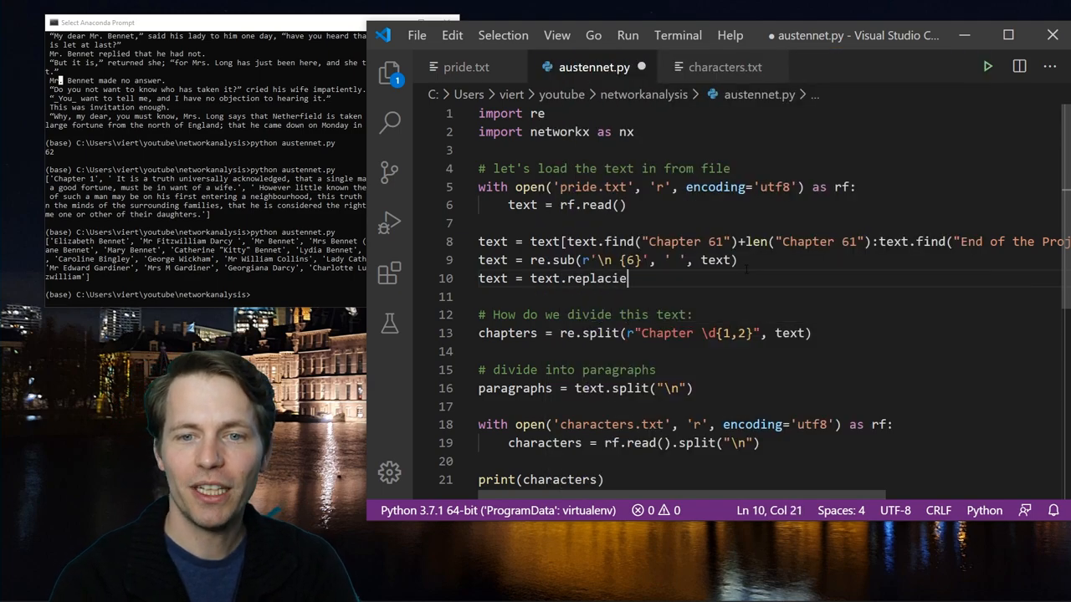
{"action": "type", "text": "()"}
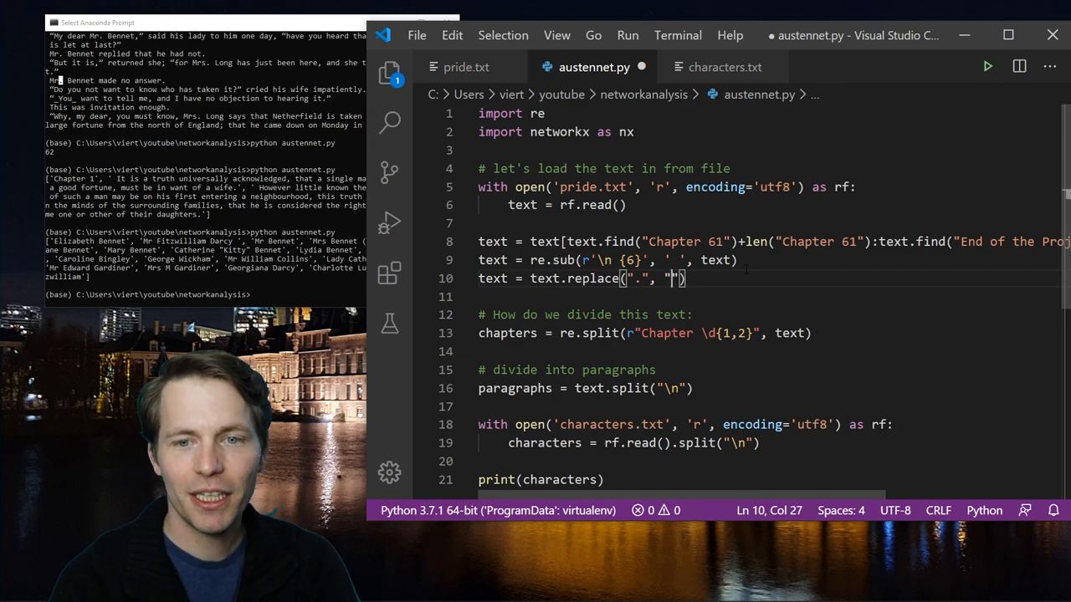
{"action": "key", "text": "ctrl+s"}
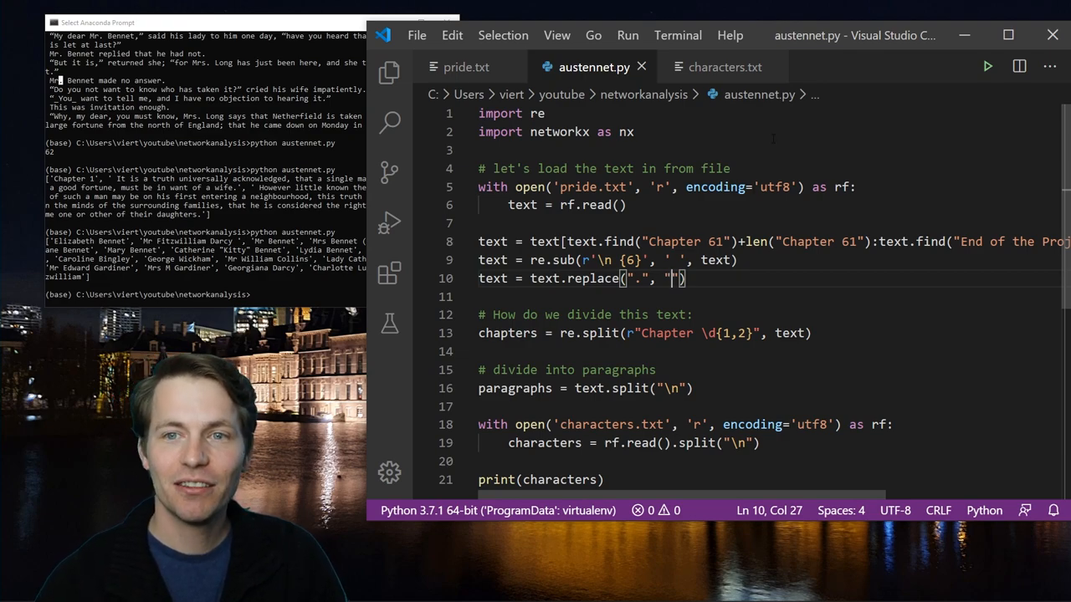
- Return to characters.txt to start adding short names after each full character name
{"action": "left_click", "coordinate": [718, 67]}
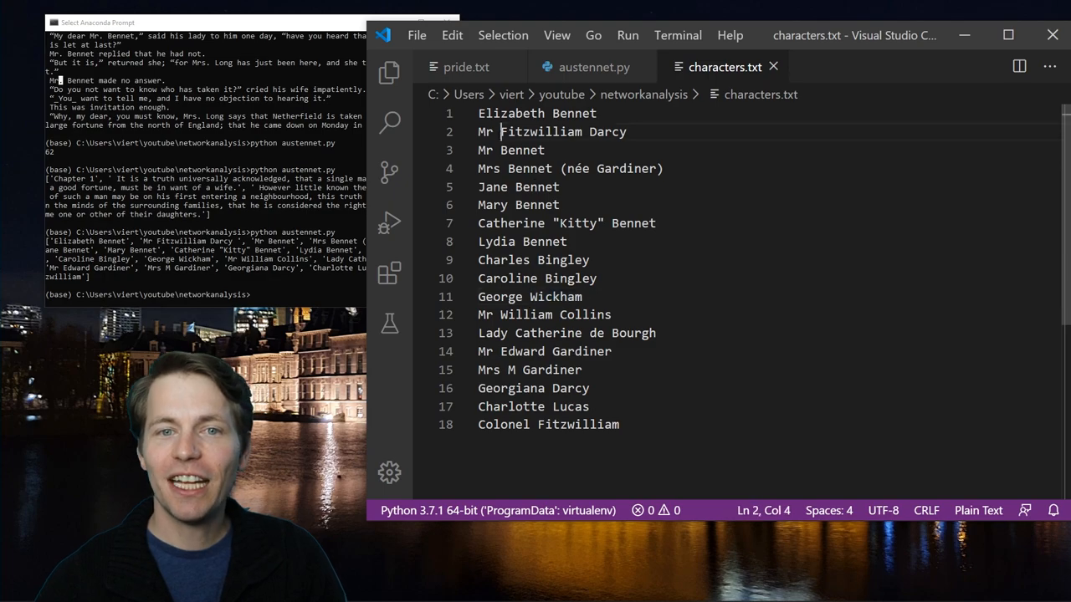
{"action": "left_click", "coordinate": [594, 67]}
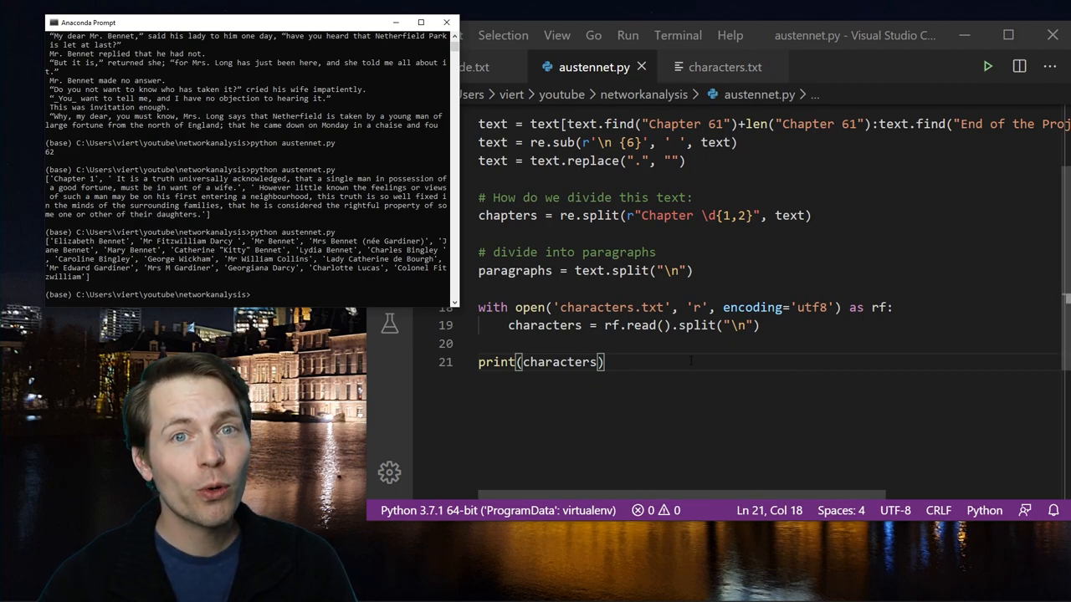
{"action": "left_click", "coordinate": [723, 67]}
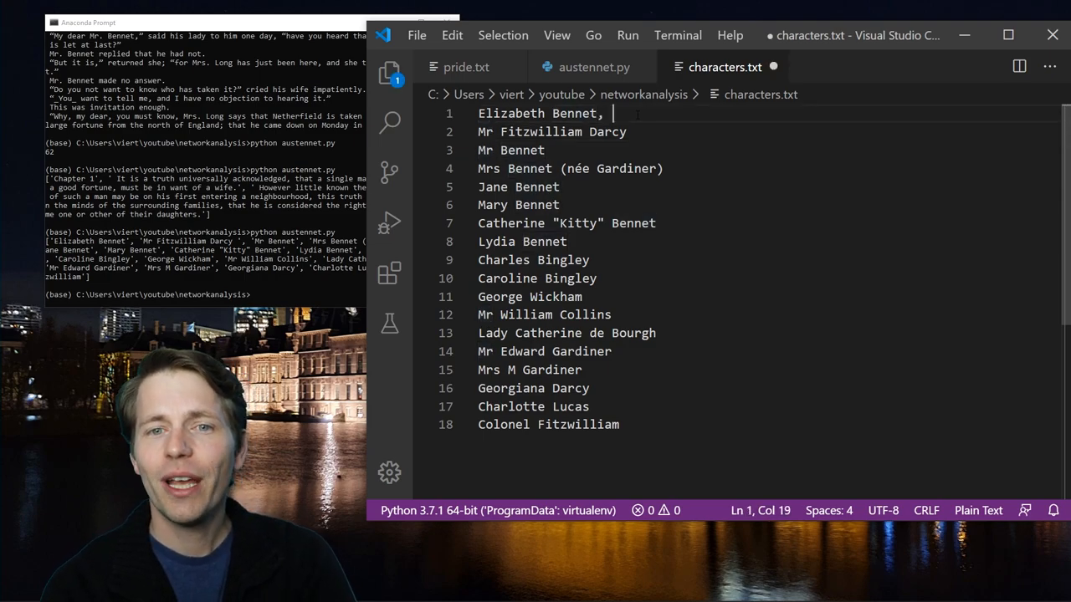
- Append comma-separated aliases such as Elizabeth and Mr Darcy after the full names
{"action": "type", "text": "Elizabeth"}
{"action": "left_click", "coordinate": [768, 133]}
{"action": "type", "text": ","}
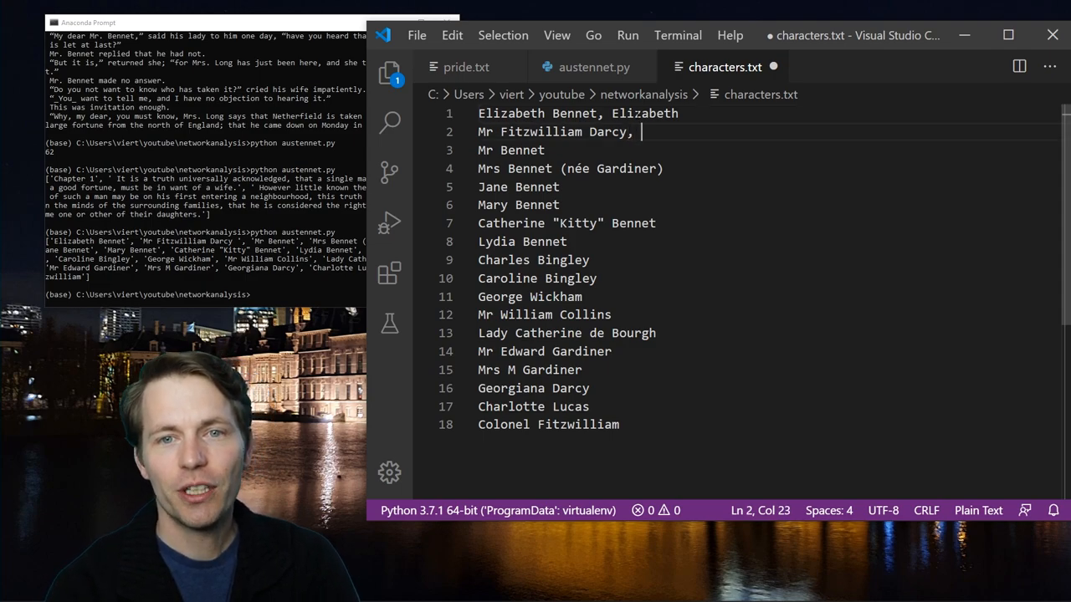
{"action": "type", "text": "Mr Darcy"}
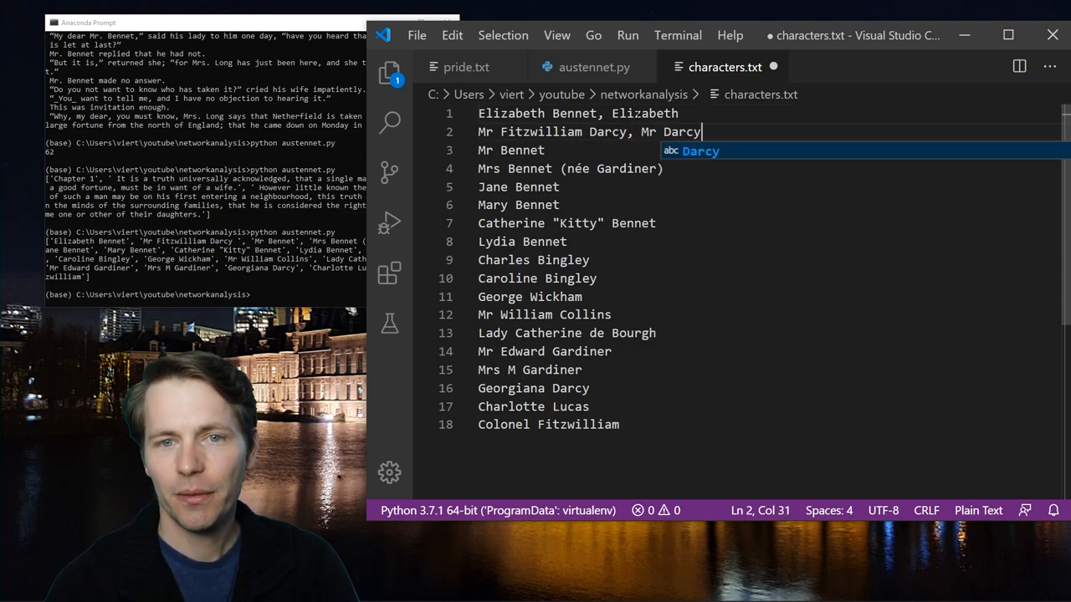
{"action": "left_click", "coordinate": [527, 151]}
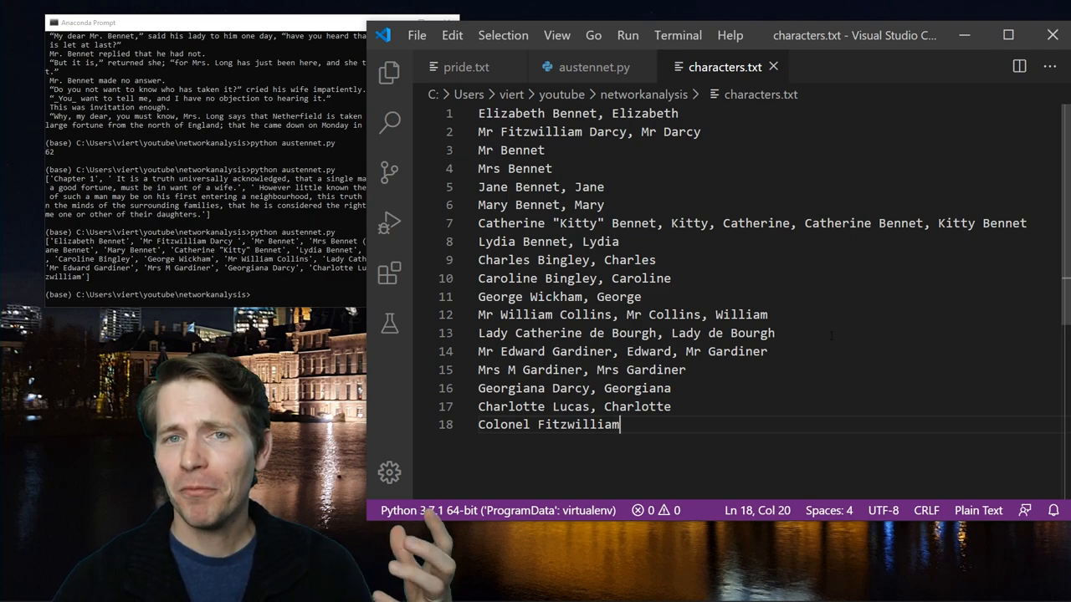
{"action": "mouse_move", "coordinate": [843, 325]}
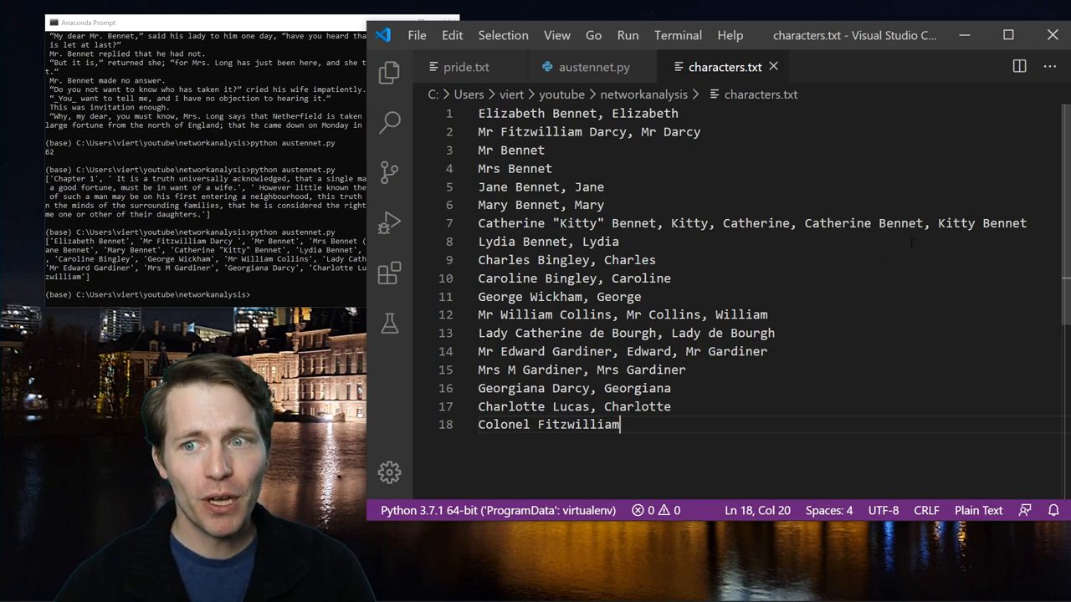
- Begin characters = [character.split(", ") …] on a new line after reading characters.txt
{"action": "left_click", "coordinate": [592, 67]}
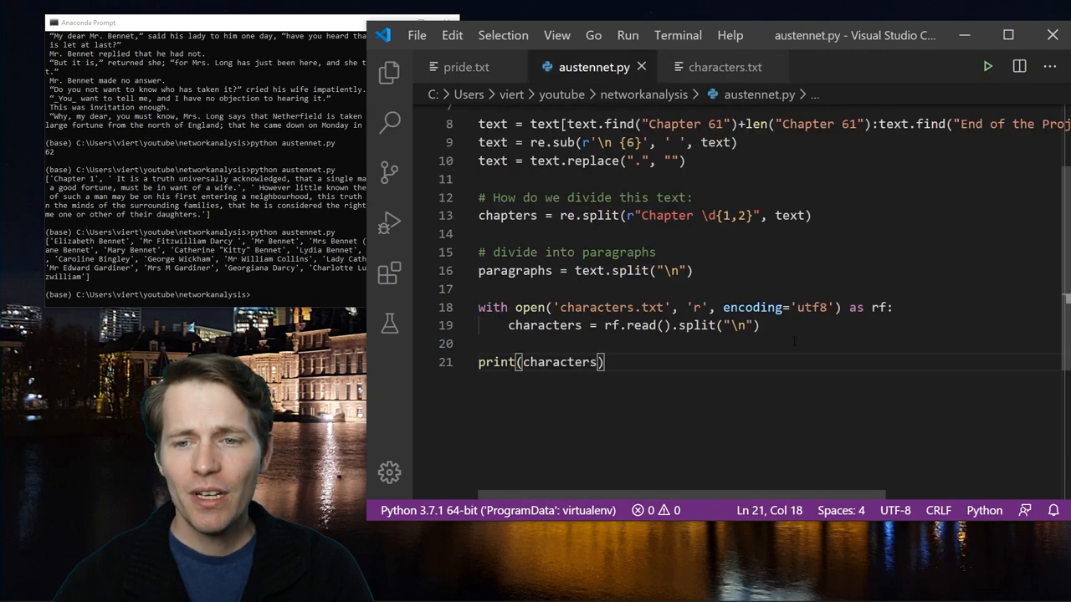
{"action": "left_click", "coordinate": [753, 325]}
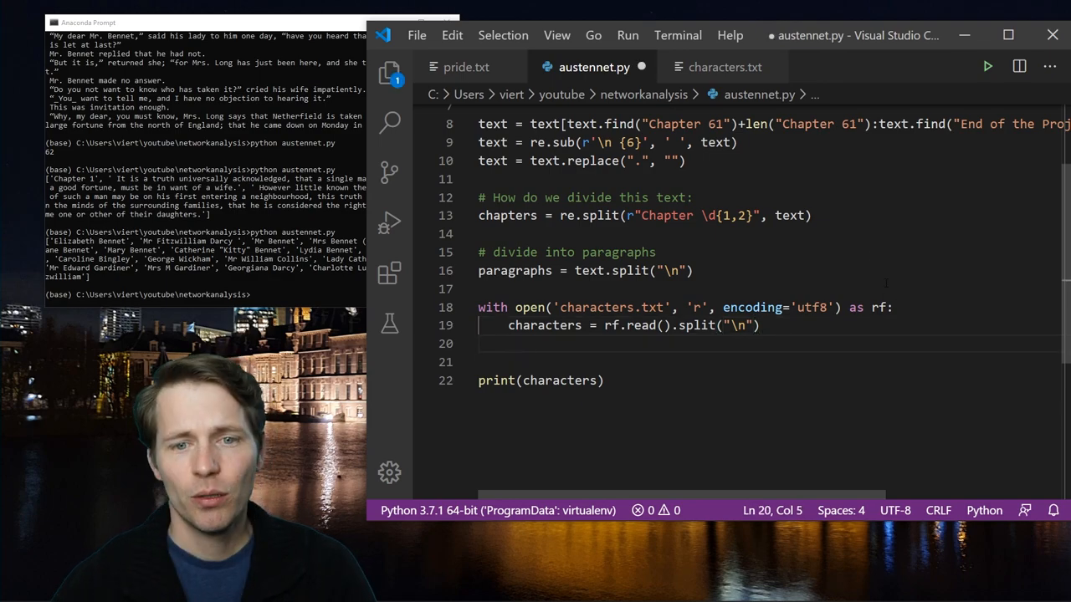
{"action": "type", "text": "chara"}
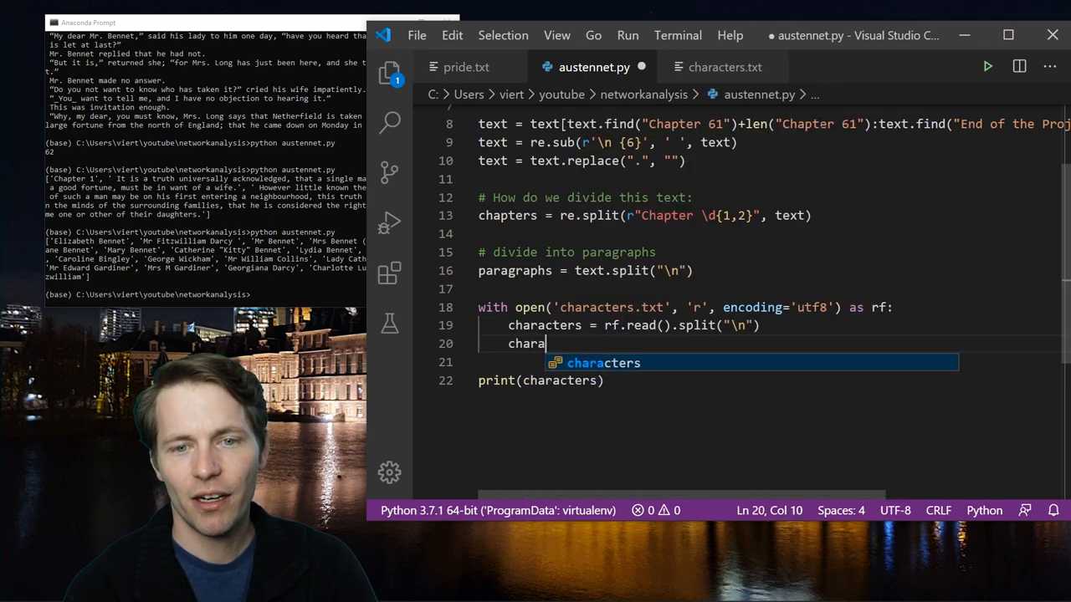
{"action": "type", "text": "characters ="}
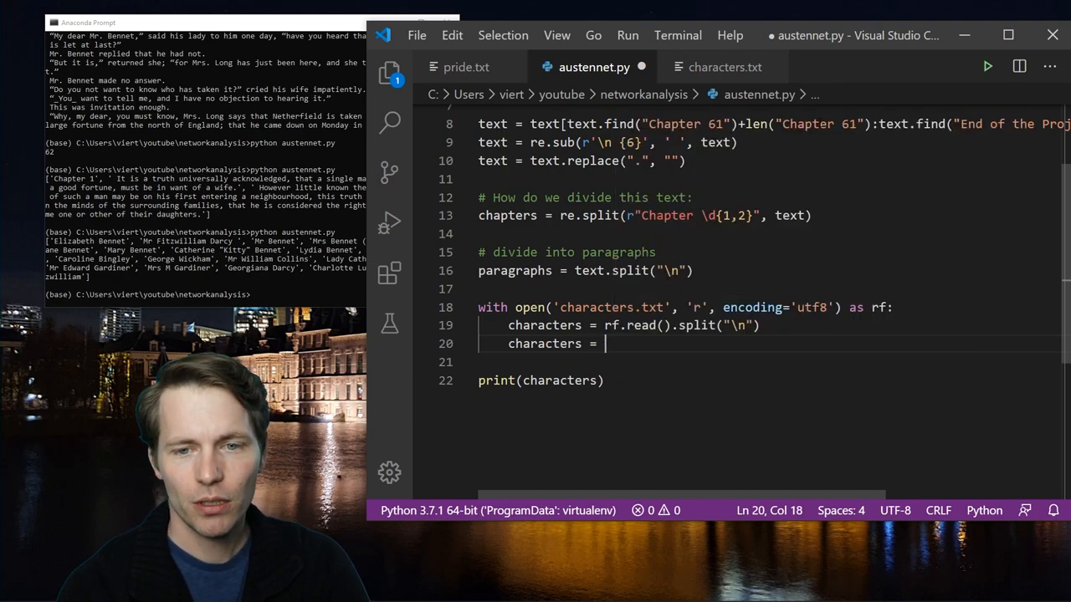
{"action": "type", "text": "[character."}
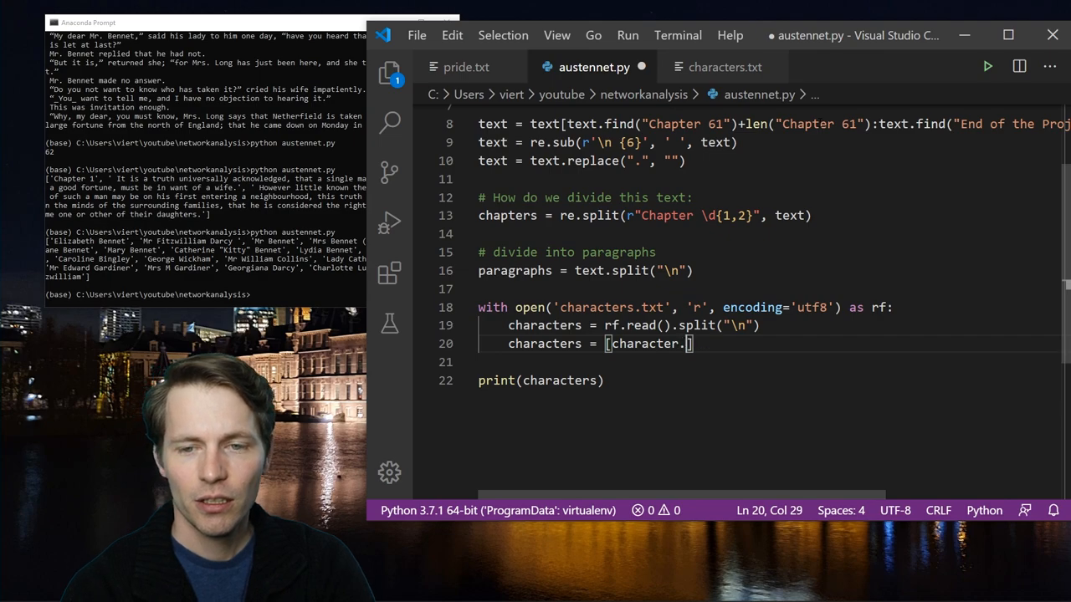
{"action": "type", "text": "split(\", \")"}
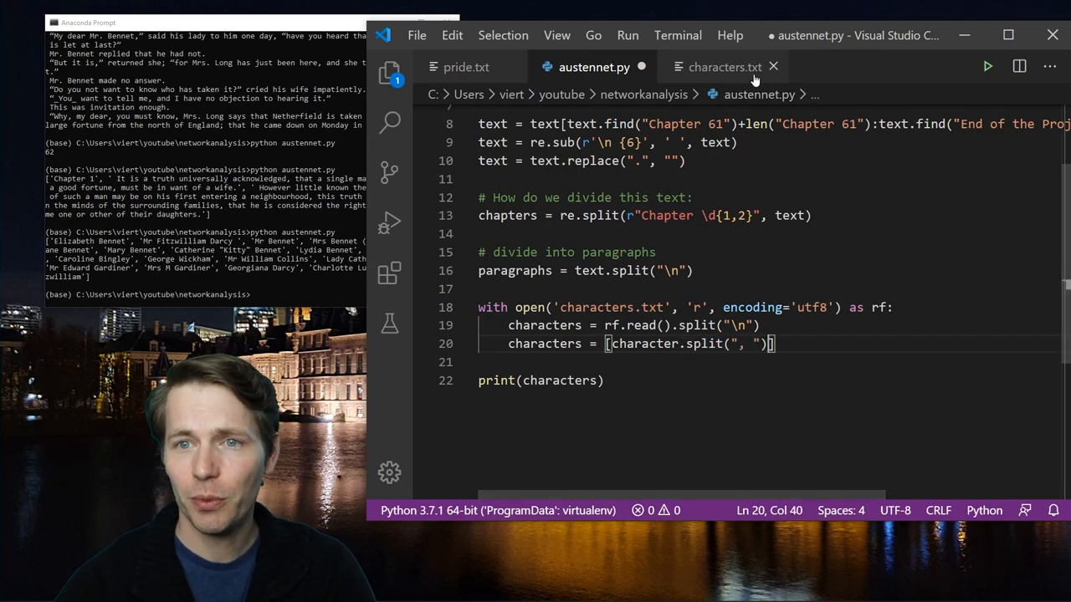
- Check characters.txt, then finish the comprehension with for character in characters
{"action": "left_click", "coordinate": [723, 67]}
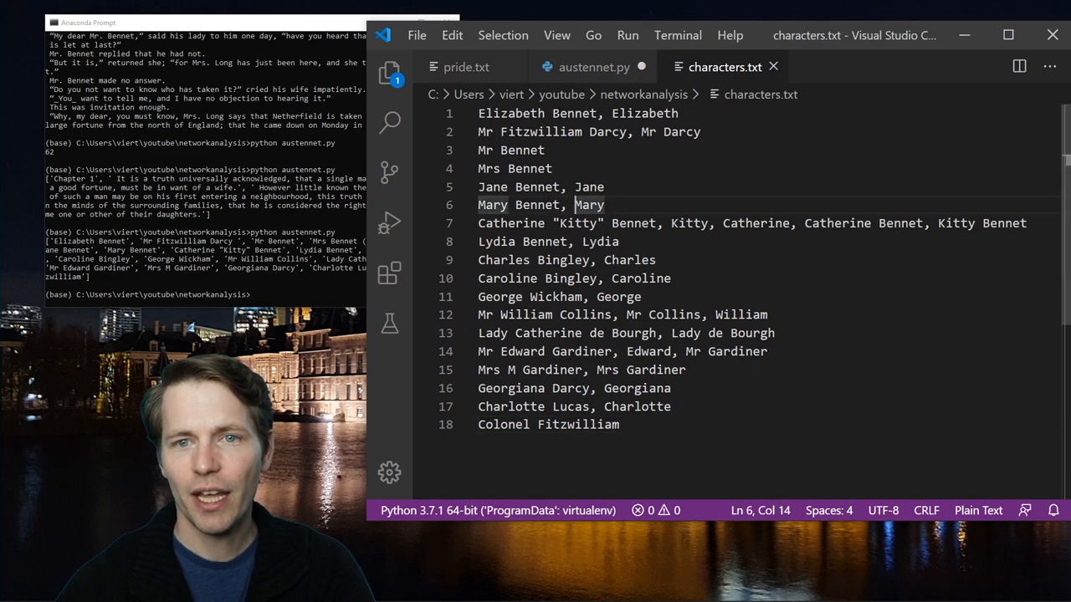
{"action": "left_click", "coordinate": [594, 67]}
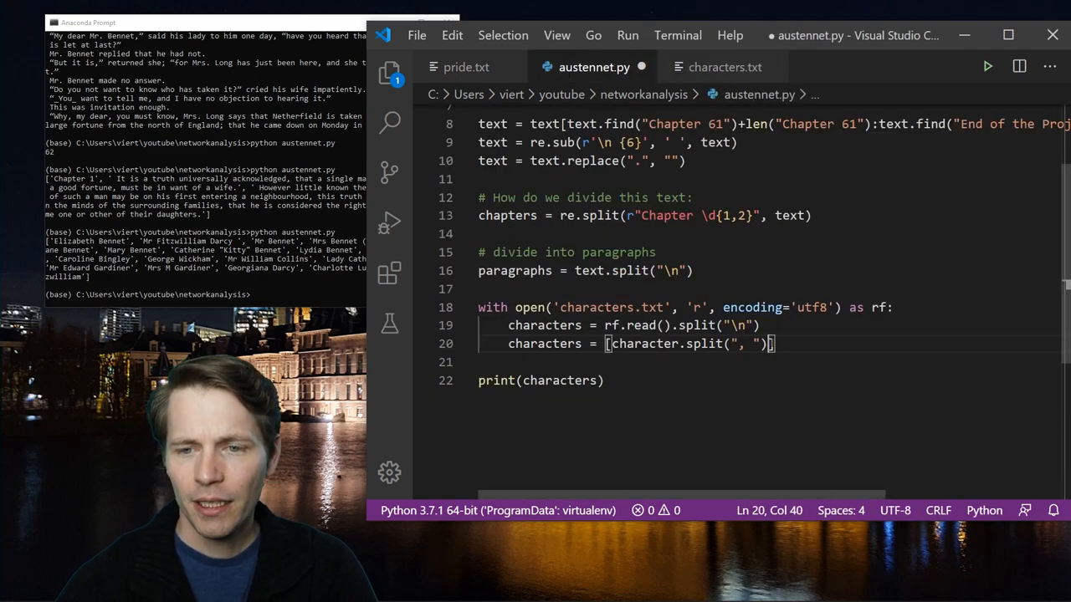
{"action": "type", "text": "for character in"}
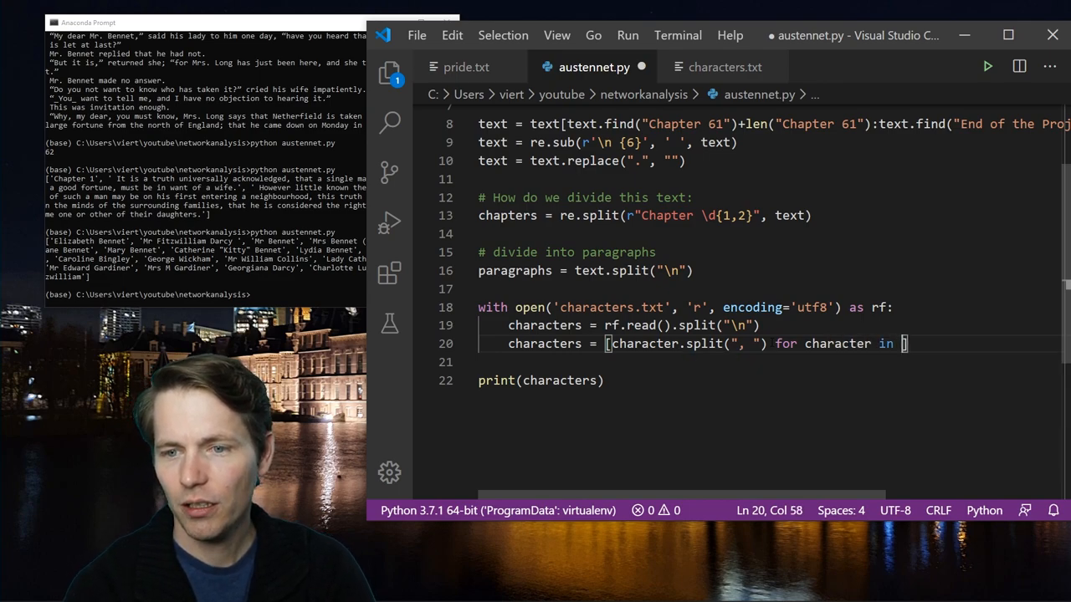
{"action": "type", "text": "characters"}
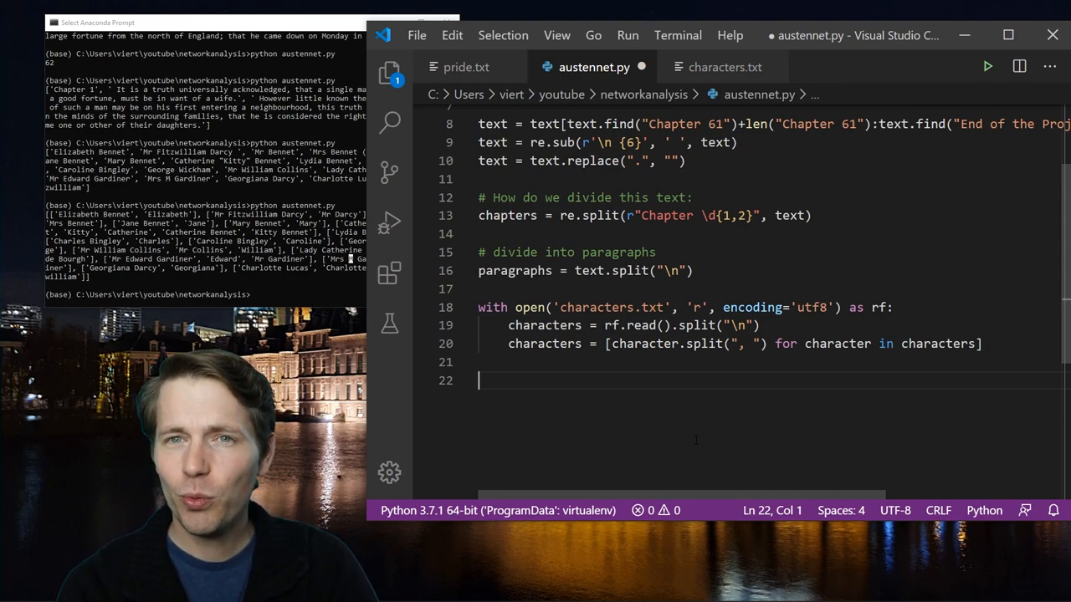
- Add the '# save edge information' comment, character_assoc_dictionary = dict(), and a for chapter in chapters loop
{"action": "type", "text": "character_assoc"}
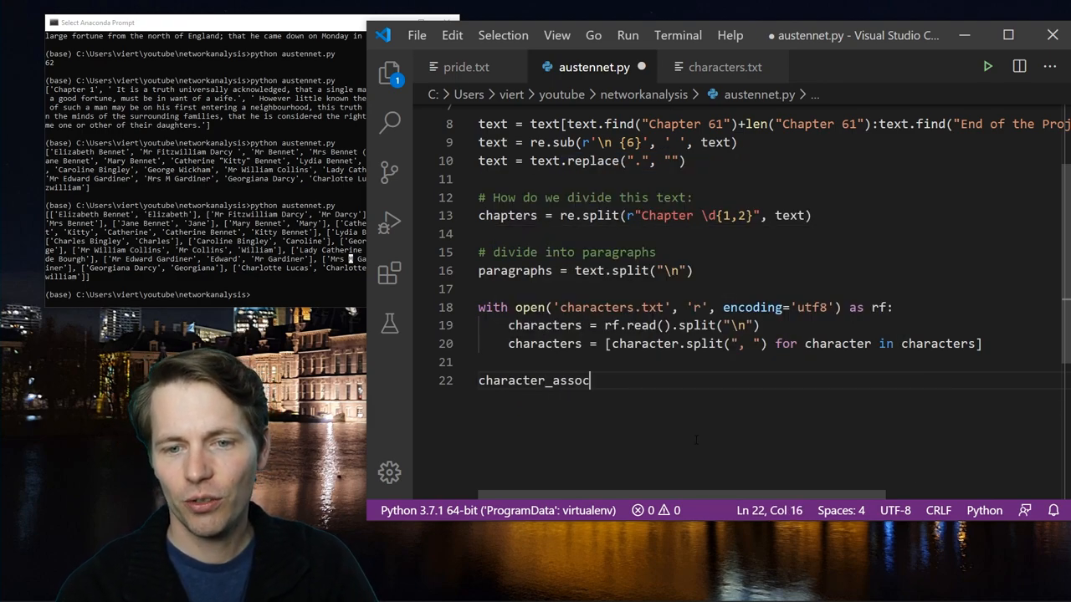
{"action": "type", "text": "_dictionary = dict("}
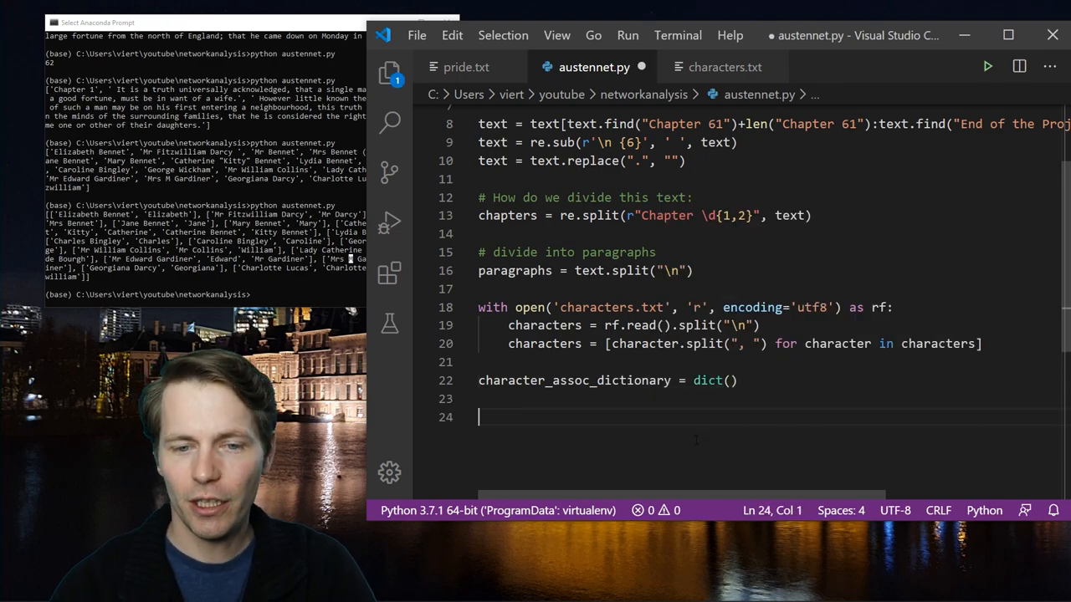
{"action": "type", "text": "#"}
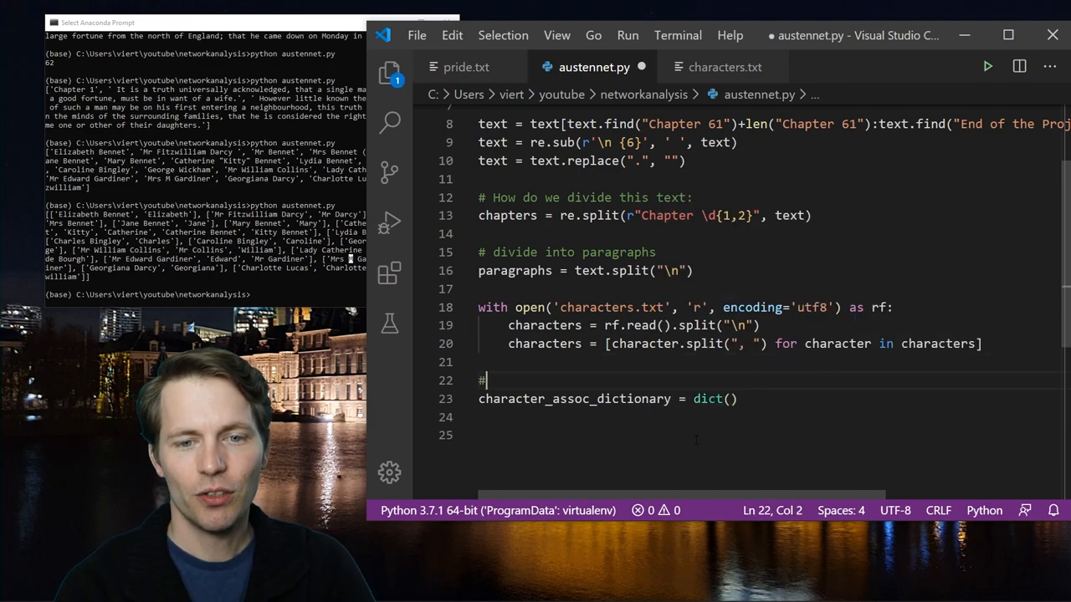
{"action": "type", "text": "save edge in"}
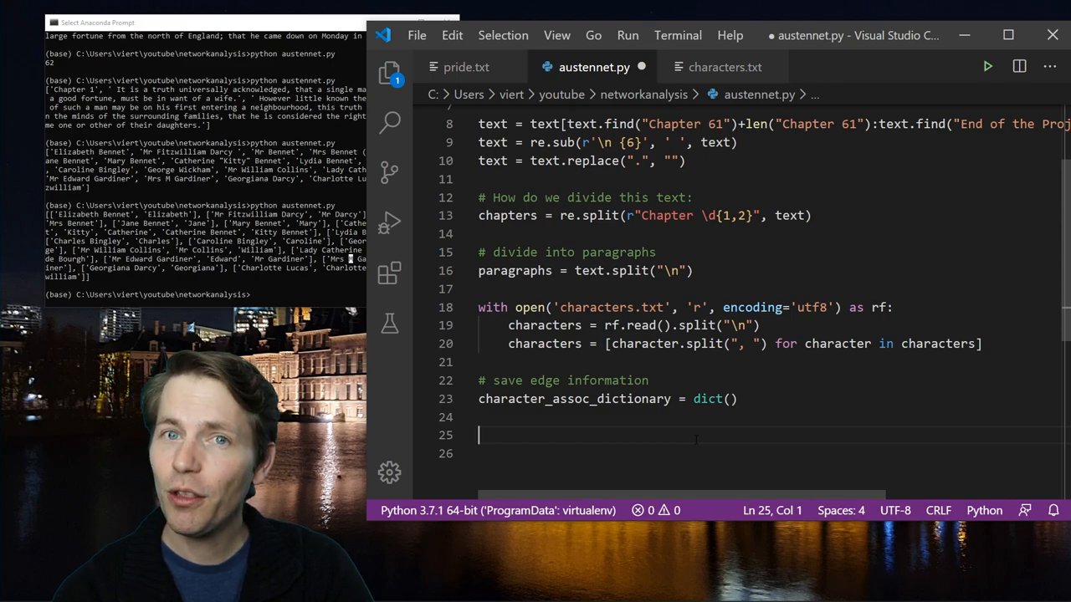
{"action": "type", "text": "for chapter in chapters:"}
{"action": "left_click", "coordinate": [764, 453]}
{"action": "type", "text": "appears = []"}
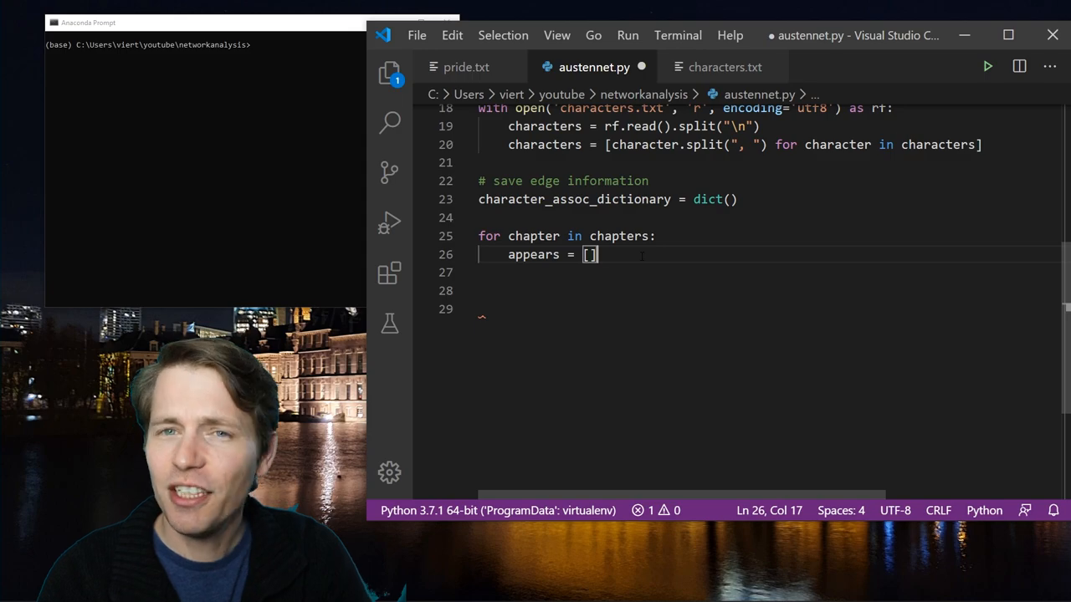
- Nest for character in characters and for name in character loops with if name in chapter
{"action": "key", "text": "Enter"}
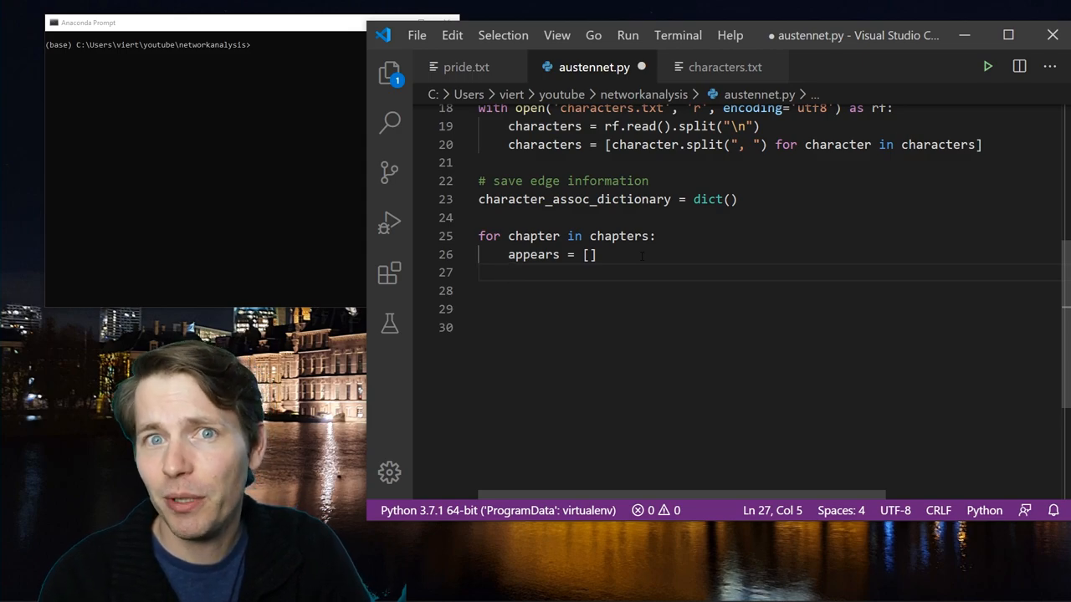
{"action": "type", "text": "for character in characters:"}
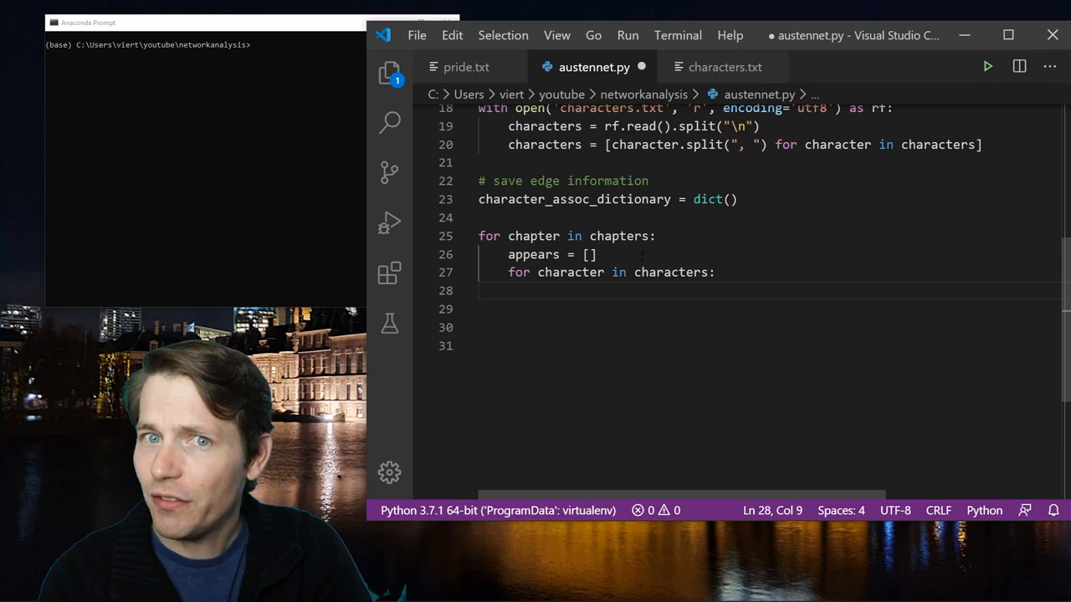
{"action": "type", "text": "for name in charact"}
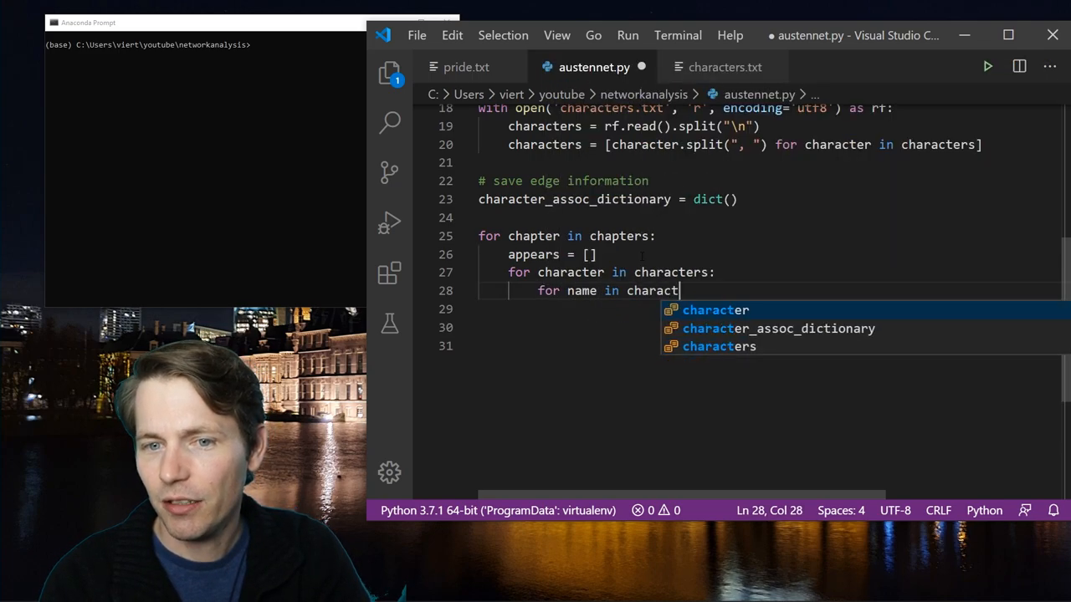
{"action": "type", "text": "er"}
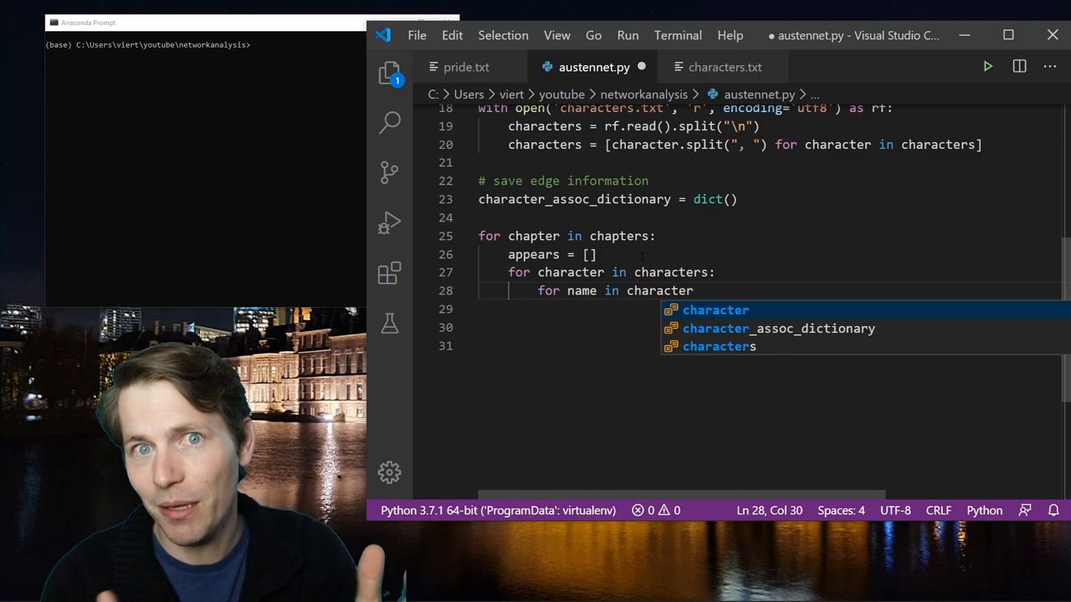
{"action": "type", "text": ":"}
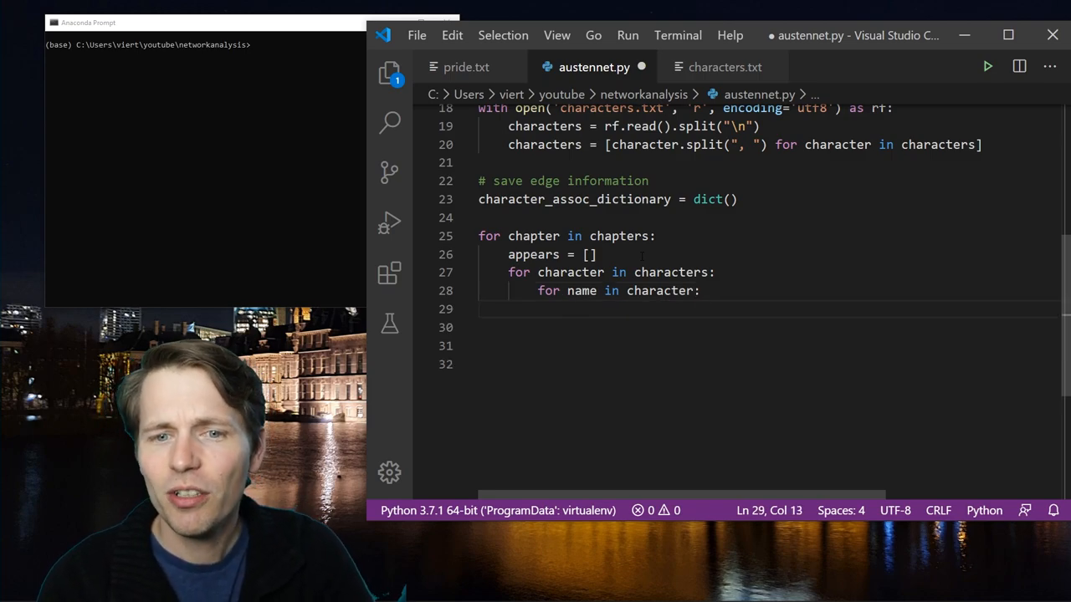
{"action": "type", "text": "if name in"}
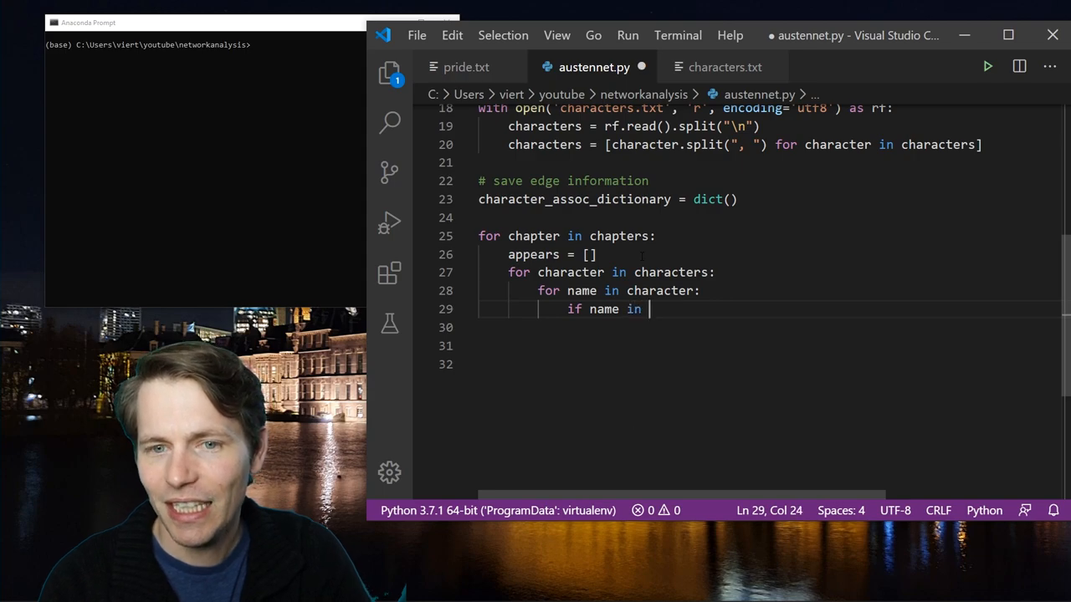
{"action": "type", "text": "chapter:"}
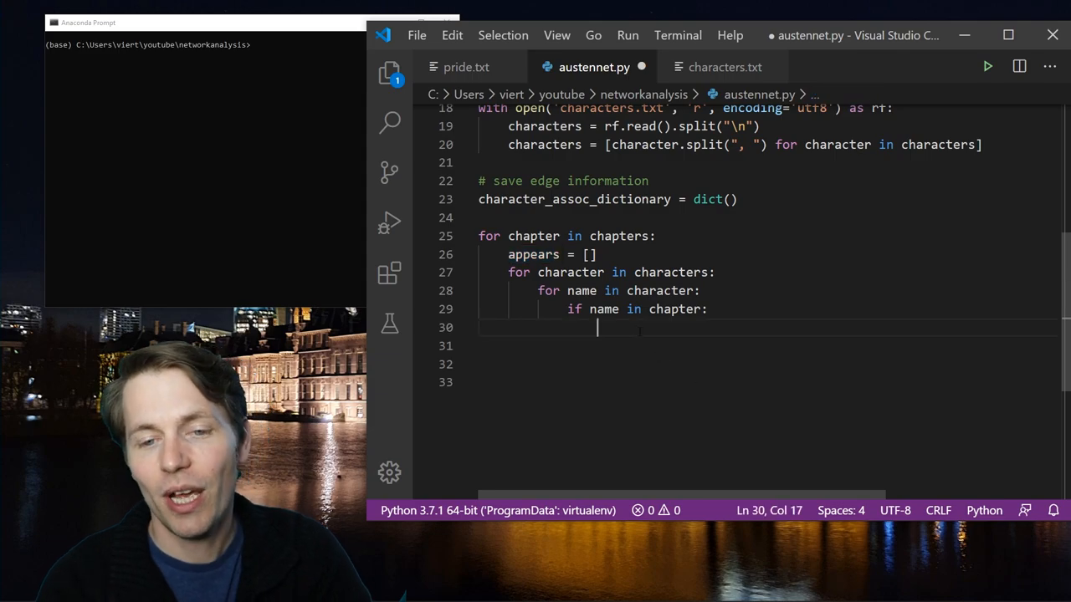
- Append character[0] to appears and break on a match, then print(appears) after the loops
{"action": "type", "text": "appears.append("}
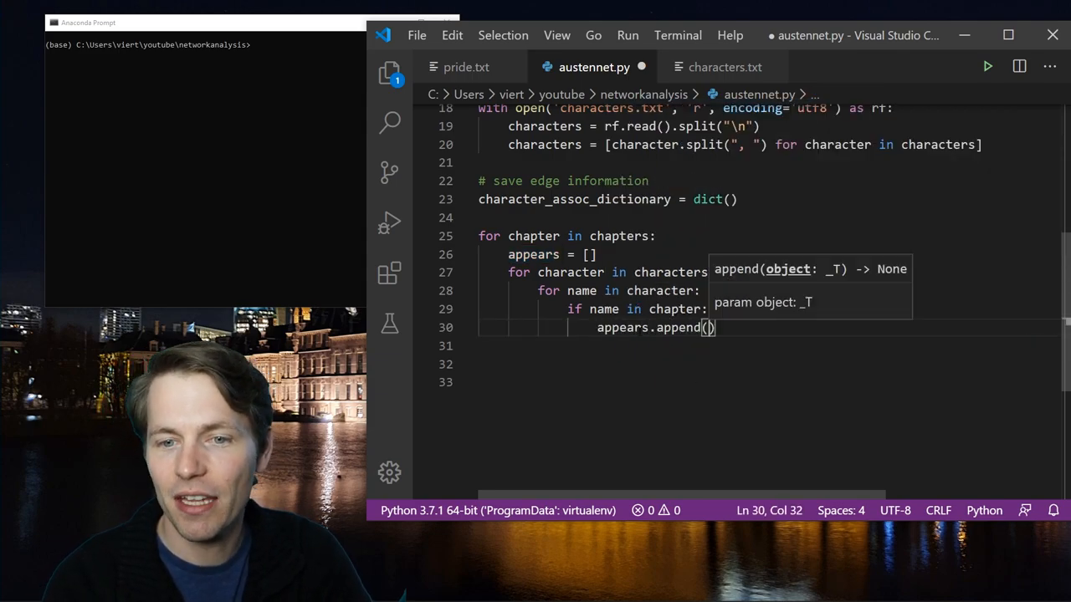
{"action": "type", "text": "character[]"}
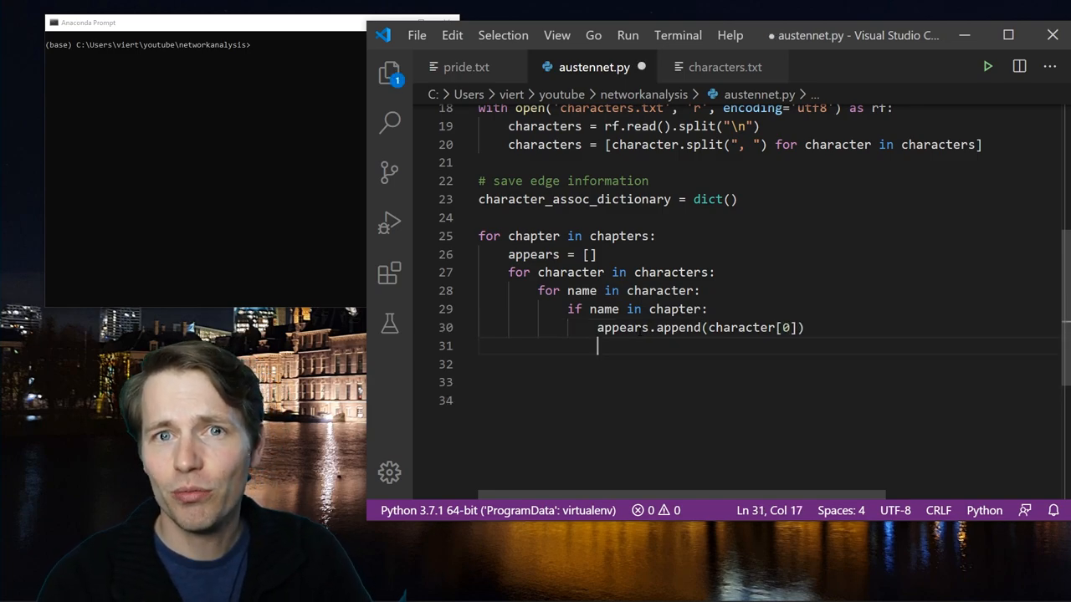
{"action": "type", "text": "break"}
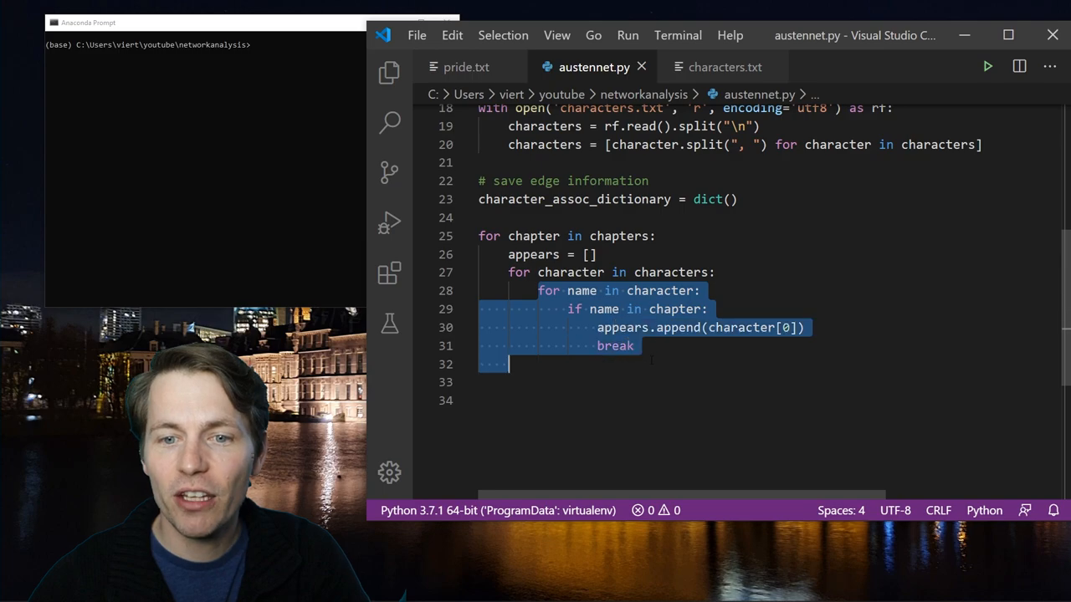
{"action": "left_click", "coordinate": [634, 345]}
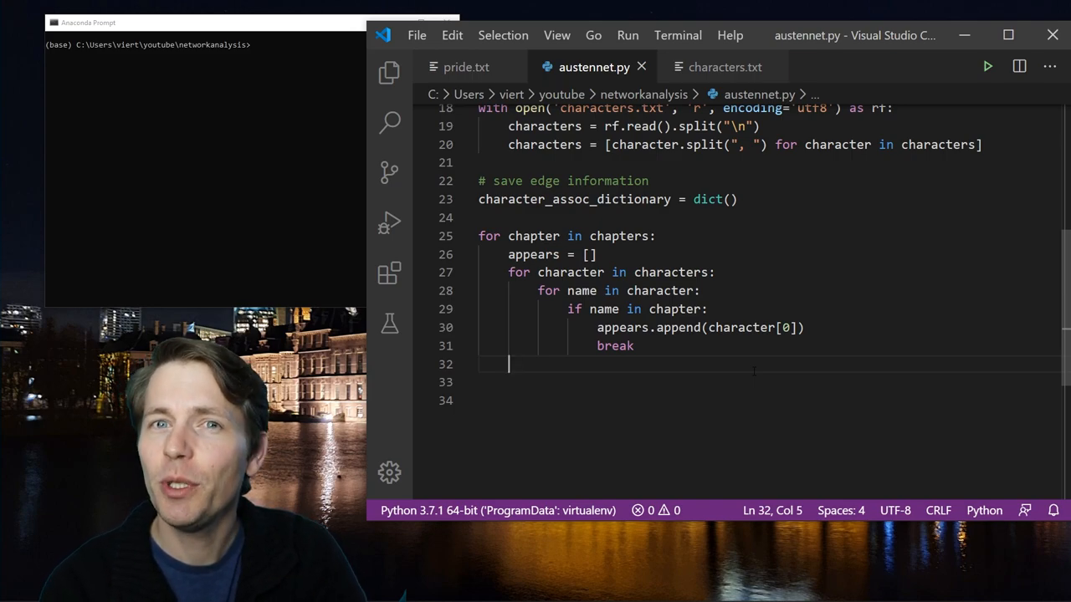
{"action": "type", "text": "print(appears"}
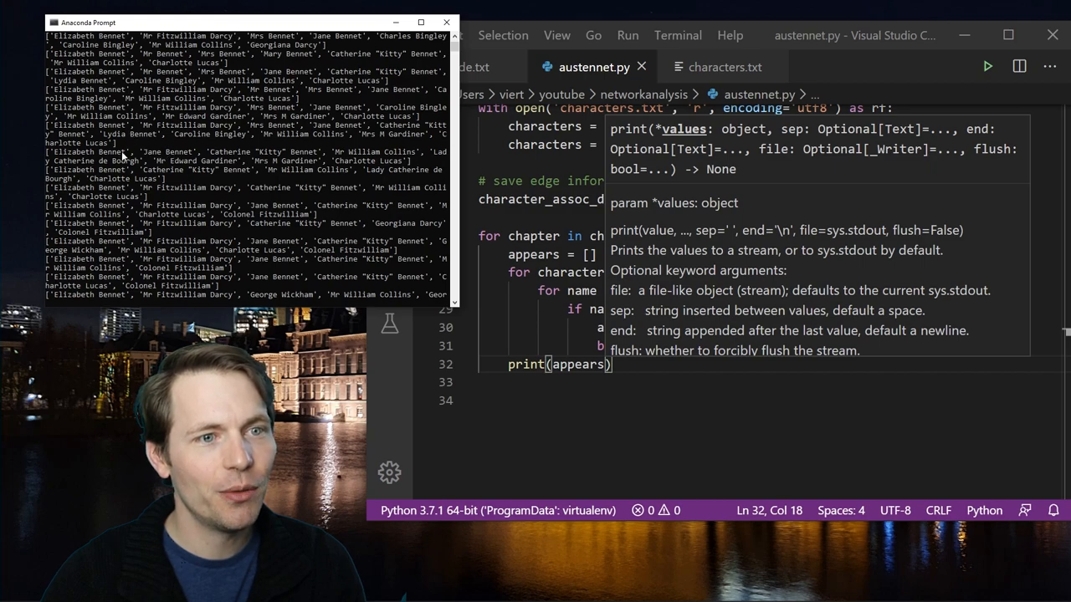
{"action": "mouse_move", "coordinate": [329, 147]}
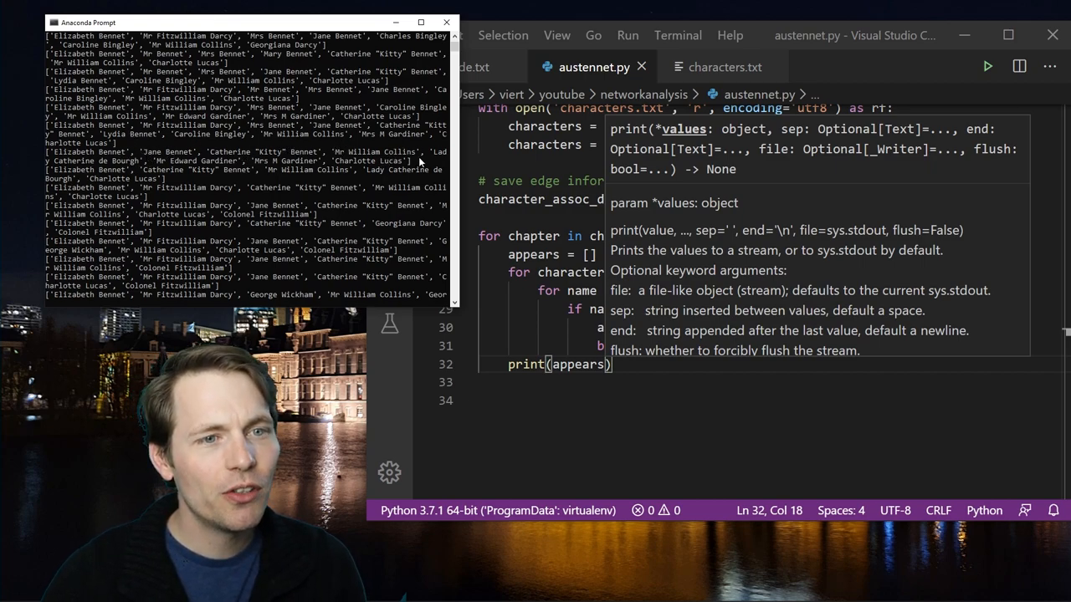
{"action": "mouse_move", "coordinate": [355, 173]}
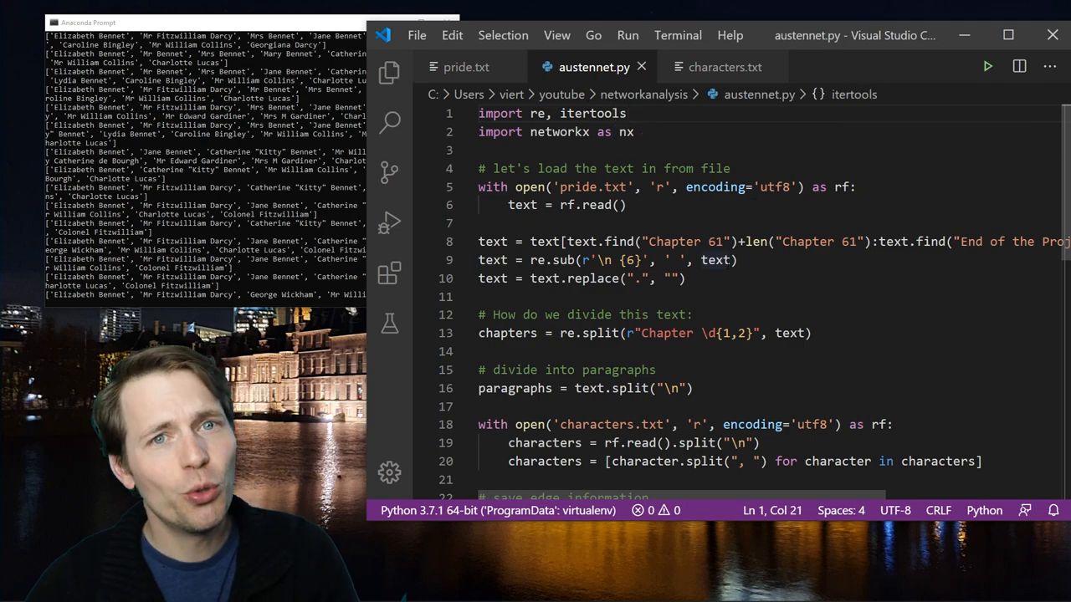
- Replace print(appears) with relationships = itertools.combinations(appears, 2)
{"action": "scroll", "scroll_direction": "down", "scroll_amount": 3}
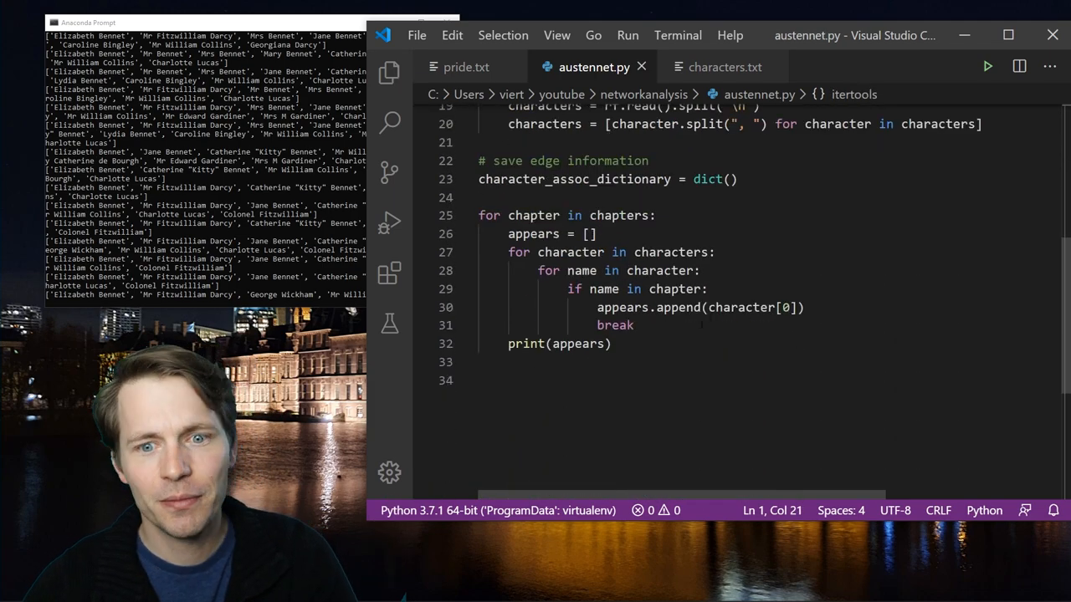
{"action": "left_click", "coordinate": [611, 345]}
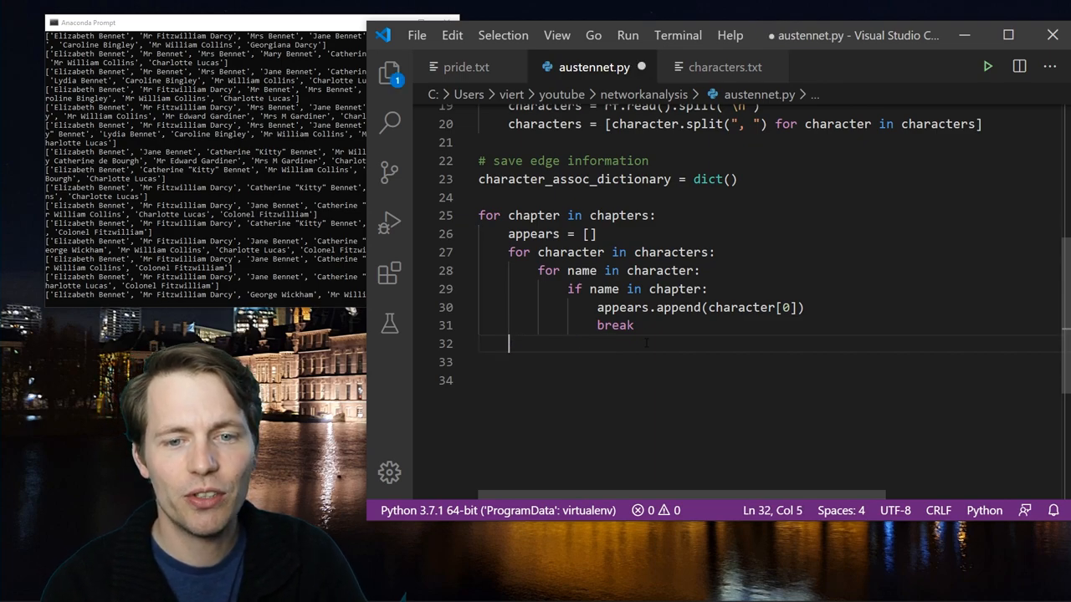
{"action": "type", "text": "relationships ="}
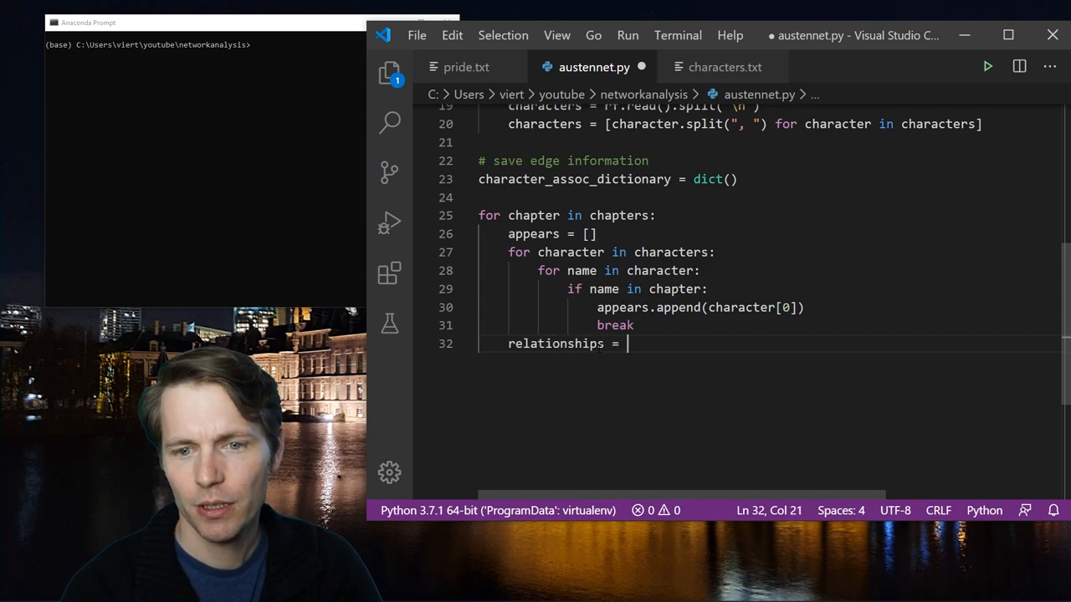
{"action": "type", "text": "itertools()"}
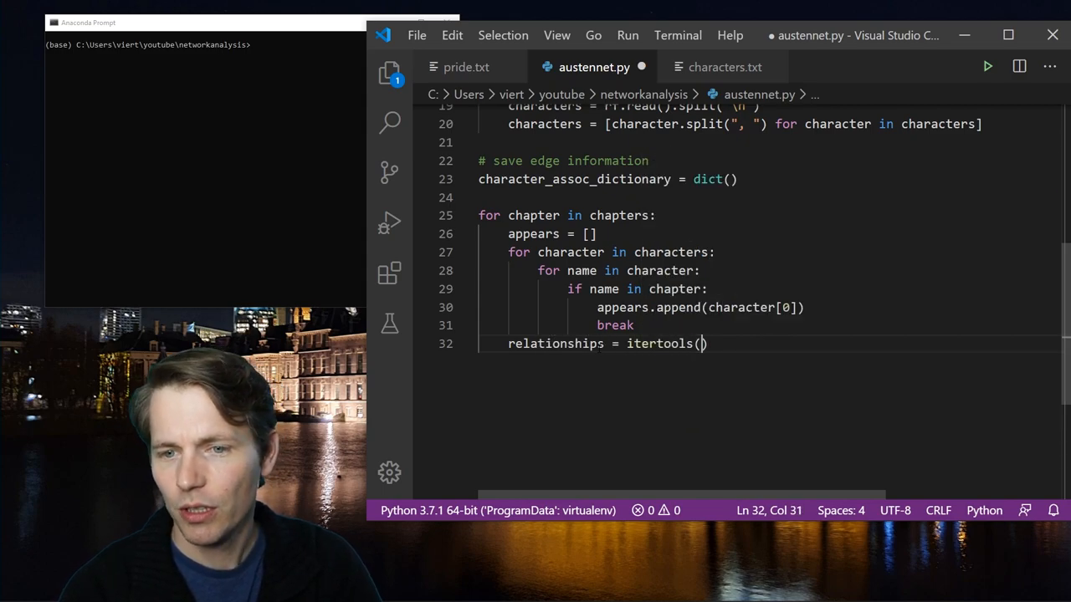
{"action": "type", "text": ".combinations"}
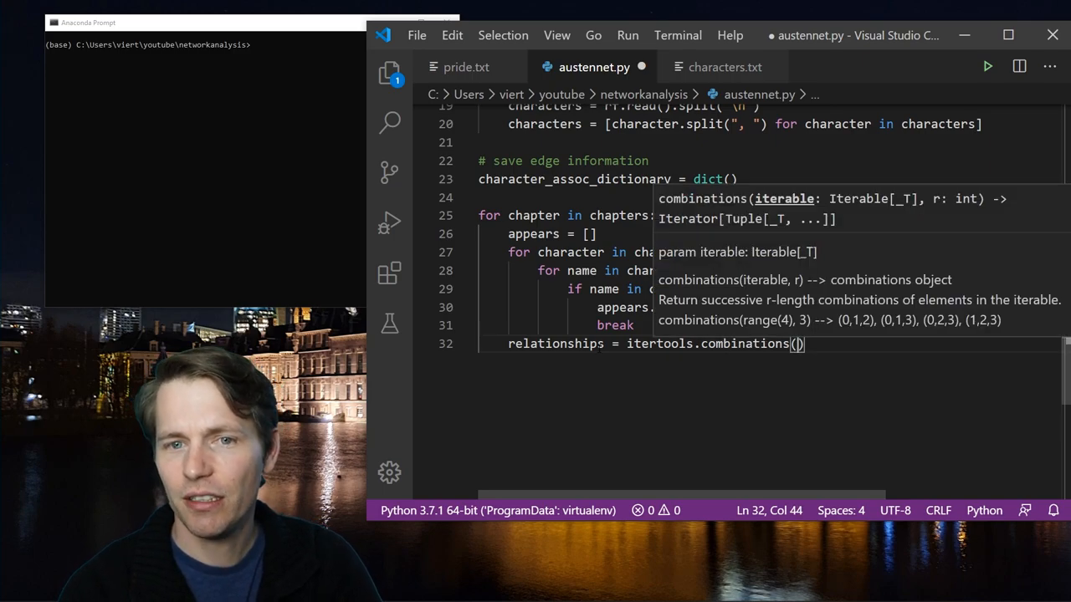
{"action": "type", "text": "appears,"}
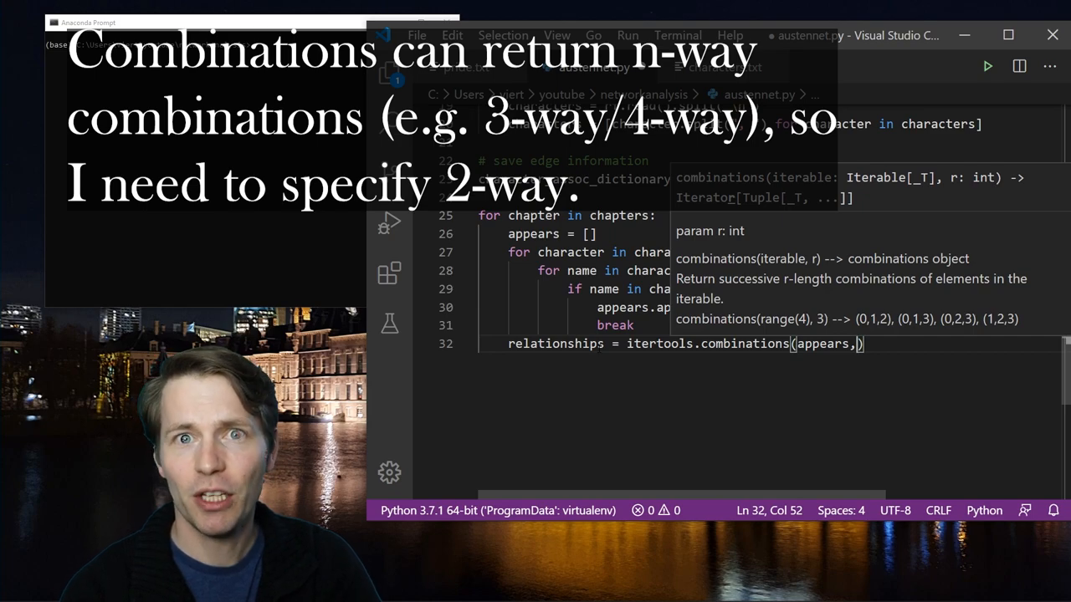
{"action": "type", "text": "2"}
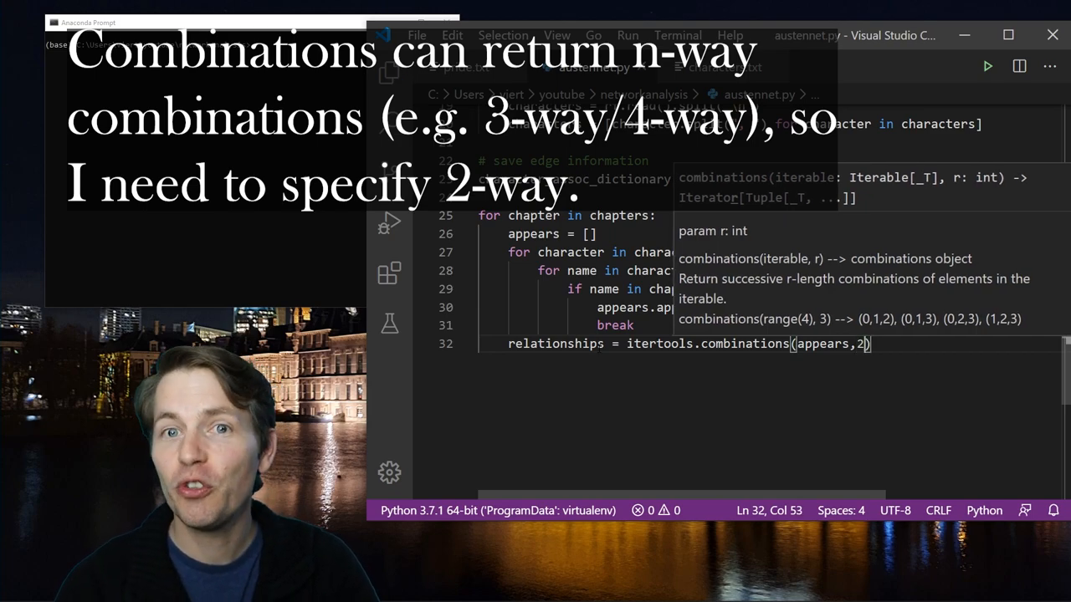
- Add print(list(relationships)) on the following line
{"action": "key", "text": "enter"}
{"action": "type", "text": "print(list("}
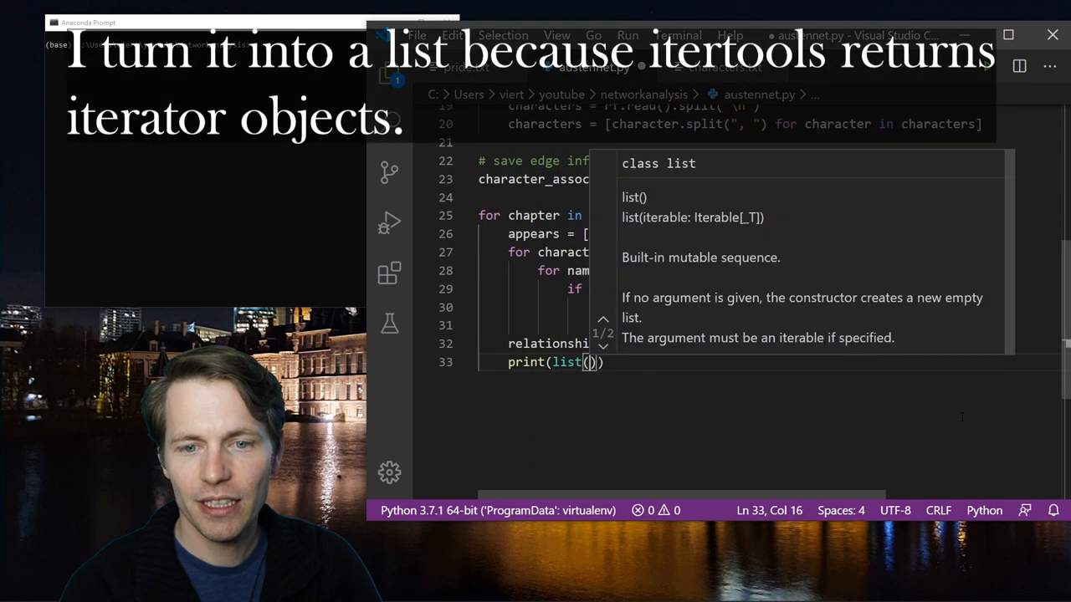
{"action": "type", "text": "relationships"}
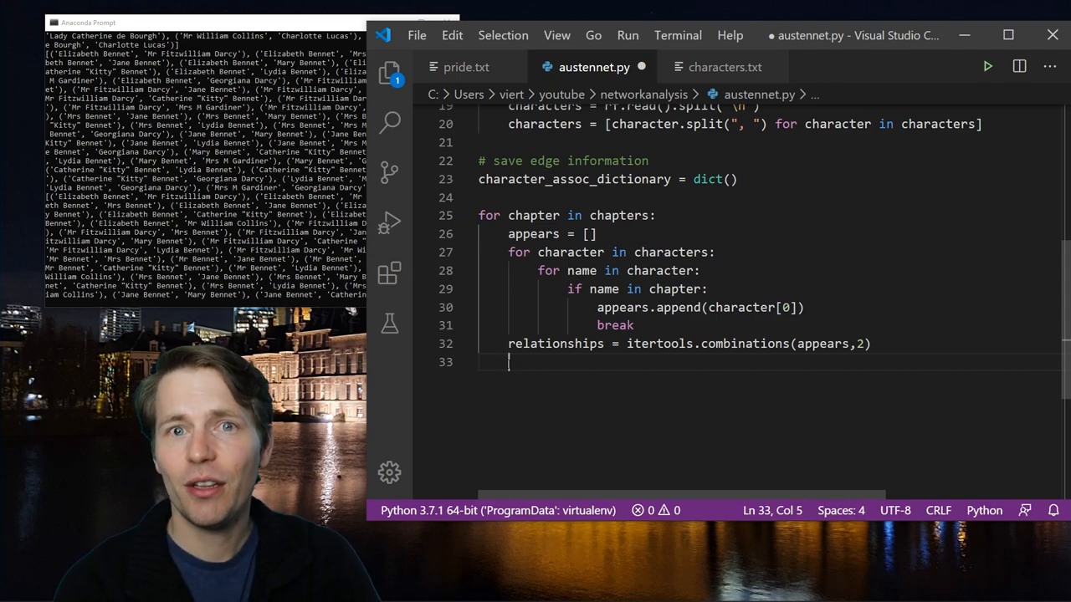
- Loop over relationships and add 1 to character_assoc_dictionary[relationship] when the pair is already known
{"action": "type", "text": "for relations"}
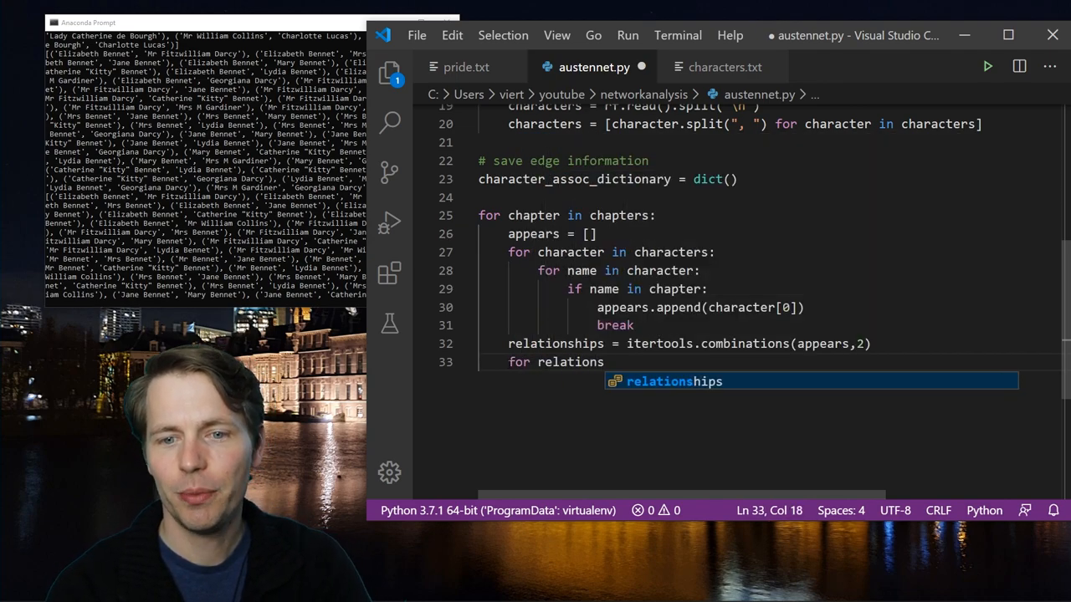
{"action": "type", "text": "hip in relationships"}
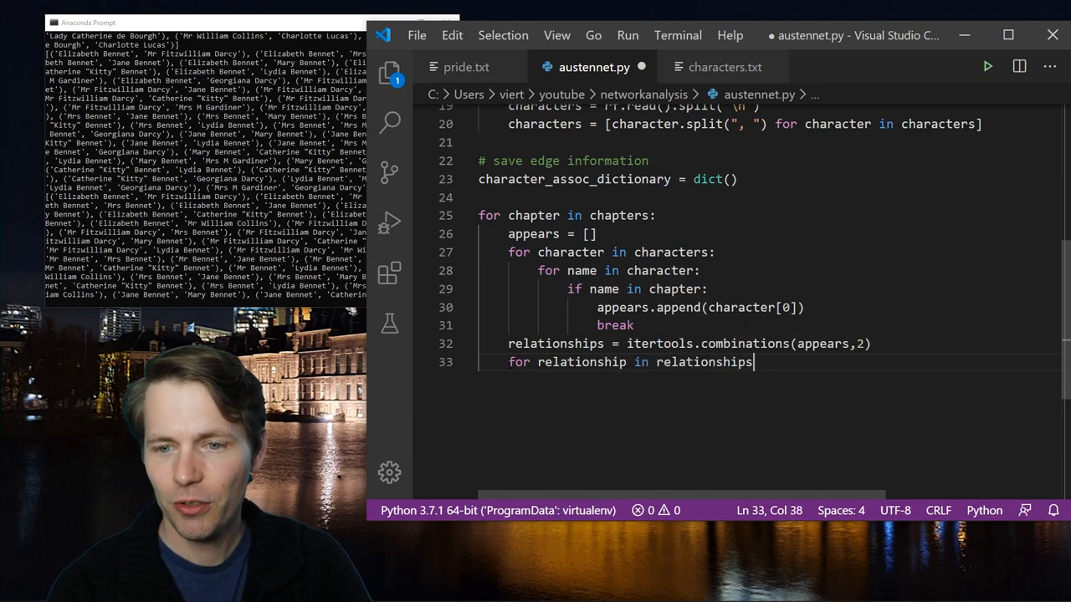
{"action": "type", "text": ":"}
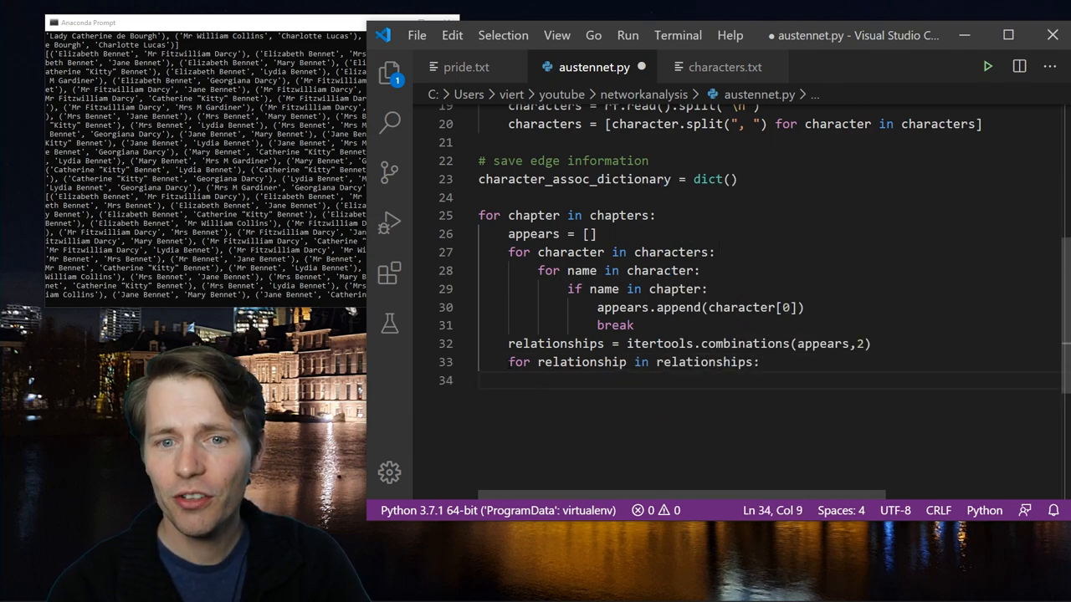
{"action": "type", "text": "rel"}
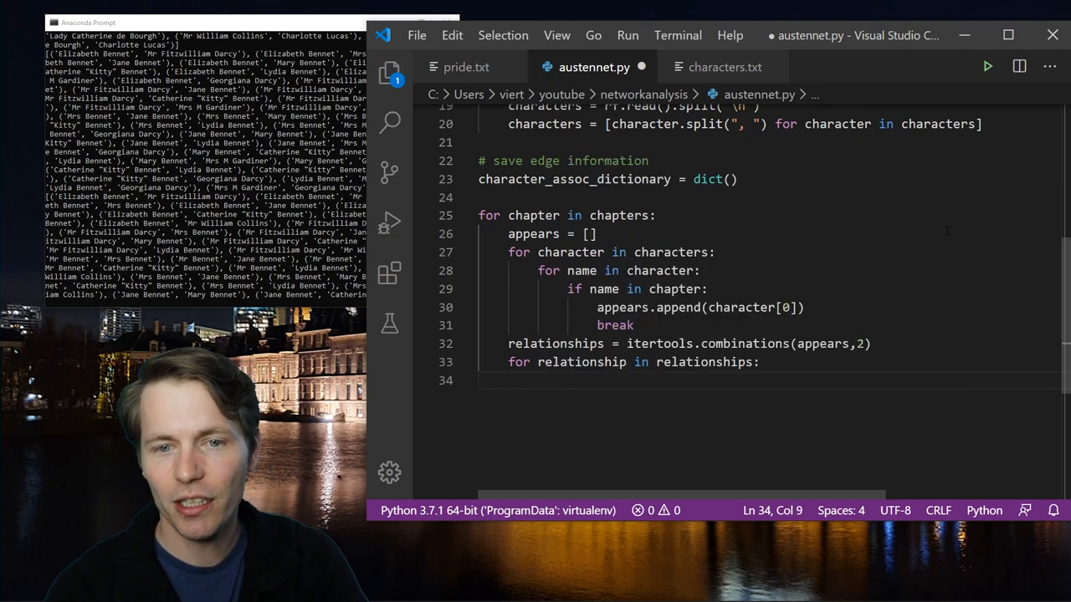
{"action": "type", "text": "if relationship in character_assoc_dictionary:"}
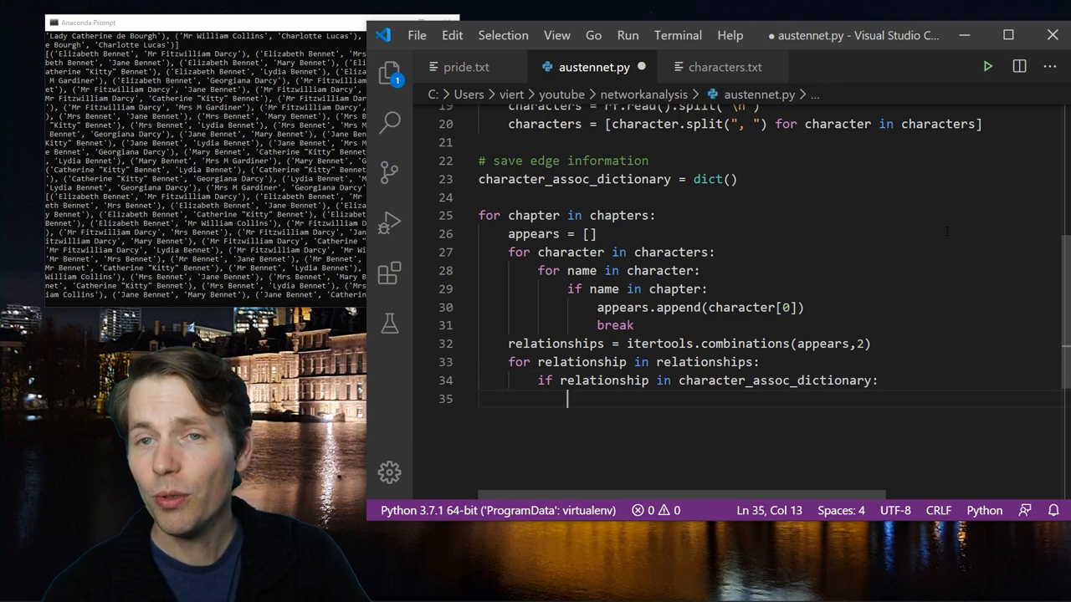
{"action": "type", "text": "character_assoc_dictionary["}
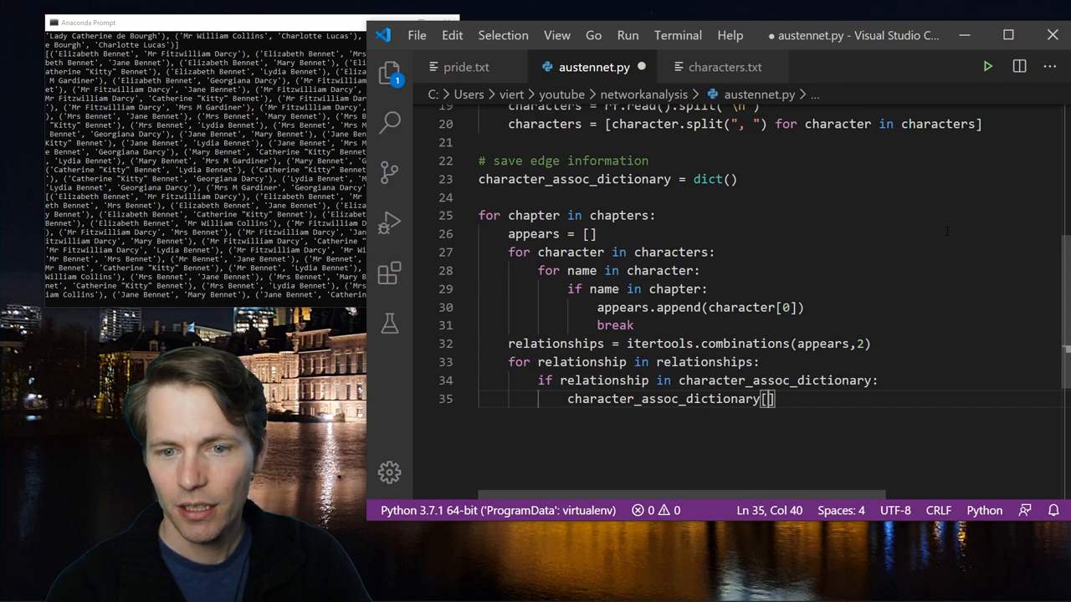
{"action": "type", "text": "relationship"}
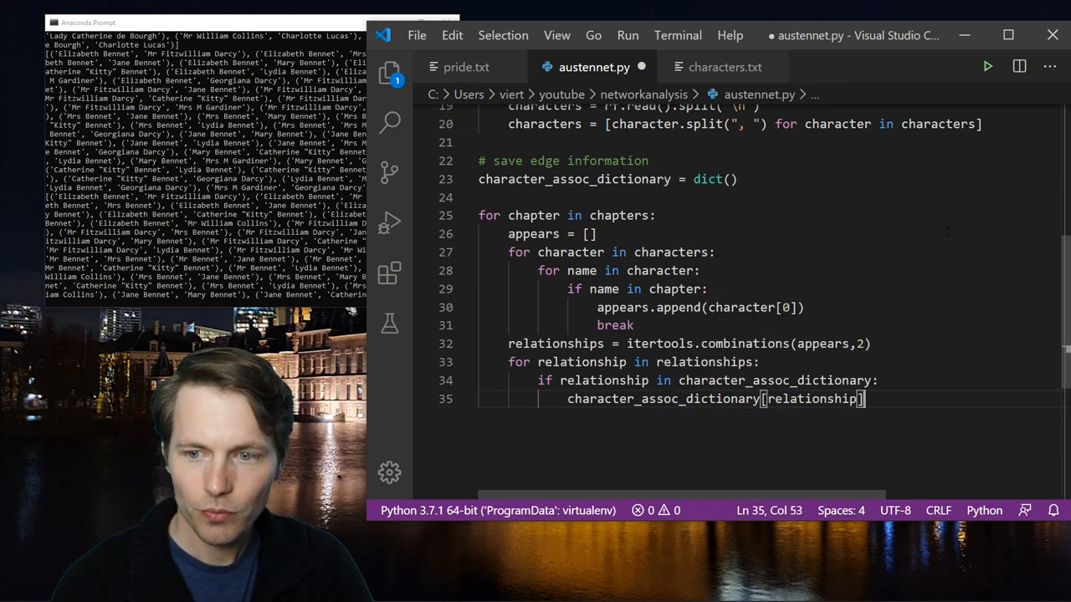
{"action": "type", "text": "+= 1"}
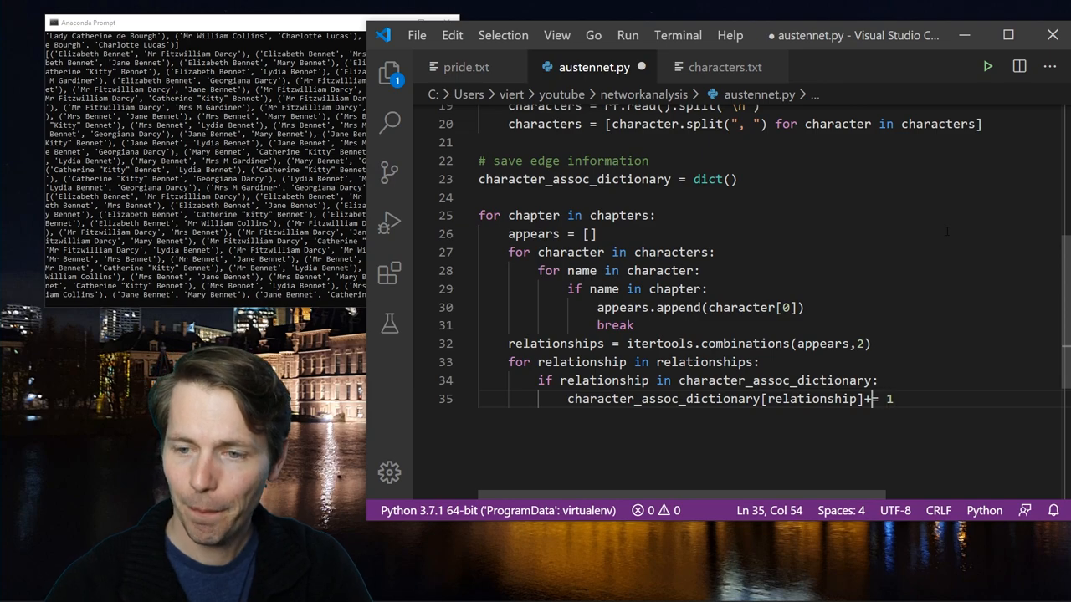
- Add the else branch setting character_assoc_dictionary[relationship] = 1 for new pairs
{"action": "key", "text": "enter"}
{"action": "type", "text": "chara"}
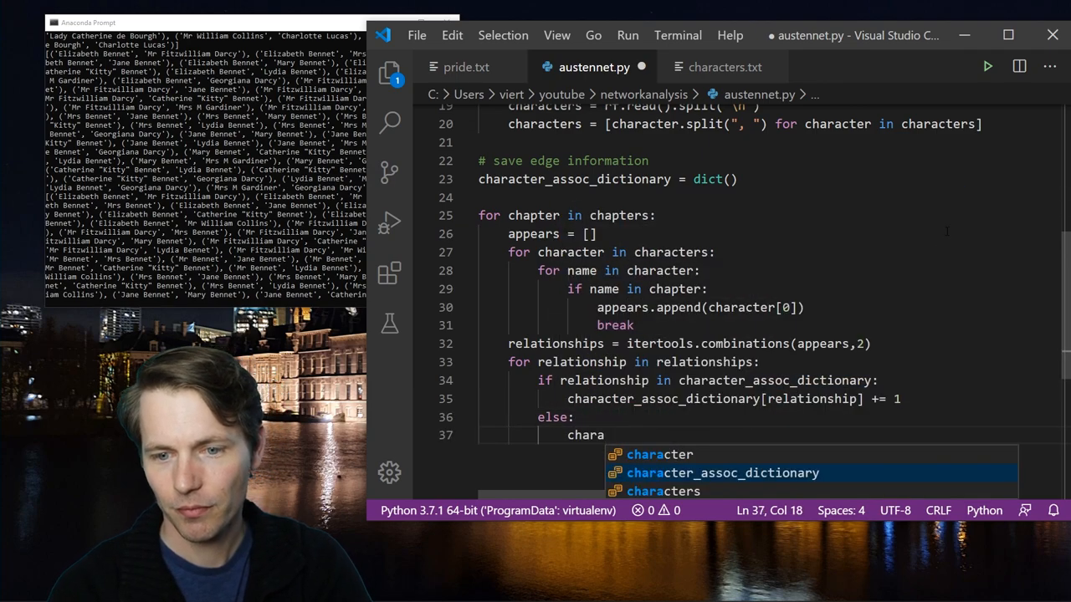
{"action": "key", "text": "Tab"}
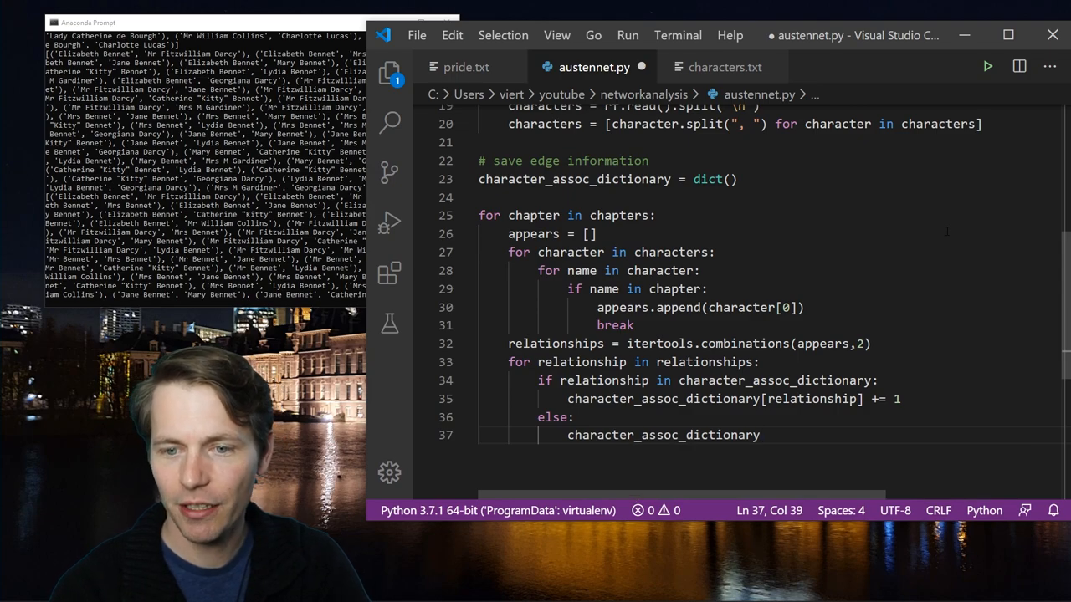
{"action": "type", "text": "[relationship]"}
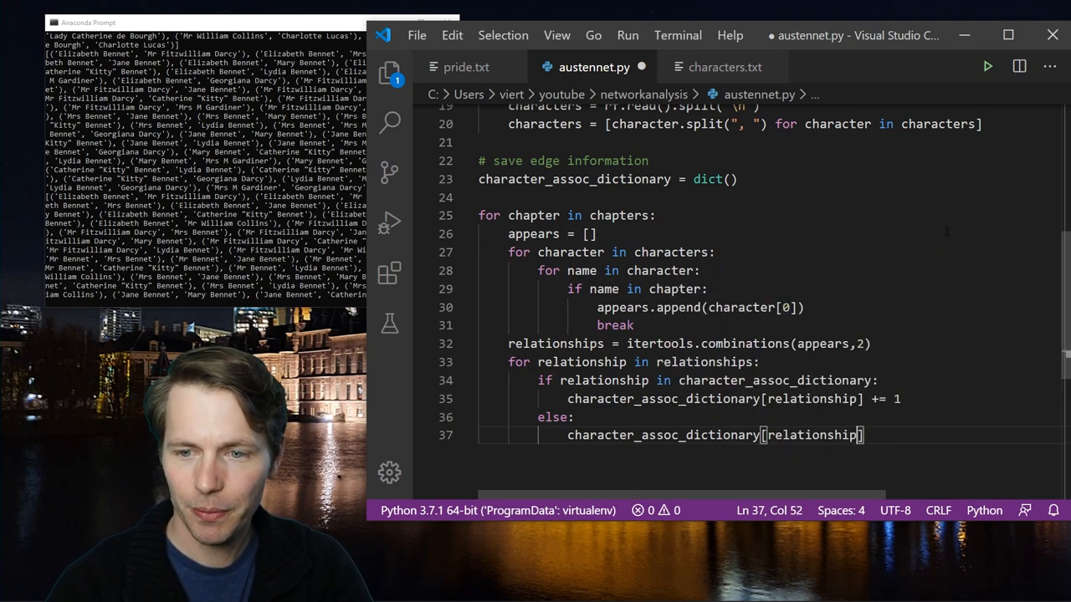
{"action": "type", "text": "= 1"}
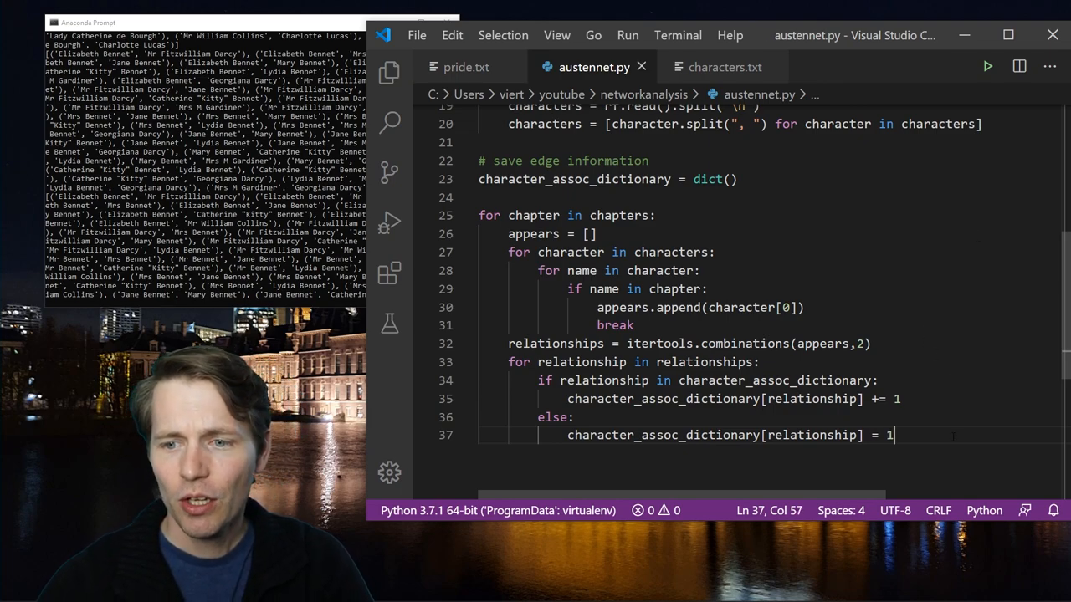
{"action": "key", "text": "enter"}
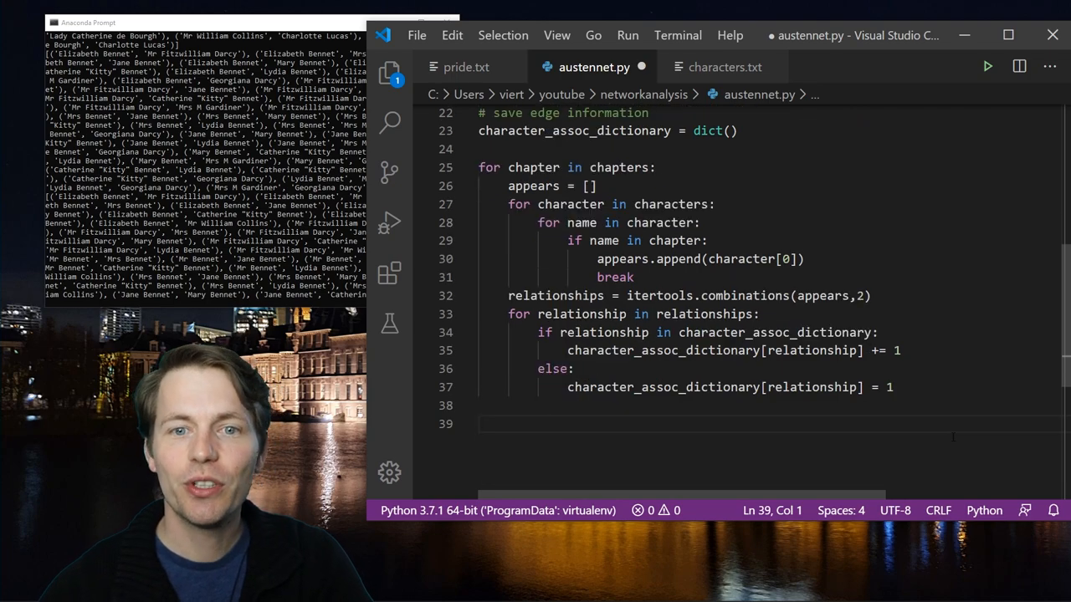
- Print character_assoc_dictionary, then wrap appears in sorted() inside itertools.combinations
{"action": "type", "text": "character_assoc_dictionary)"}
{"action": "type", "text": "python austennet.py"}
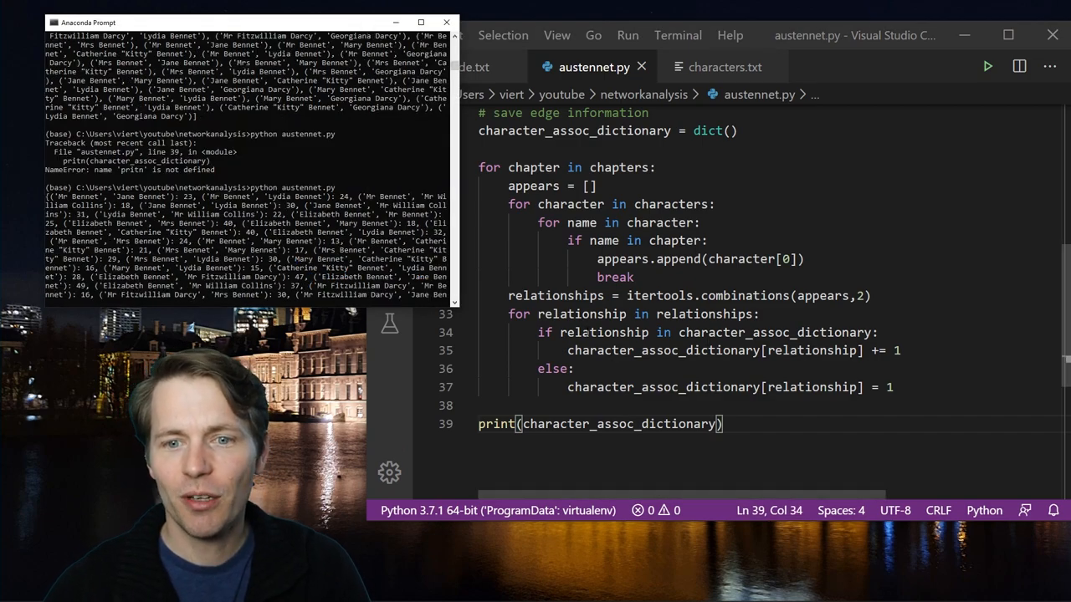
{"action": "double_click", "coordinate": [532, 185]}
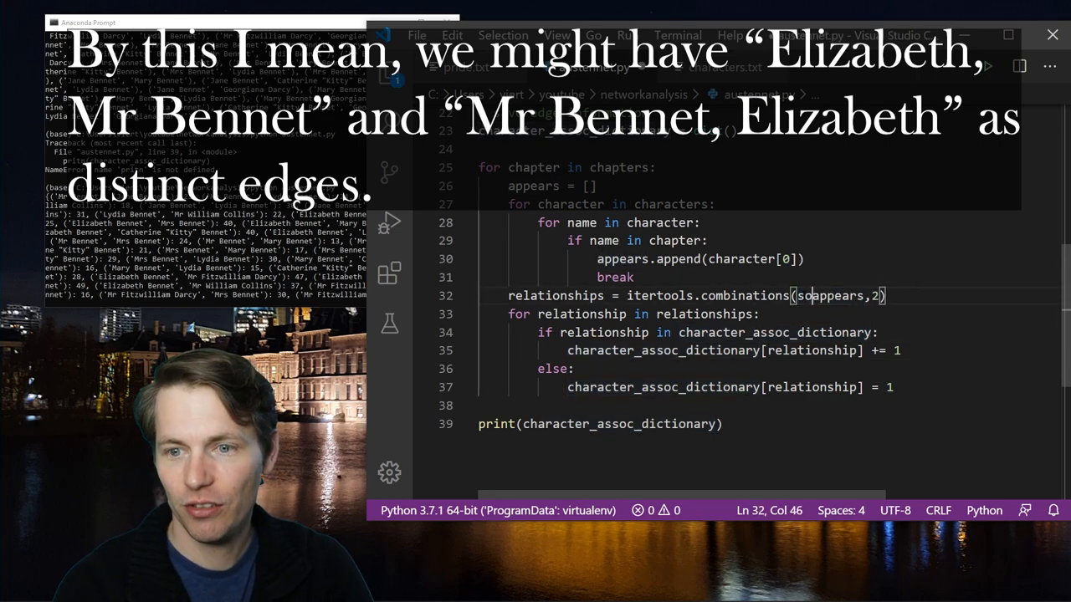
{"action": "type", "text": "sorted("}
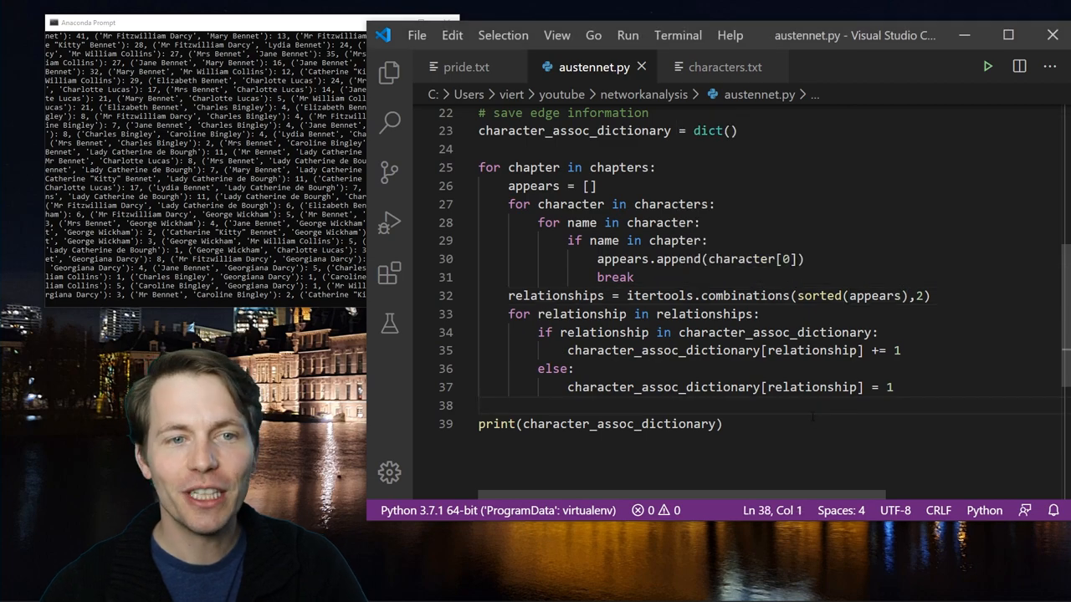
{"action": "left_click", "coordinate": [721, 425]}
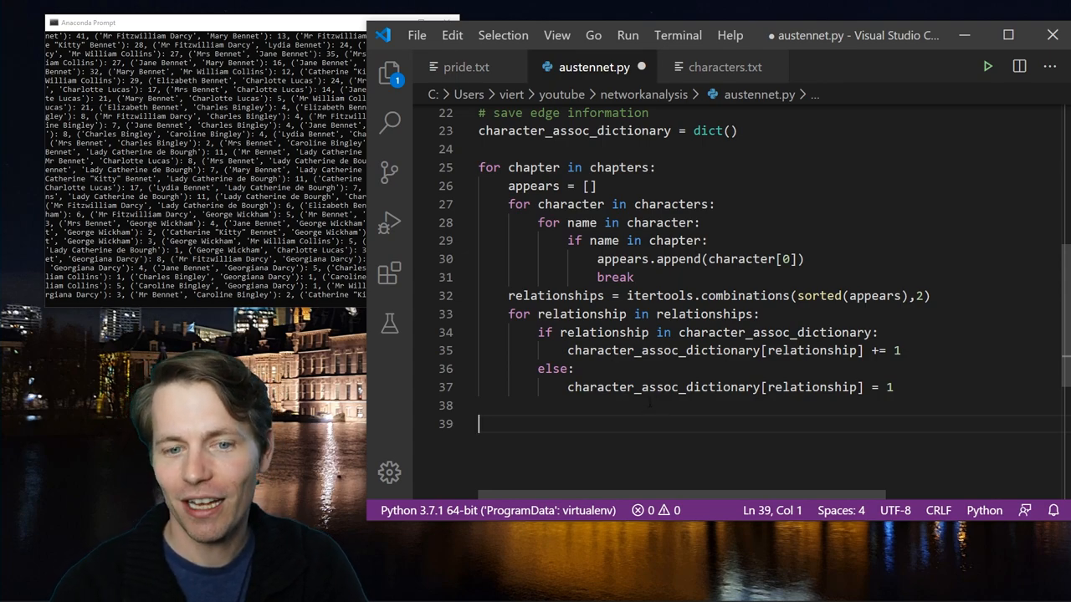
- Create G = nx.Graph() and loop over characters calling G.add_node(character[0])
{"action": "type", "text": "G ="}
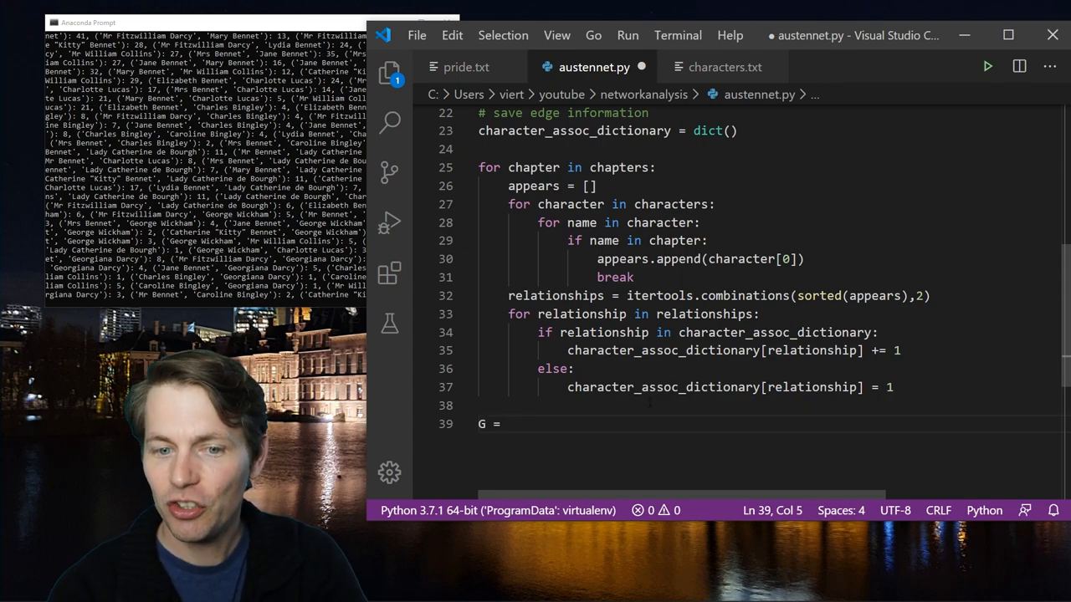
{"action": "type", "text": "nx.Graph()"}
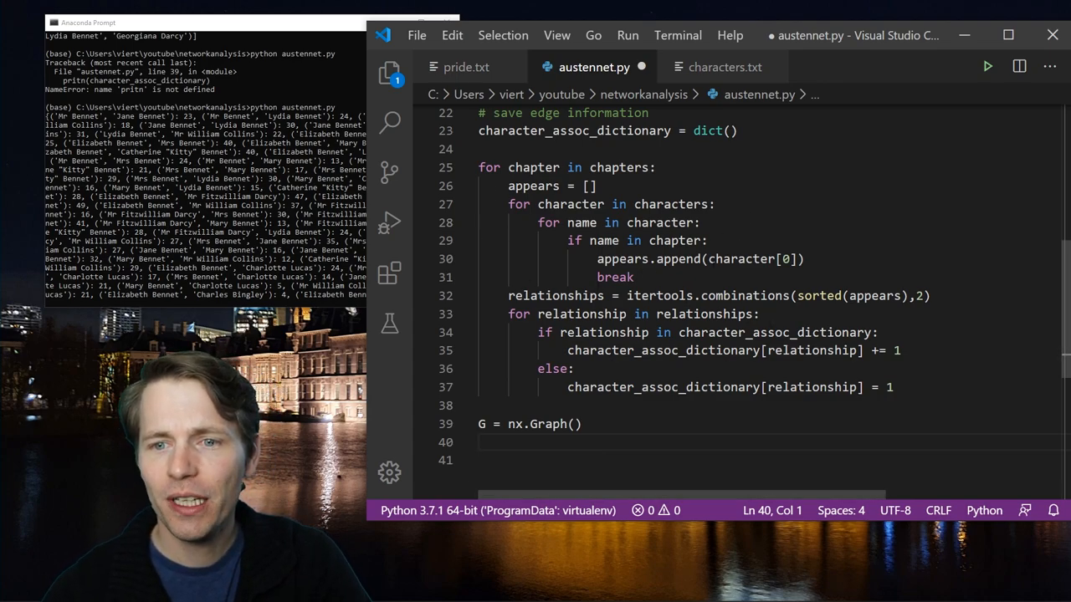
{"action": "double_click", "coordinate": [750, 258]}
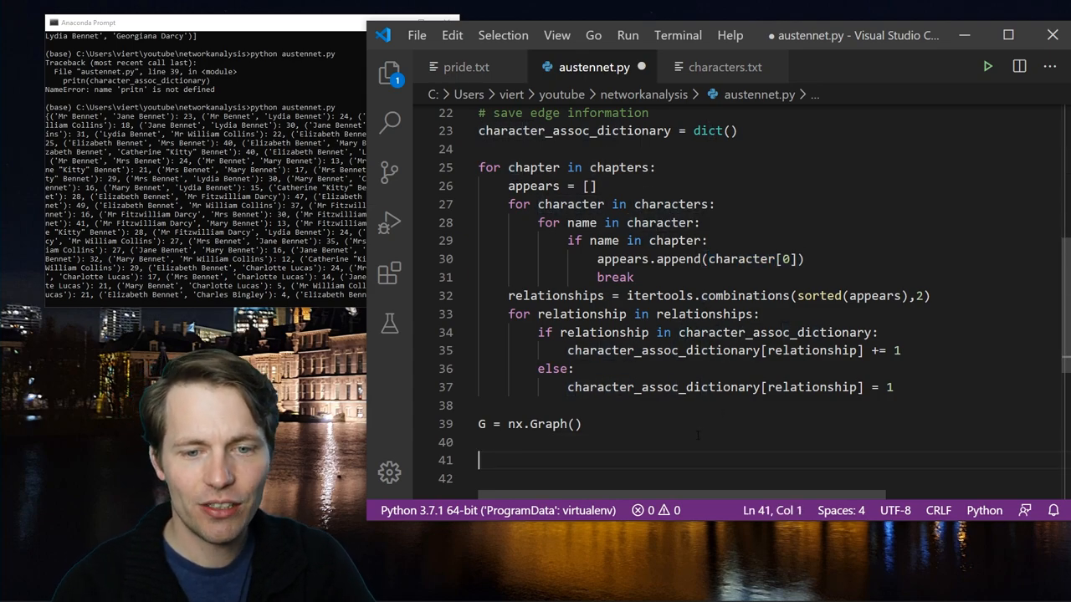
{"action": "type", "text": "for character in characters:"}
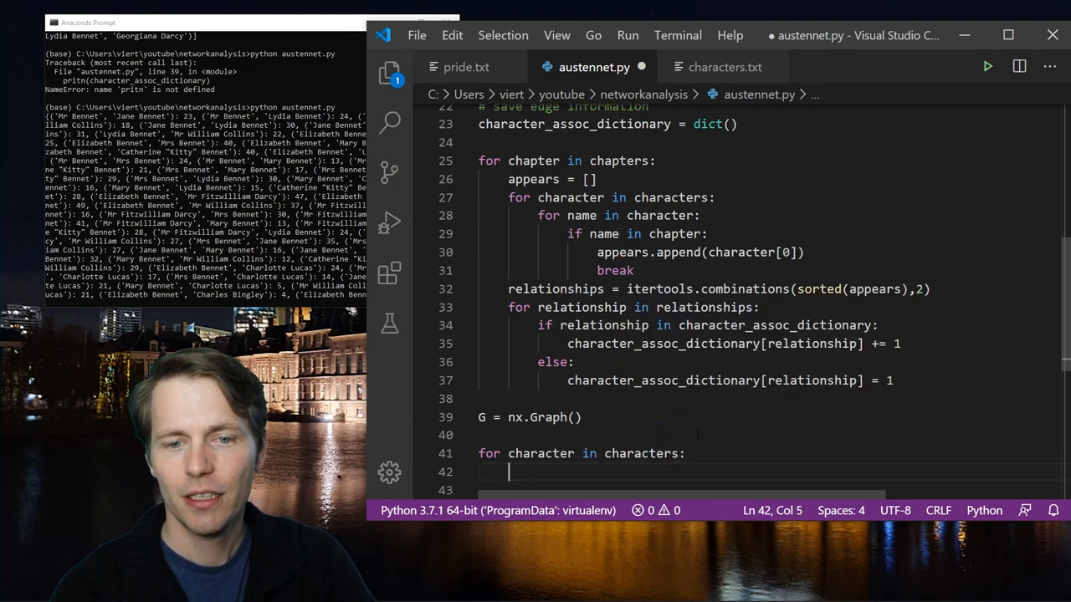
{"action": "type", "text": "G.add_node("}
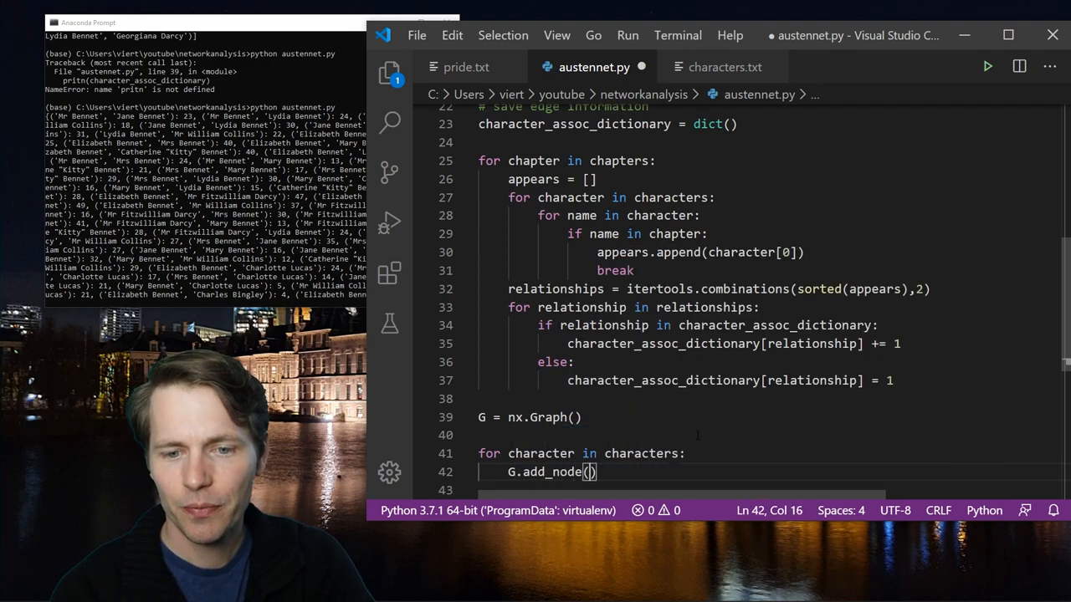
{"action": "type", "text": "character[0"}
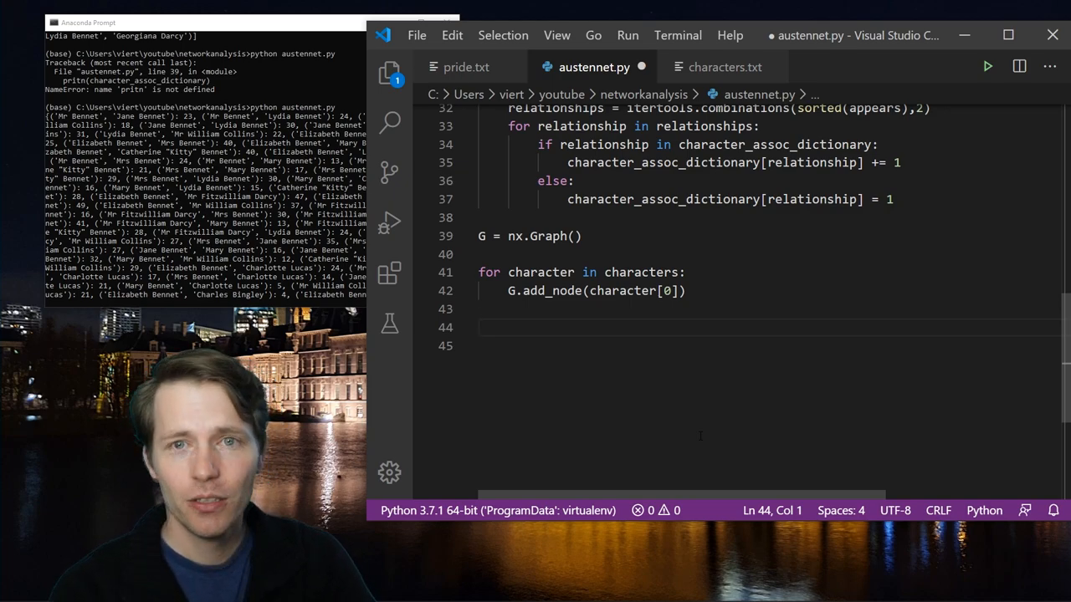
- Start a for edge, weight in character_assoc_dictionary.items() loop
{"action": "type", "text": "for"}
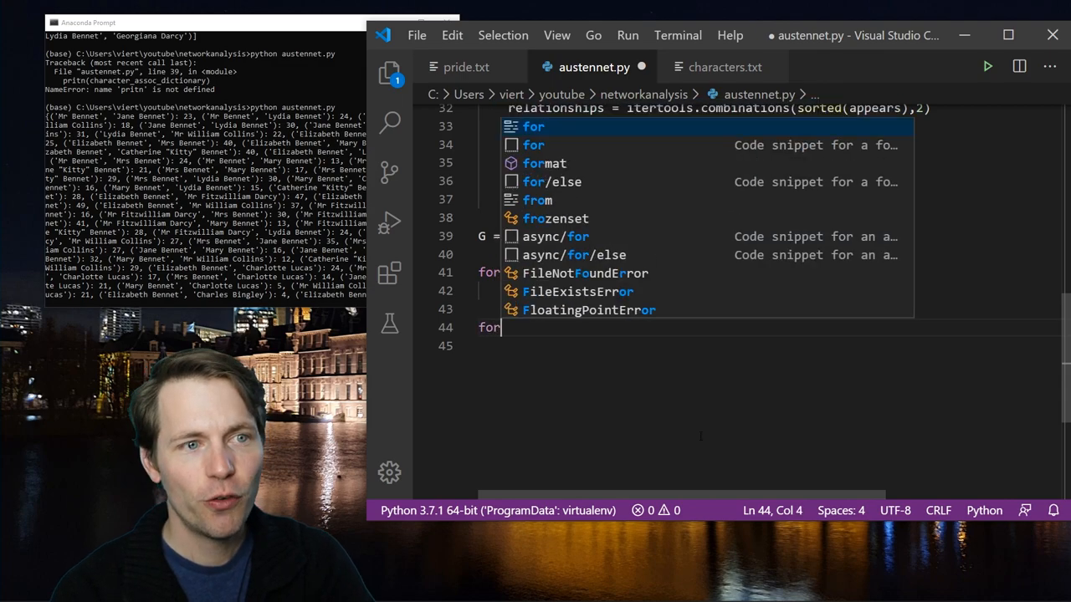
{"action": "type", "text": "edge"}
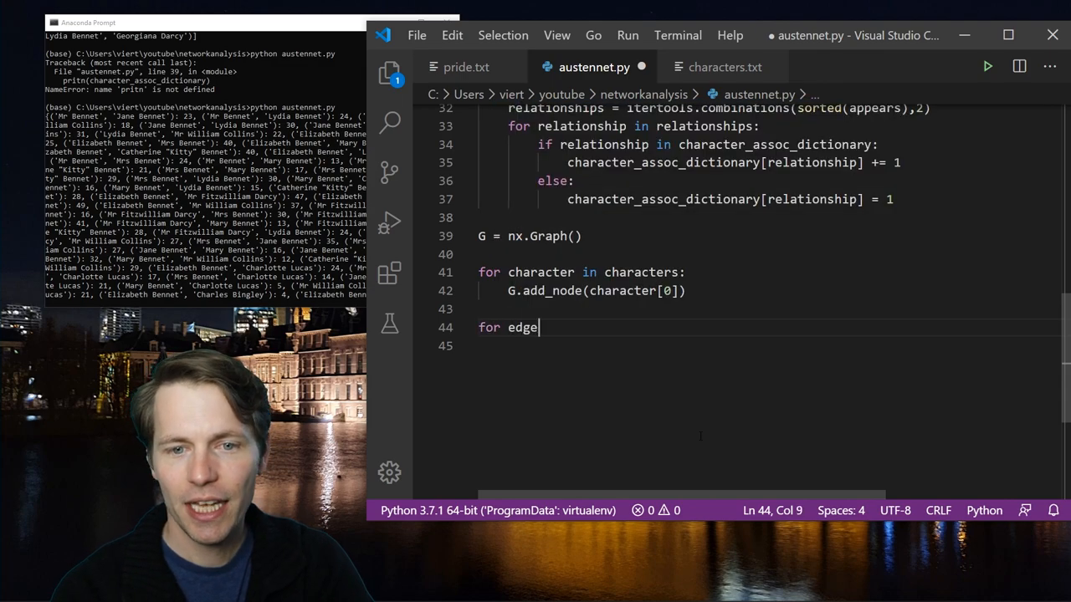
{"action": "type", "text": ", wei"}
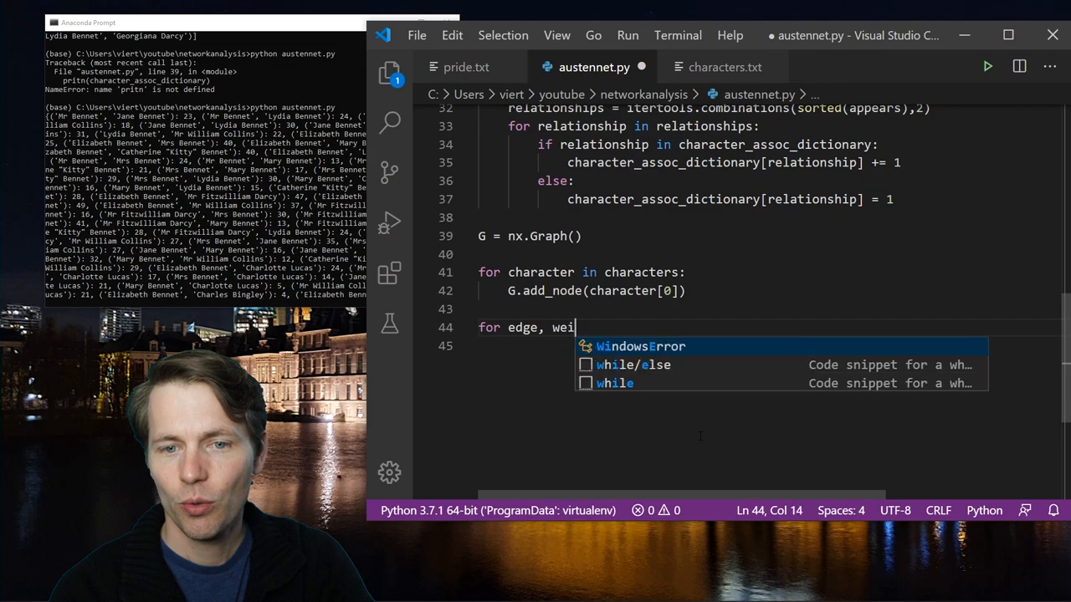
{"action": "type", "text": "ght in"}
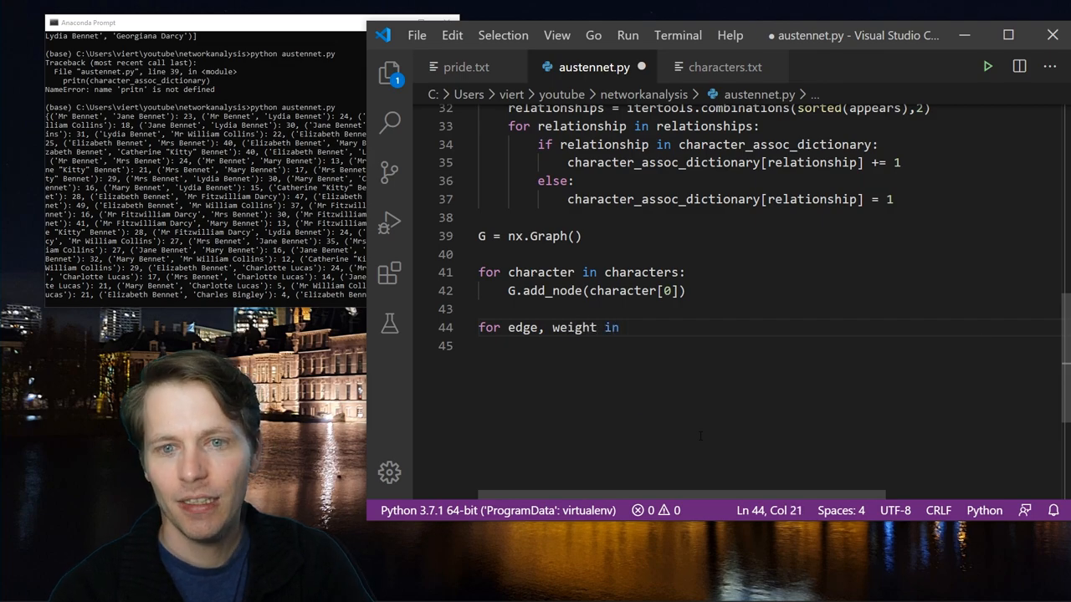
{"action": "type", "text": "character_assoc_dictionary."}
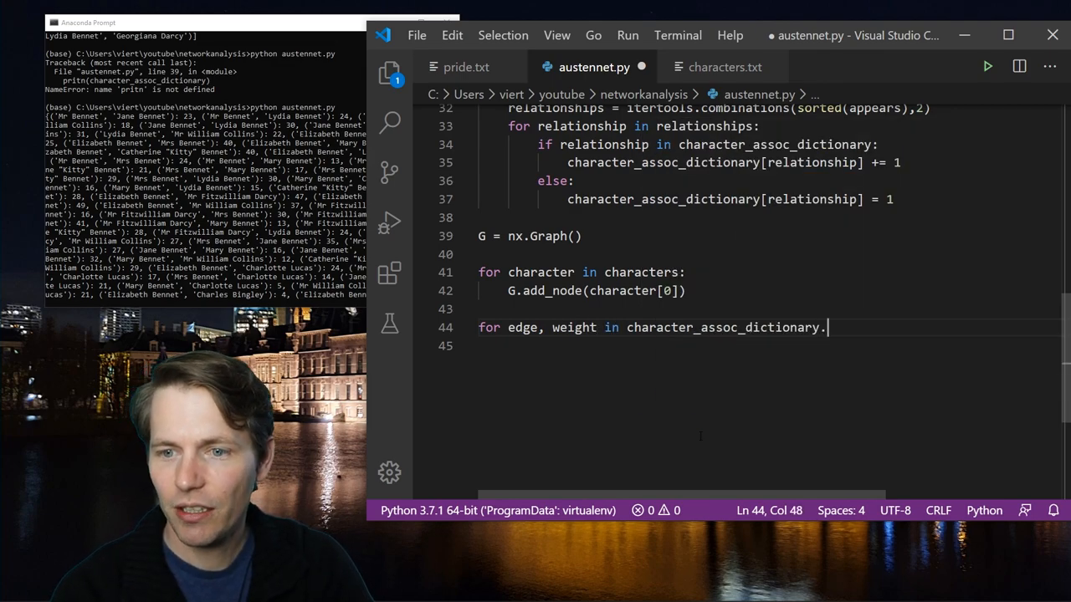
{"action": "type", "text": "items():"}
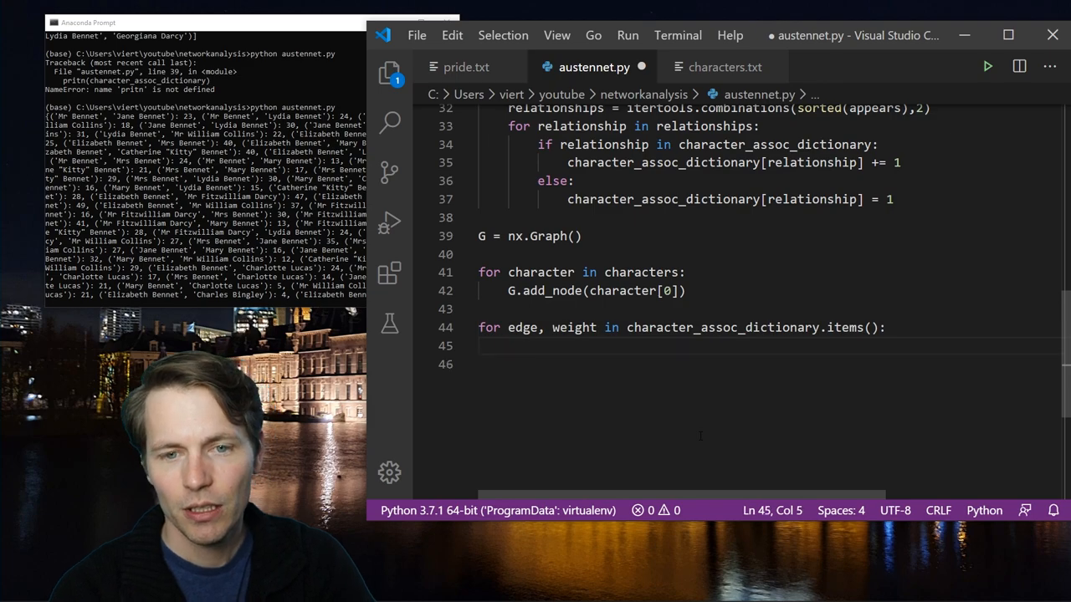
- Inside it call G.add_edge(edge[0], edge[1], weight=weight)
{"action": "type", "text": "G.add_edge(edge"}
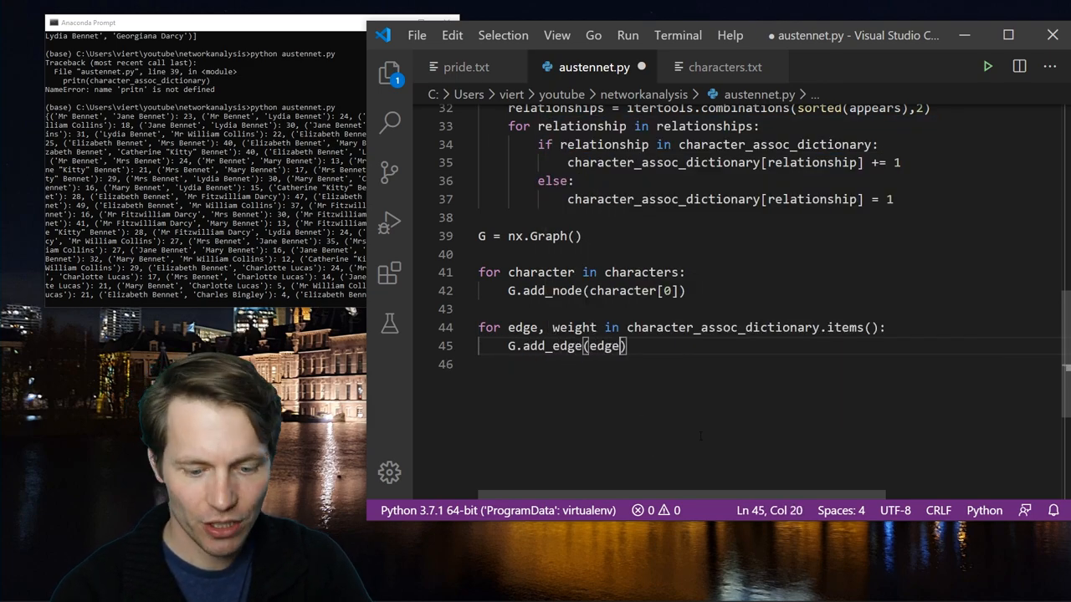
{"action": "type", "text": "[0],"}
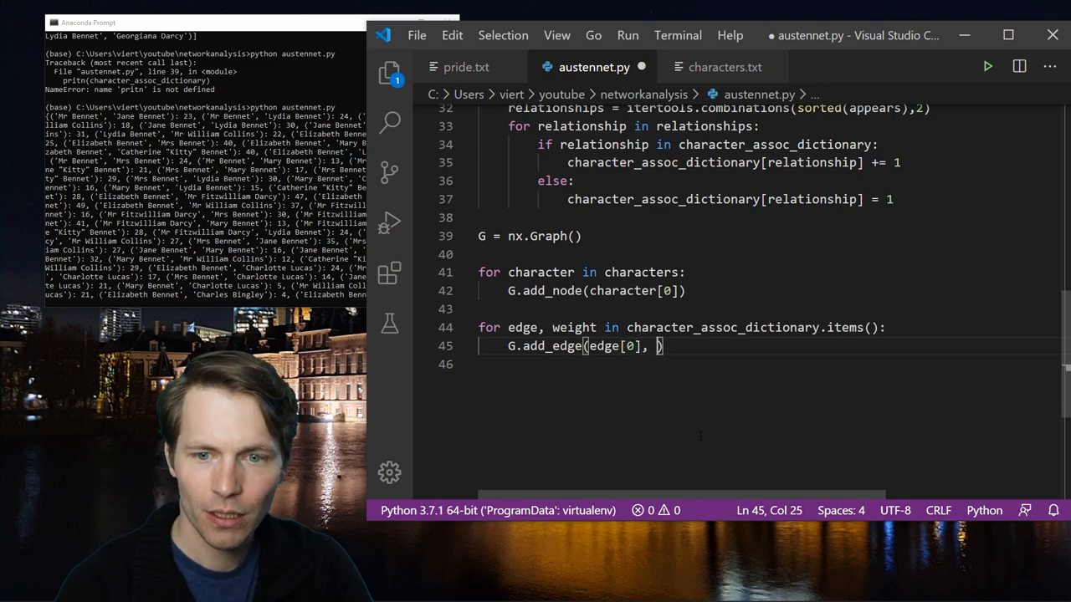
{"action": "type", "text": "edge[1], weight="}
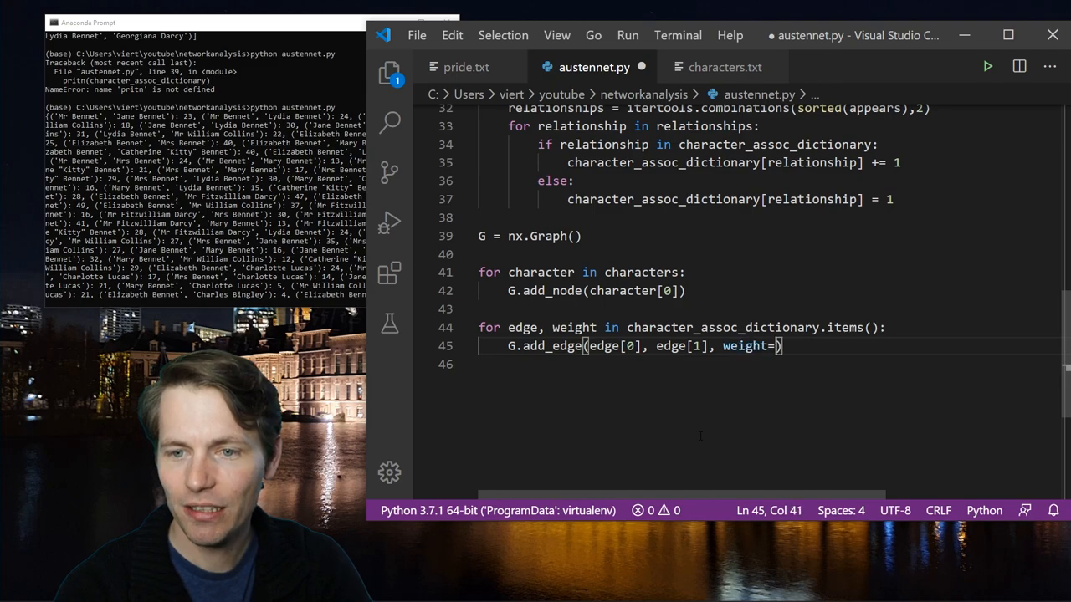
{"action": "type", "text": "weight"}
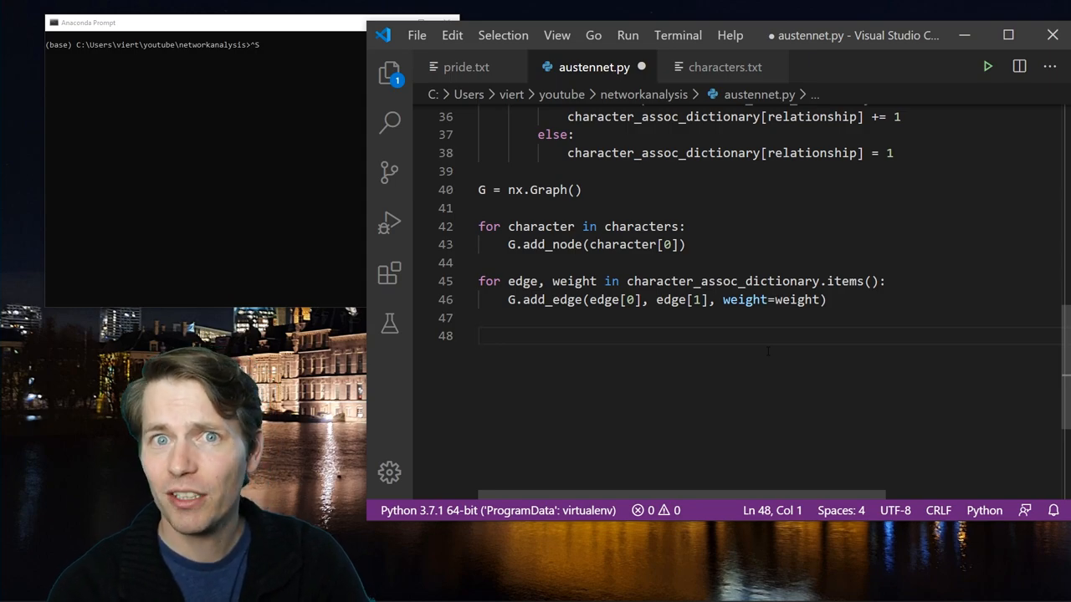
- Add print(G.nodes()) and run austennet.py to list the character nodes
{"action": "type", "text": "p"}
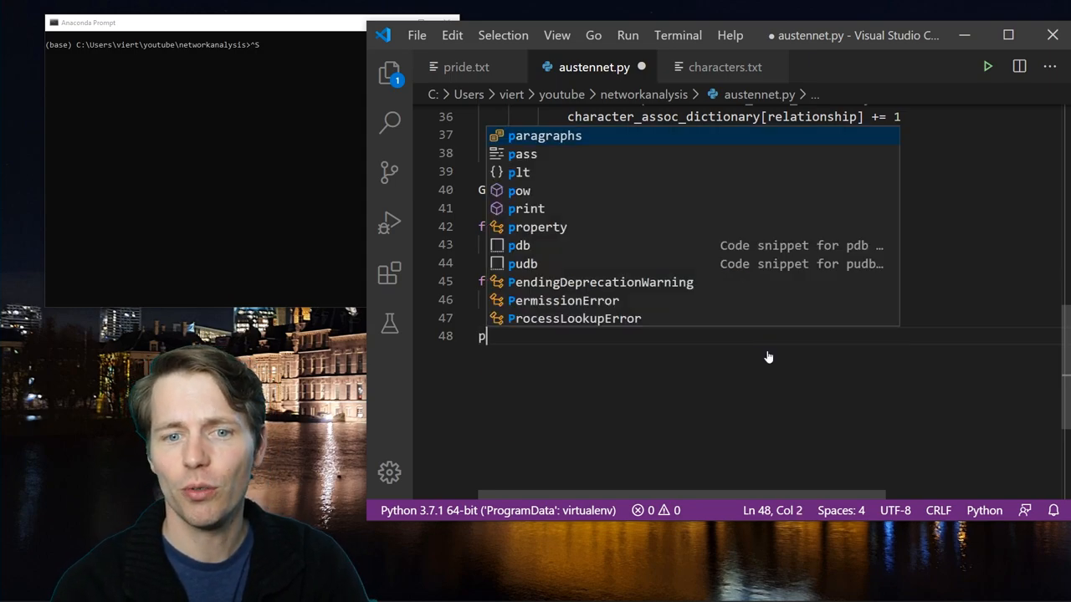
{"action": "type", "text": "print(G.nodes()"}
{"action": "left_click", "coordinate": [204, 43]}
{"action": "type", "text": "cls"}
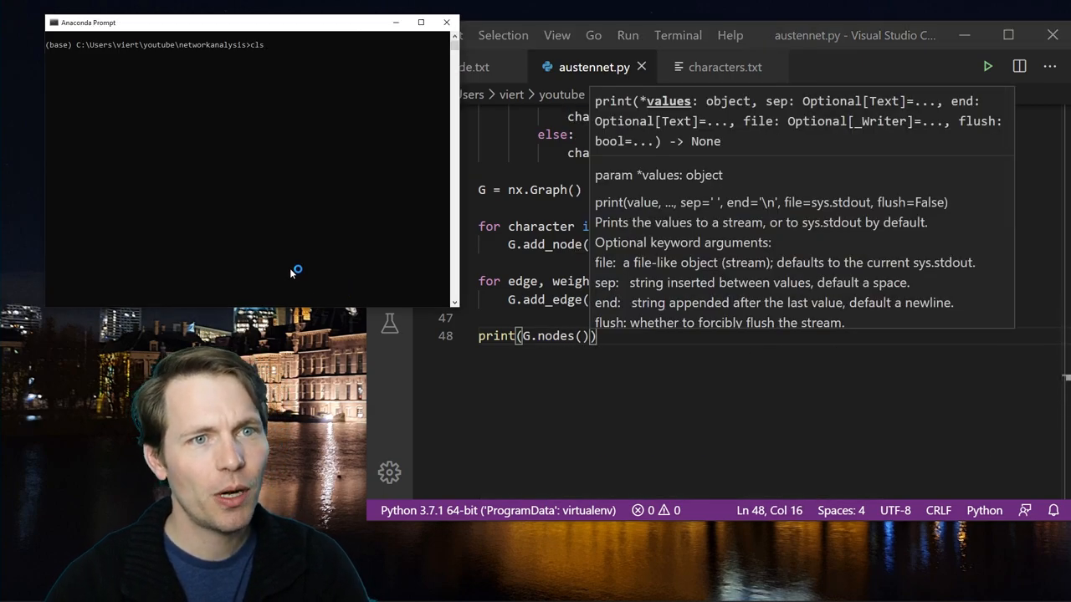
{"action": "type", "text": "python austennet.py"}
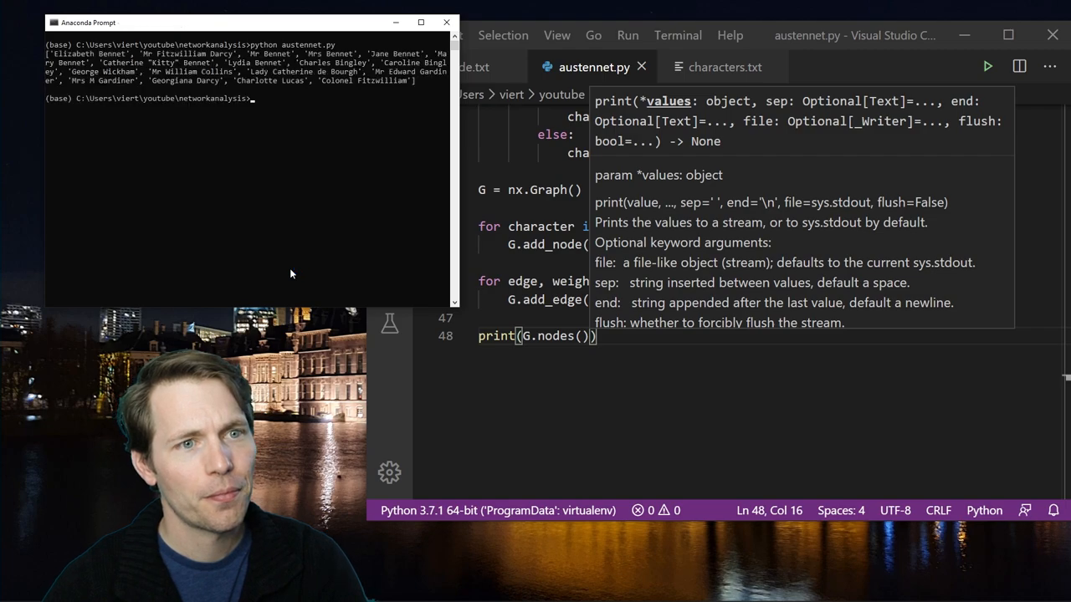
{"action": "mouse_move", "coordinate": [370, 103]}
{"action": "type", "text": "edg"}
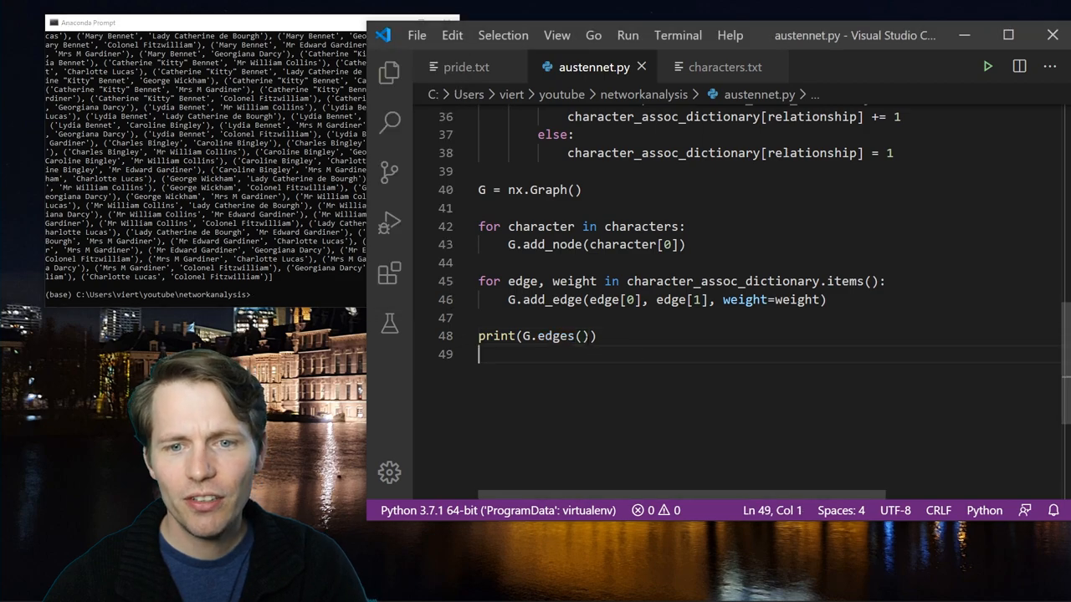
- Change the print to G.edges().data() so each pair shows its weight, then start a new line
{"action": "type", "text": ".data("}
{"action": "left_click", "coordinate": [204, 295]}
{"action": "type", "text": "python austennet.py"}
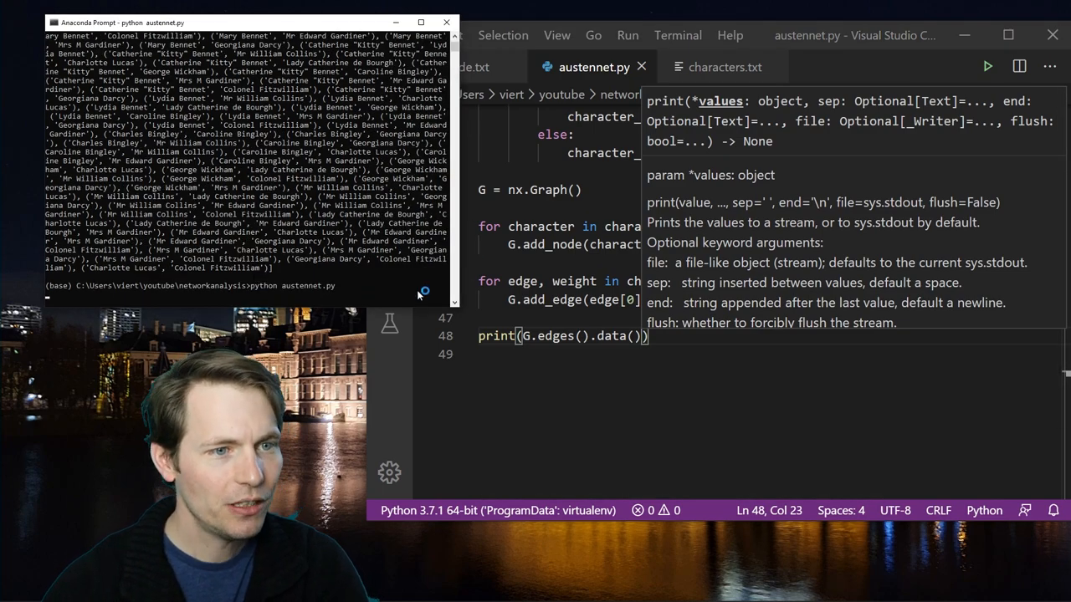
{"action": "mouse_move", "coordinate": [400, 299]}
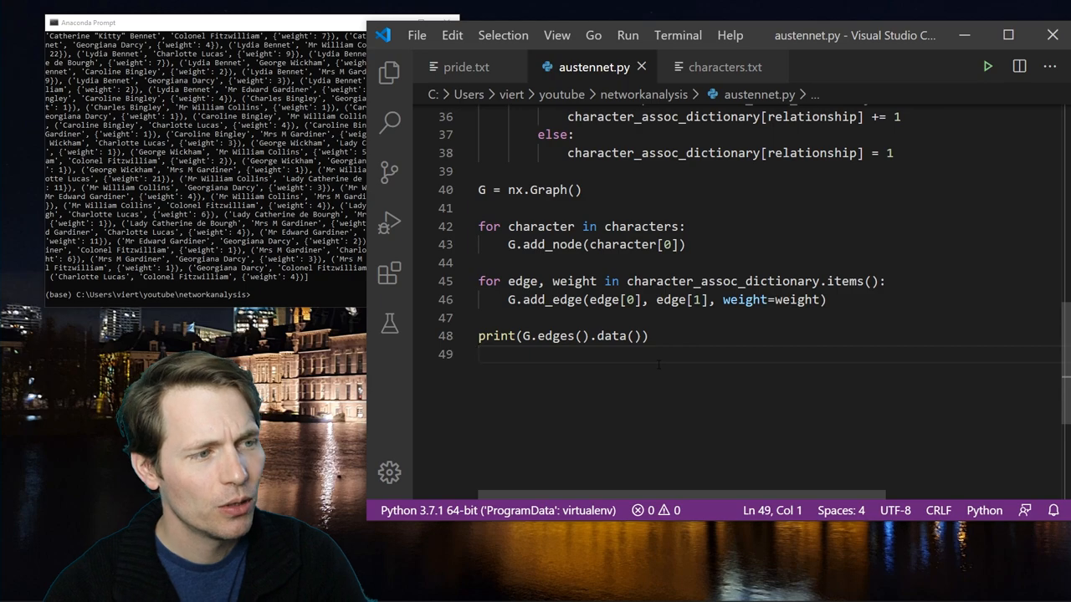
{"action": "key", "text": "enter"}
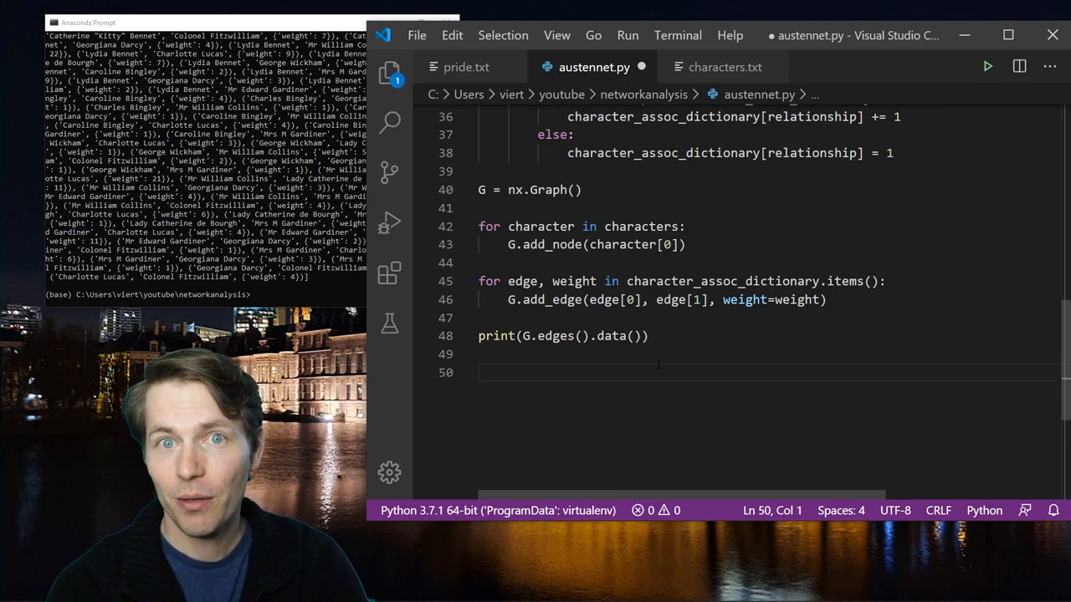
- Add nx.draw(G) and plt.show() so running the script opens the network figure
{"action": "type", "text": "nx.dra"}
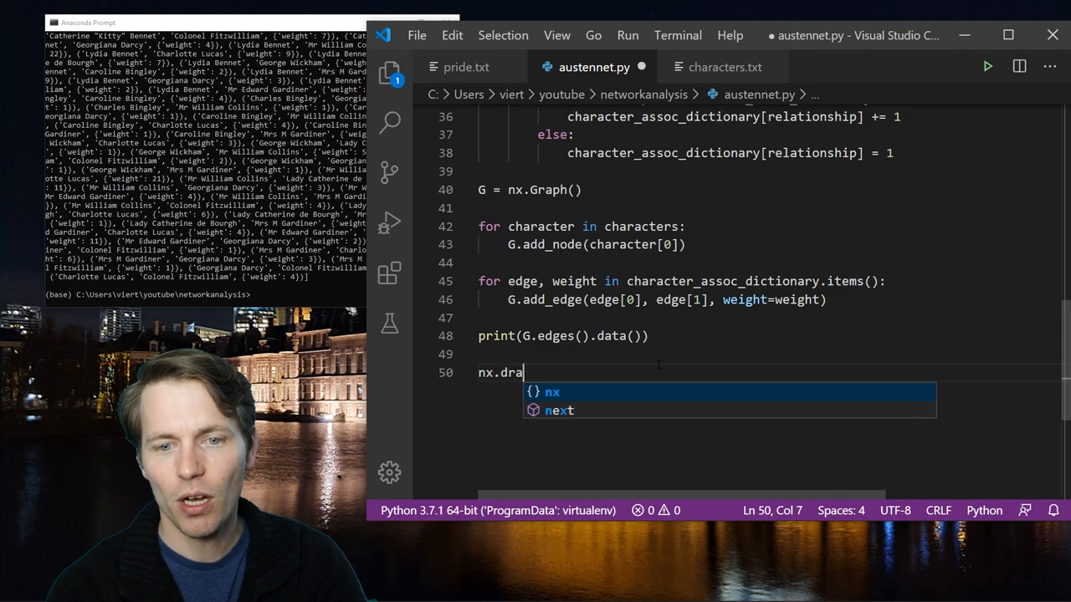
{"action": "type", "text": "w(G"}
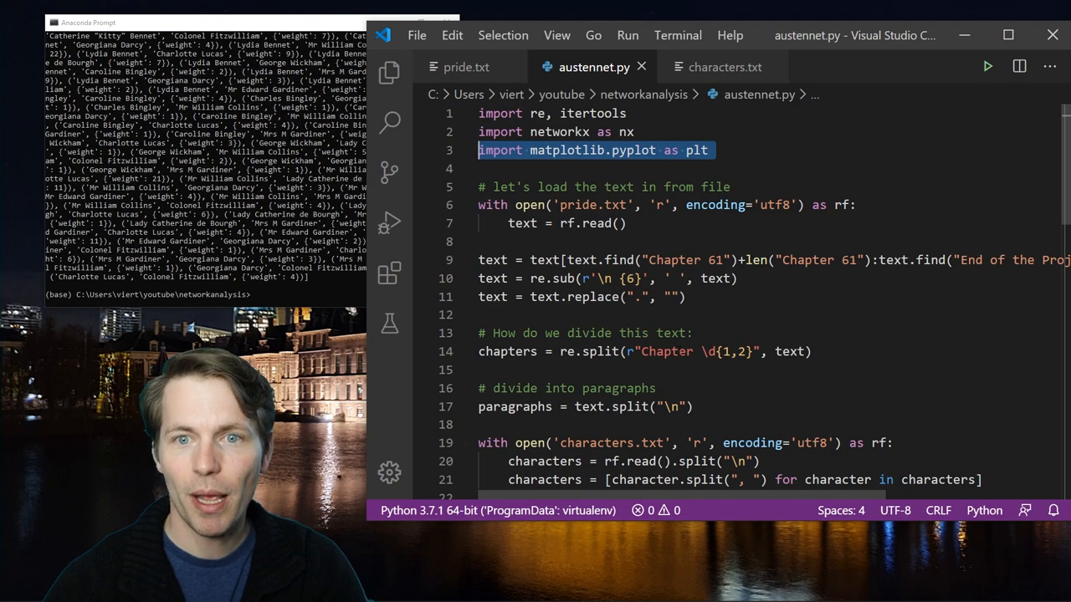
{"action": "scroll", "scroll_direction": "down", "scroll_amount": 3}
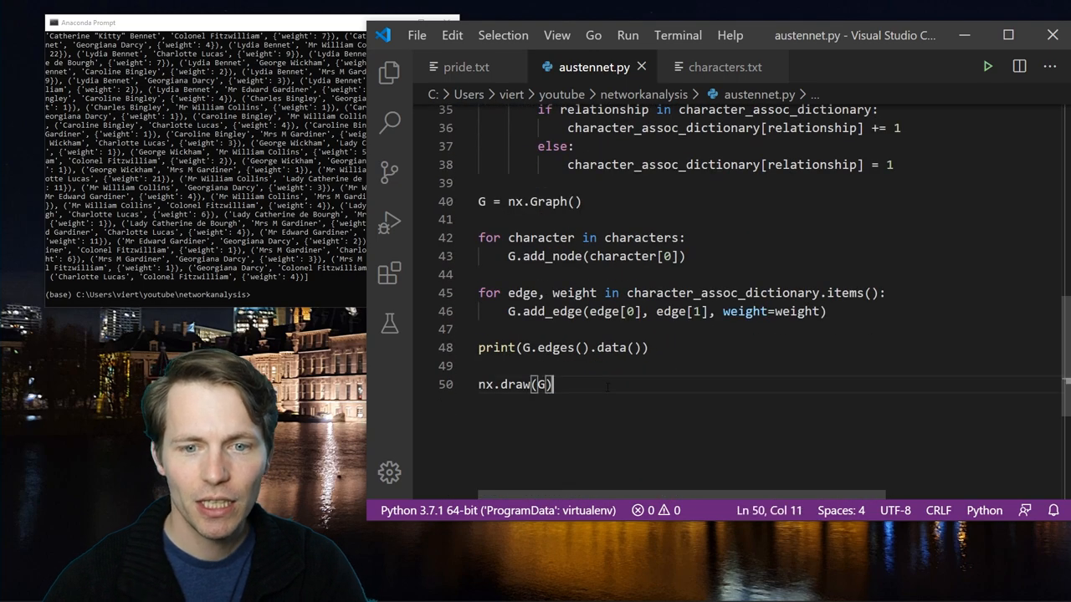
{"action": "type", "text": "plt.sho"}
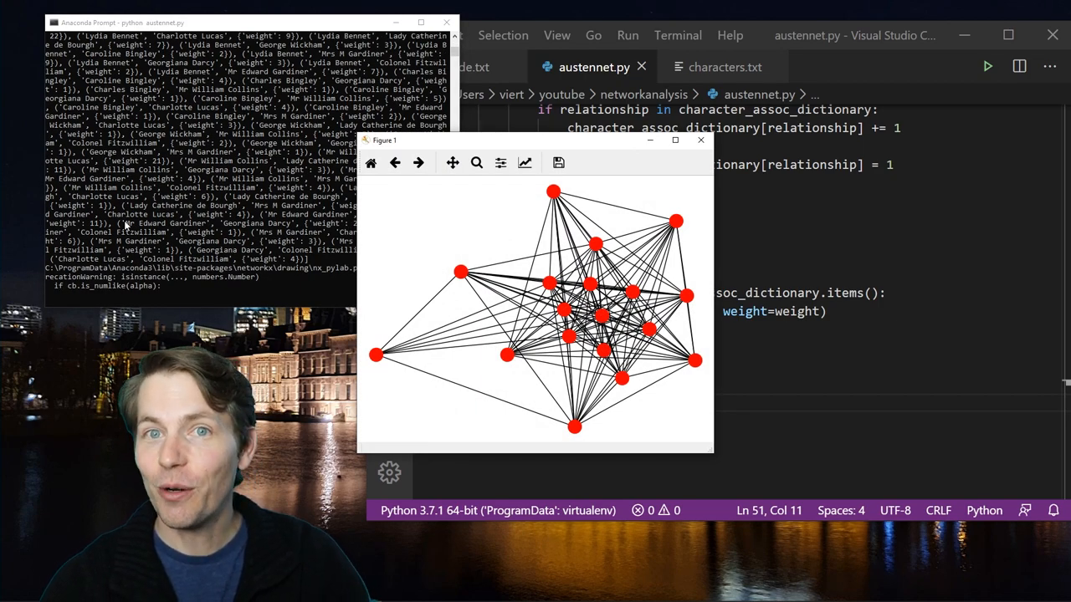
- Add with_labels=True to nx.draw so nodes show character names
{"action": "left_click", "coordinate": [700, 140]}
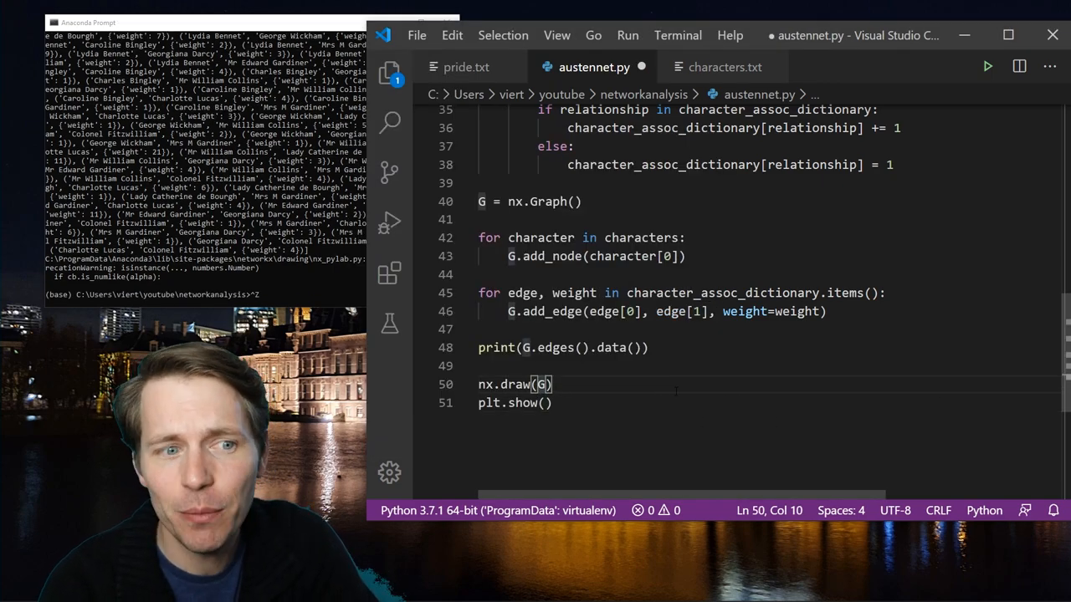
{"action": "type", "text": ",with_labels"}
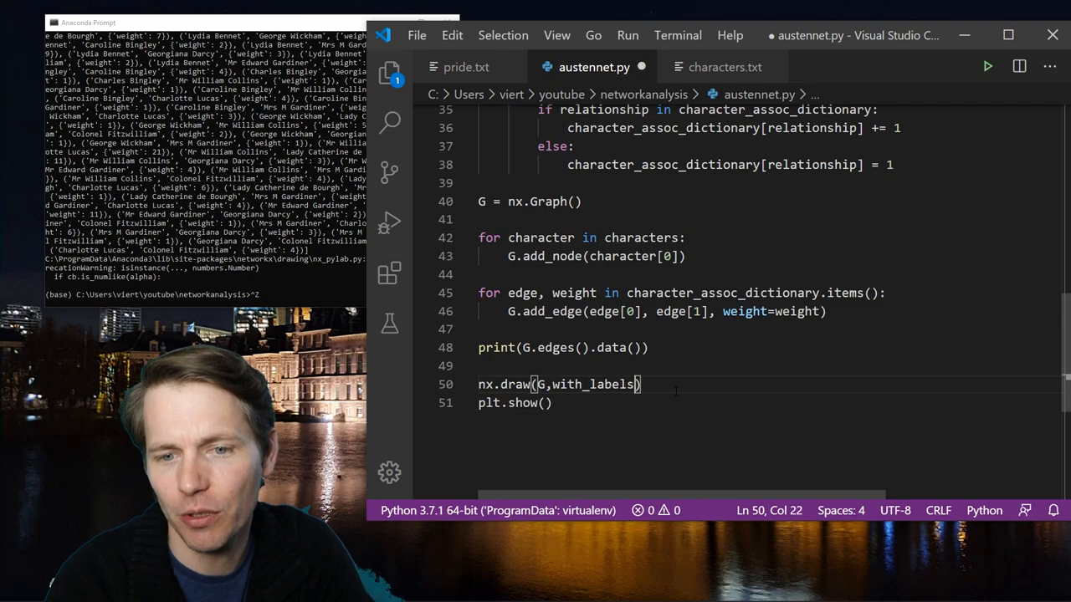
{"action": "type", "text": "=True"}
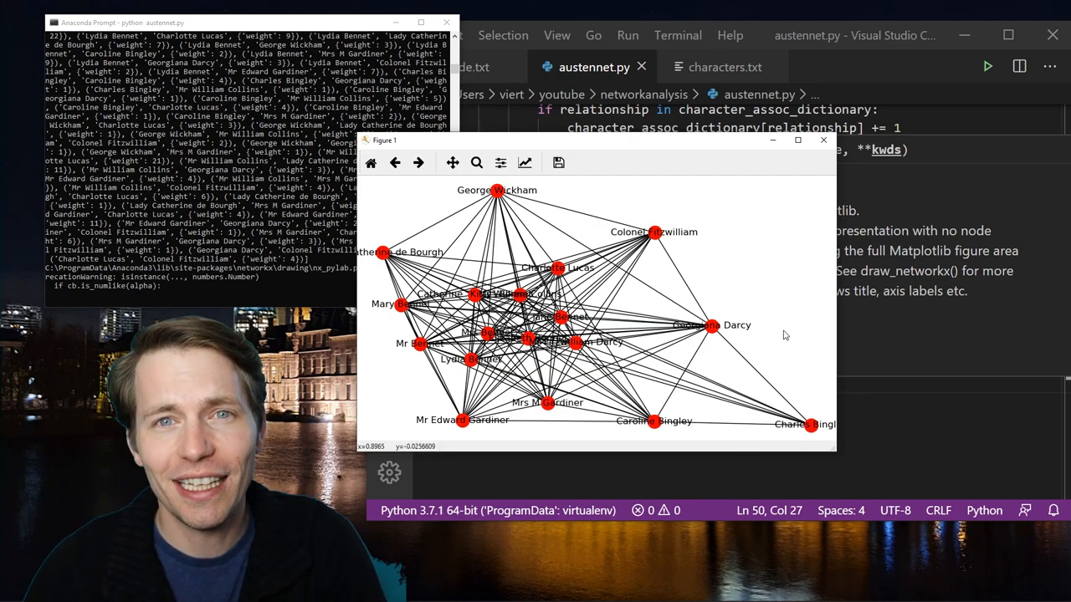
{"action": "mouse_move", "coordinate": [644, 269]}
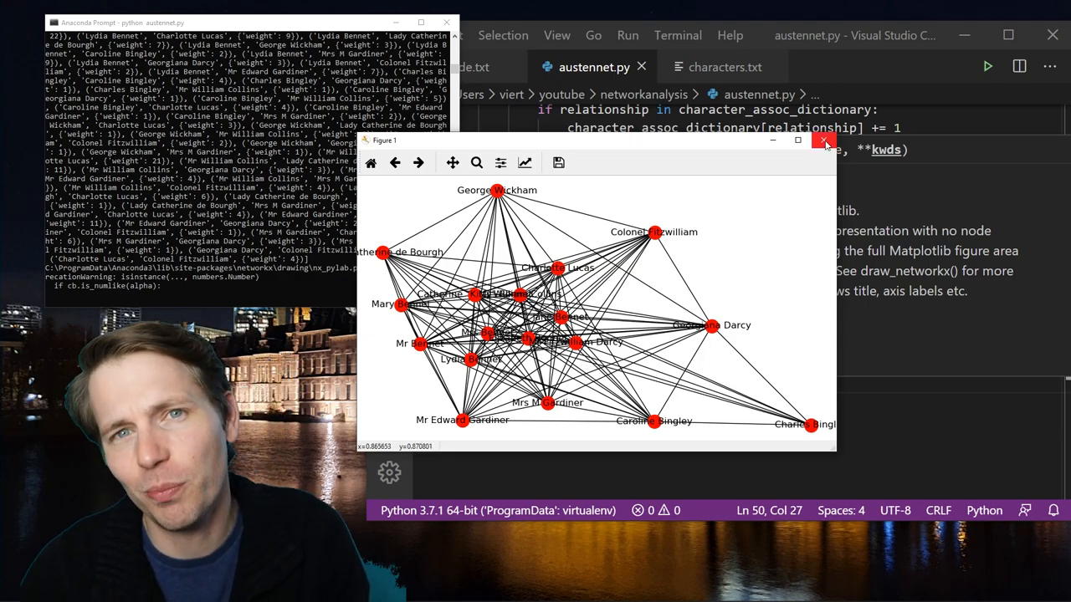
- Close the labelled figure and begin replacing chapters with paragraphs in the loop
{"action": "left_click", "coordinate": [824, 140]}
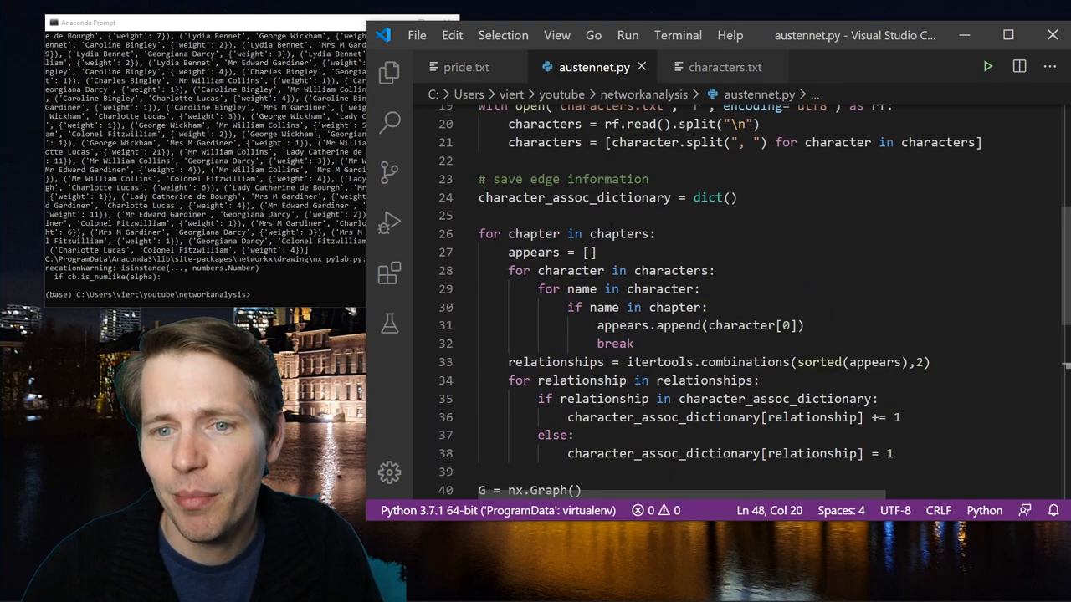
{"action": "type", "text": "par"}
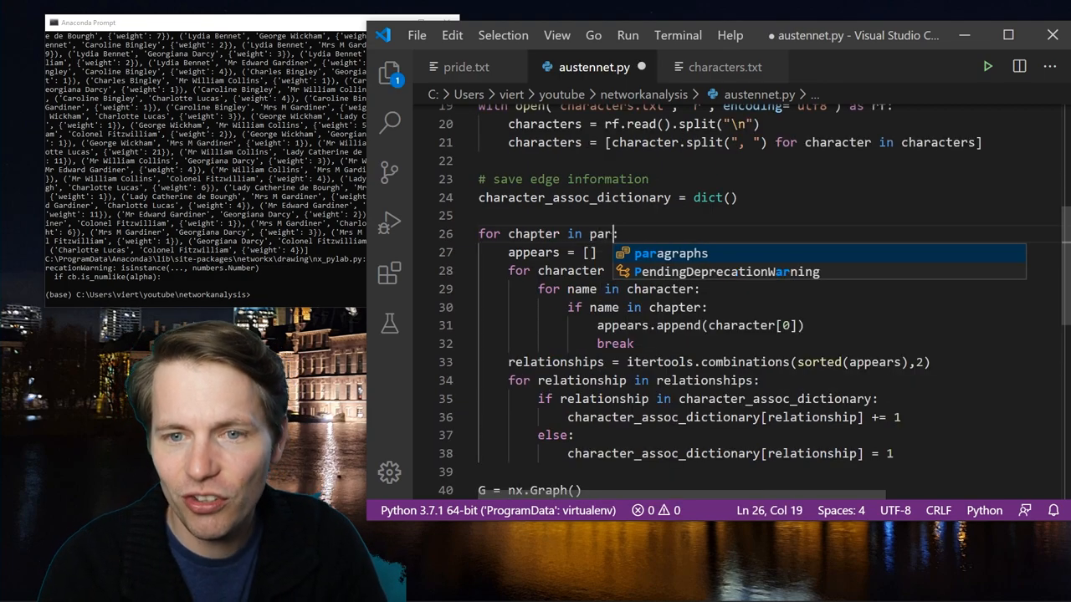